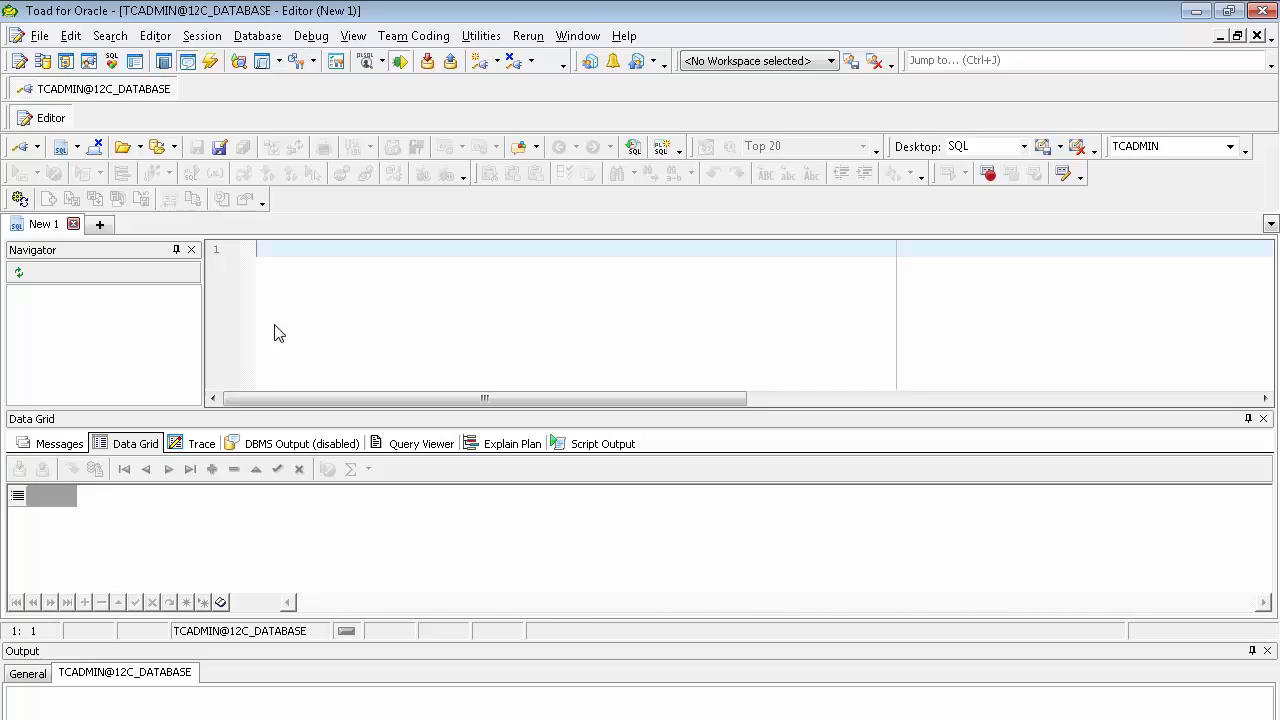
mouse_move(426, 48)
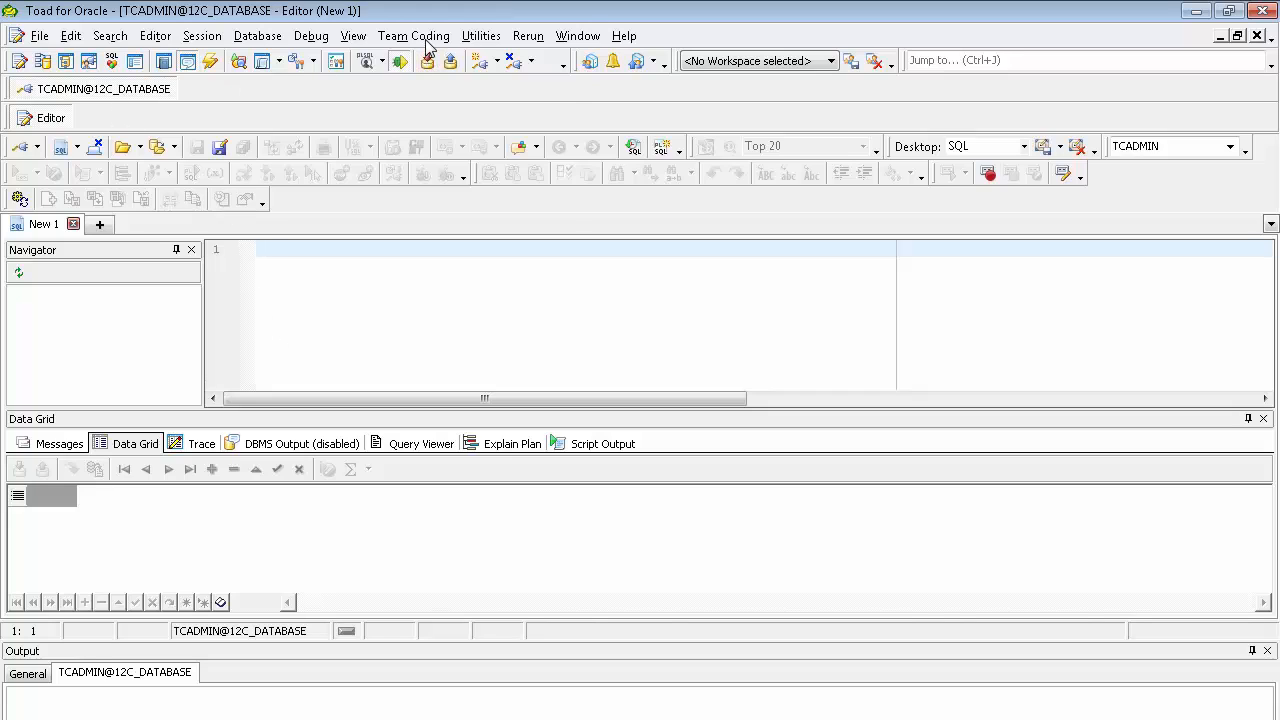
Reach the Install Team Coding options in Team Coding Configuration
click(416, 36)
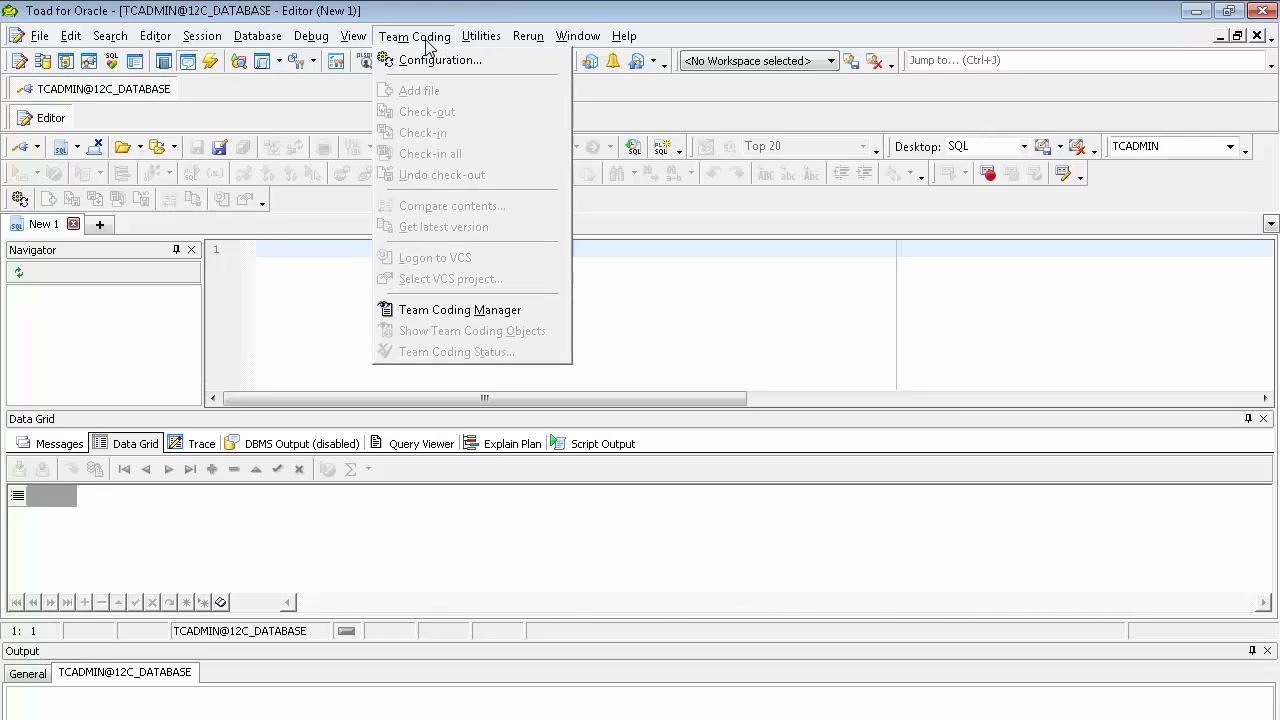
click(456, 60)
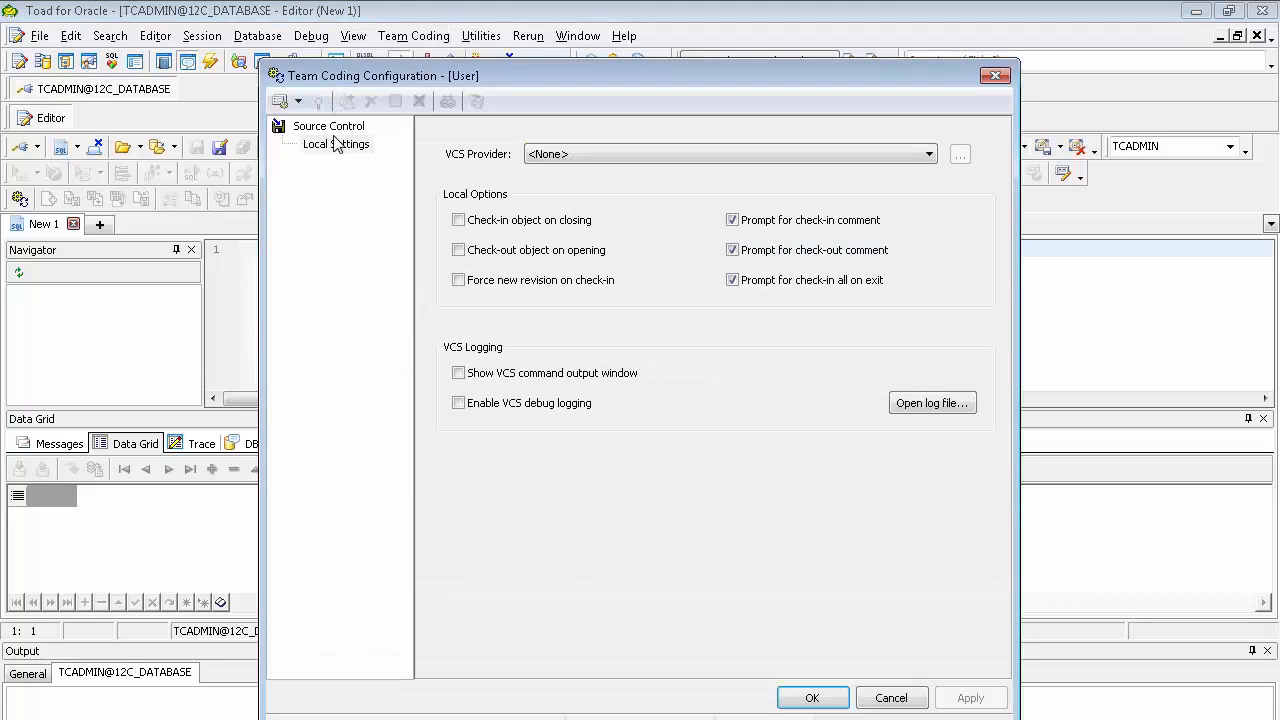
mouse_move(332, 152)
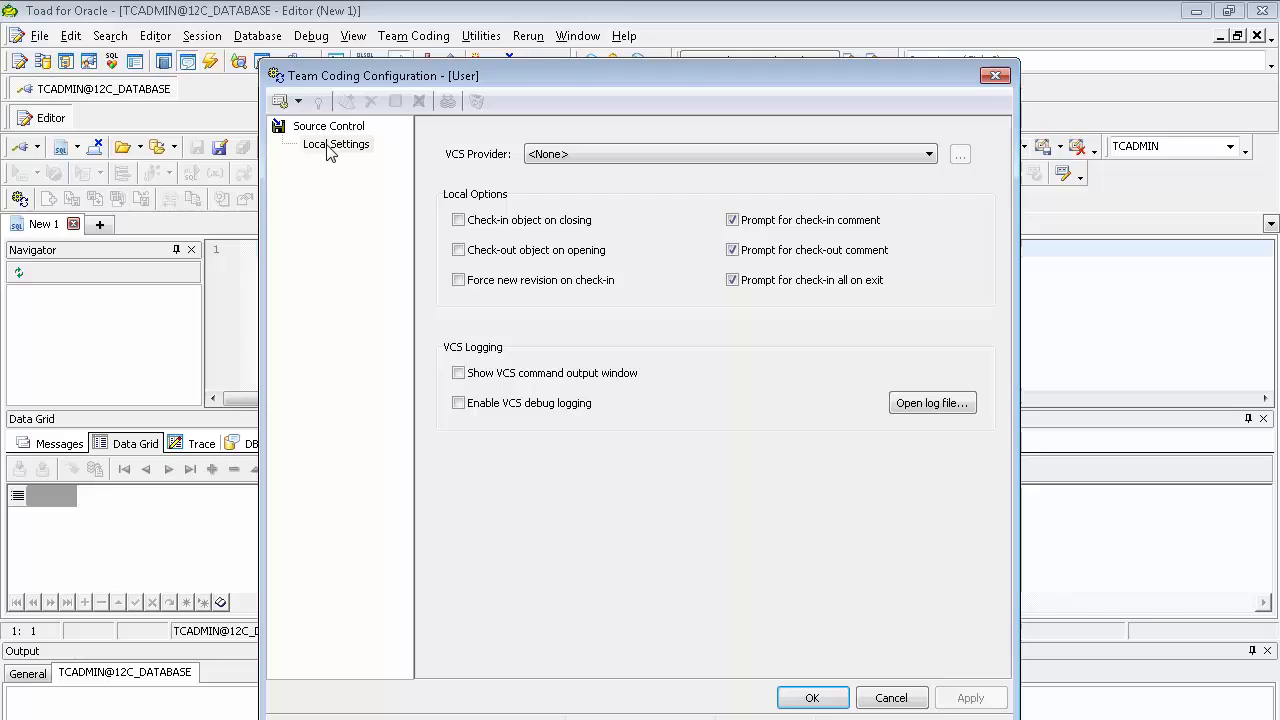
mouse_move(288, 100)
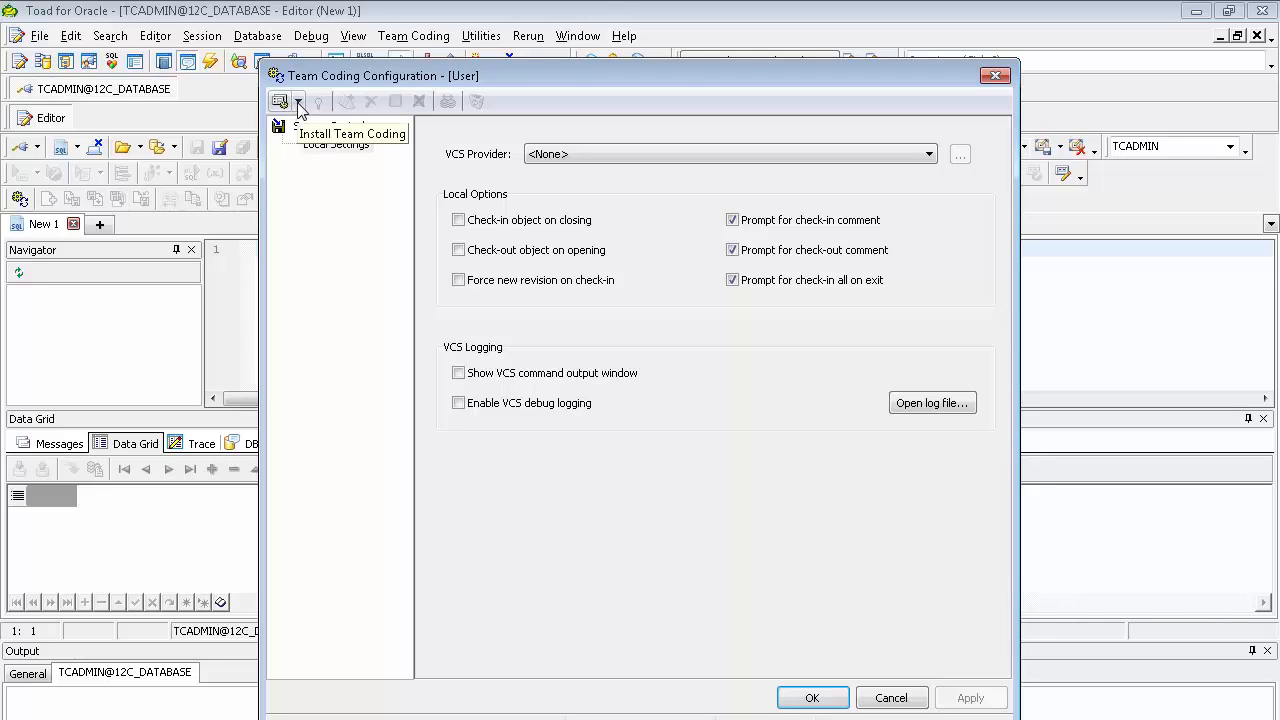
click(296, 104)
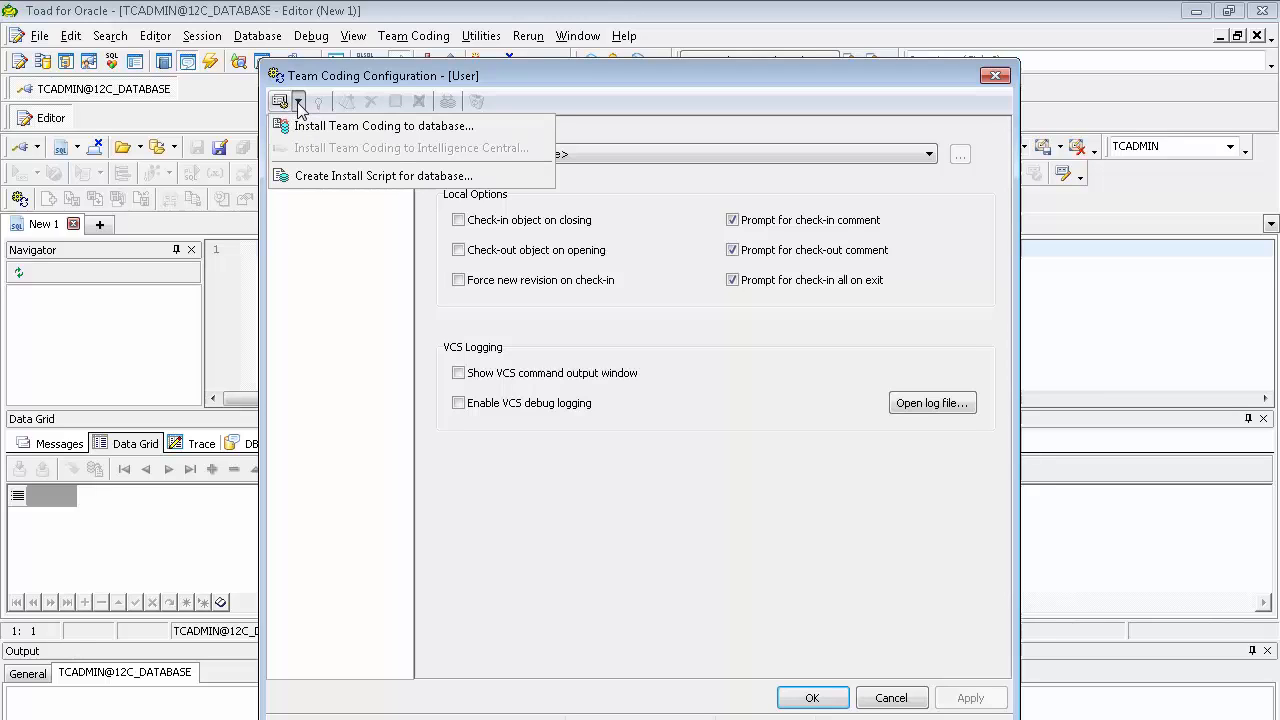
mouse_move(328, 154)
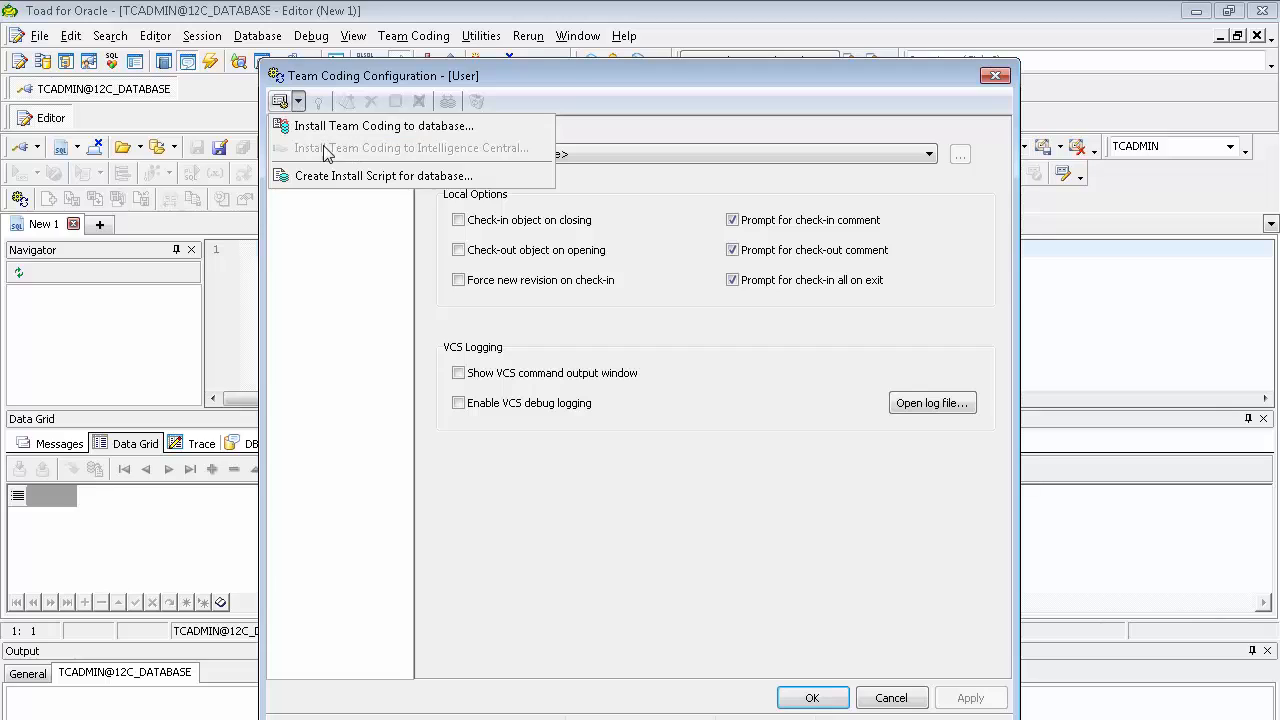
mouse_move(350, 158)
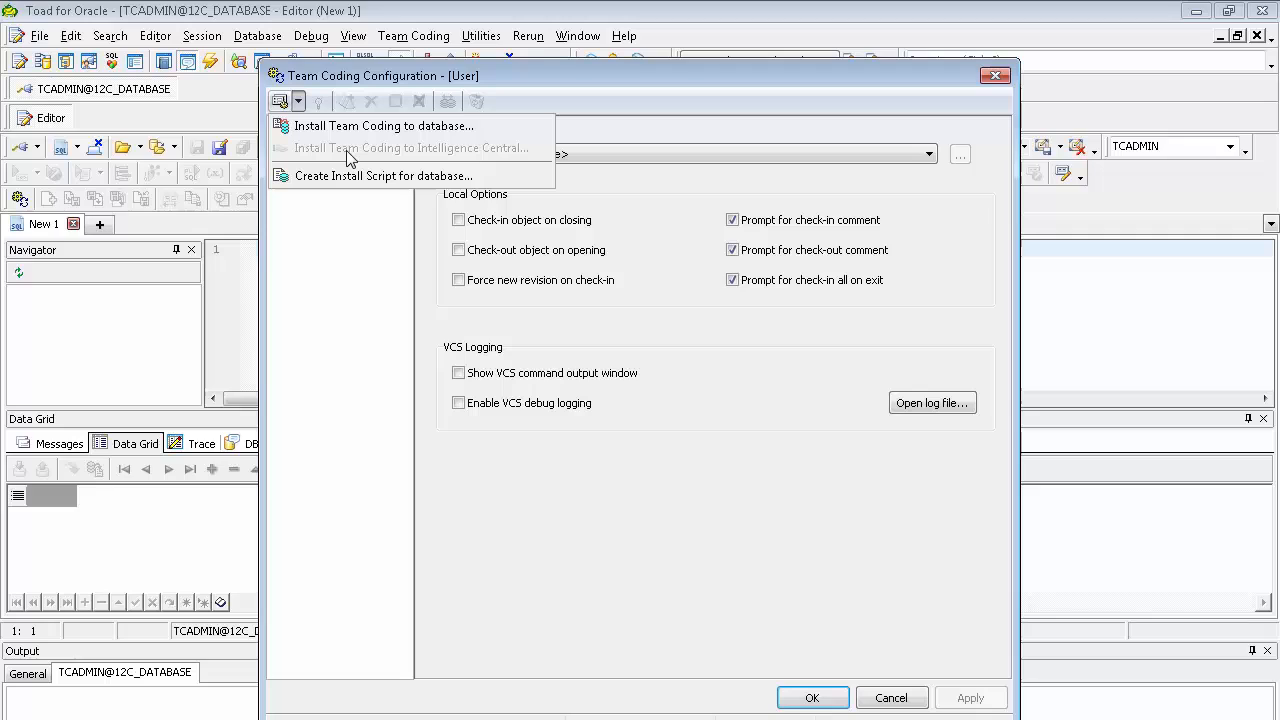
mouse_move(356, 178)
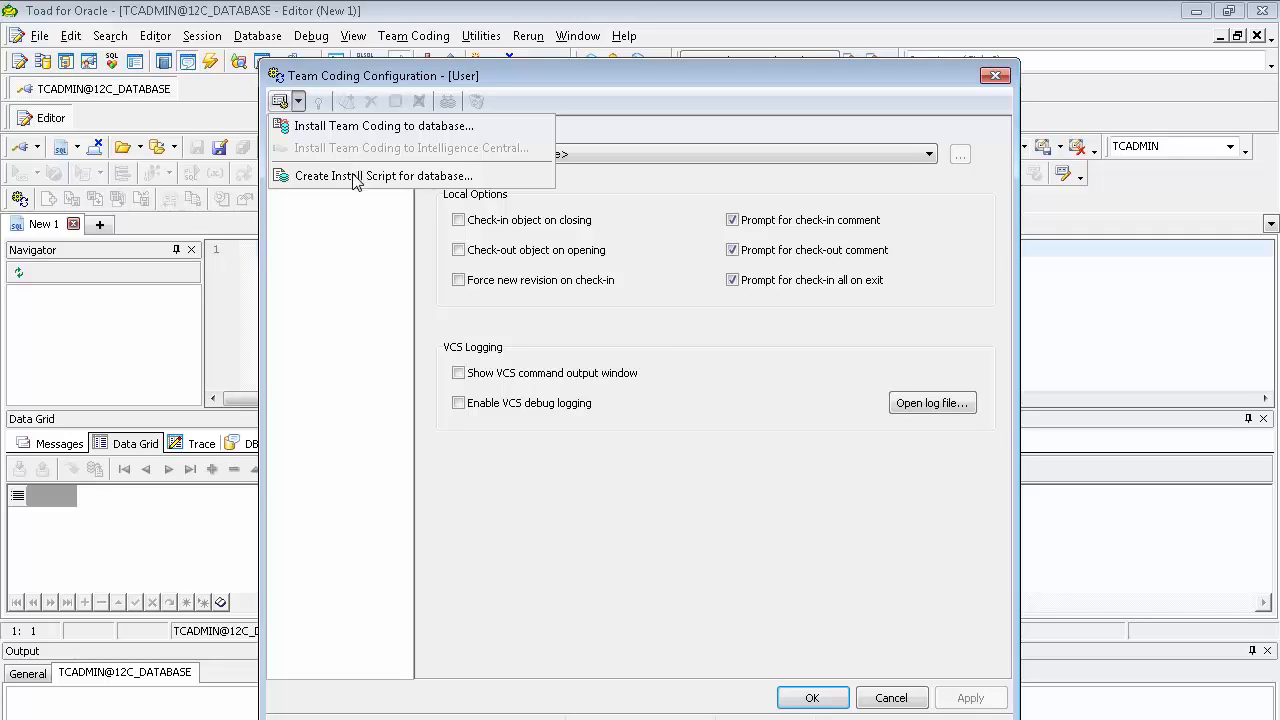
mouse_move(352, 186)
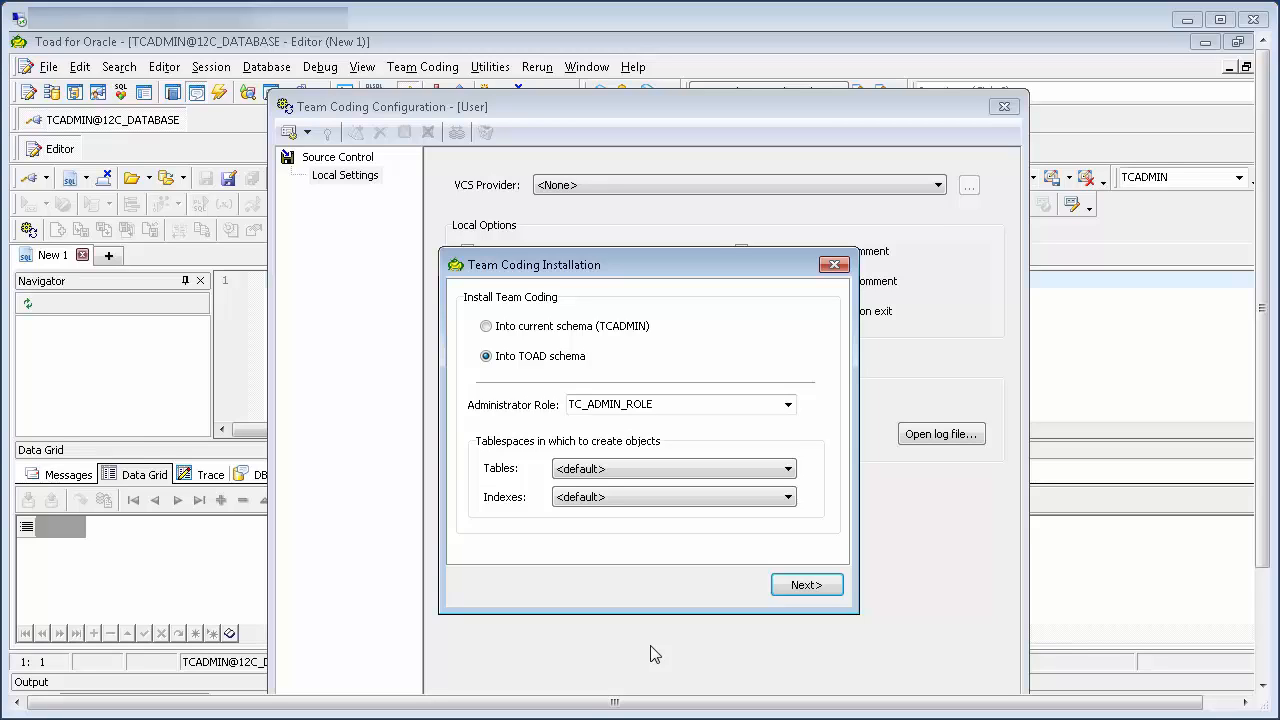
mouse_move(660, 656)
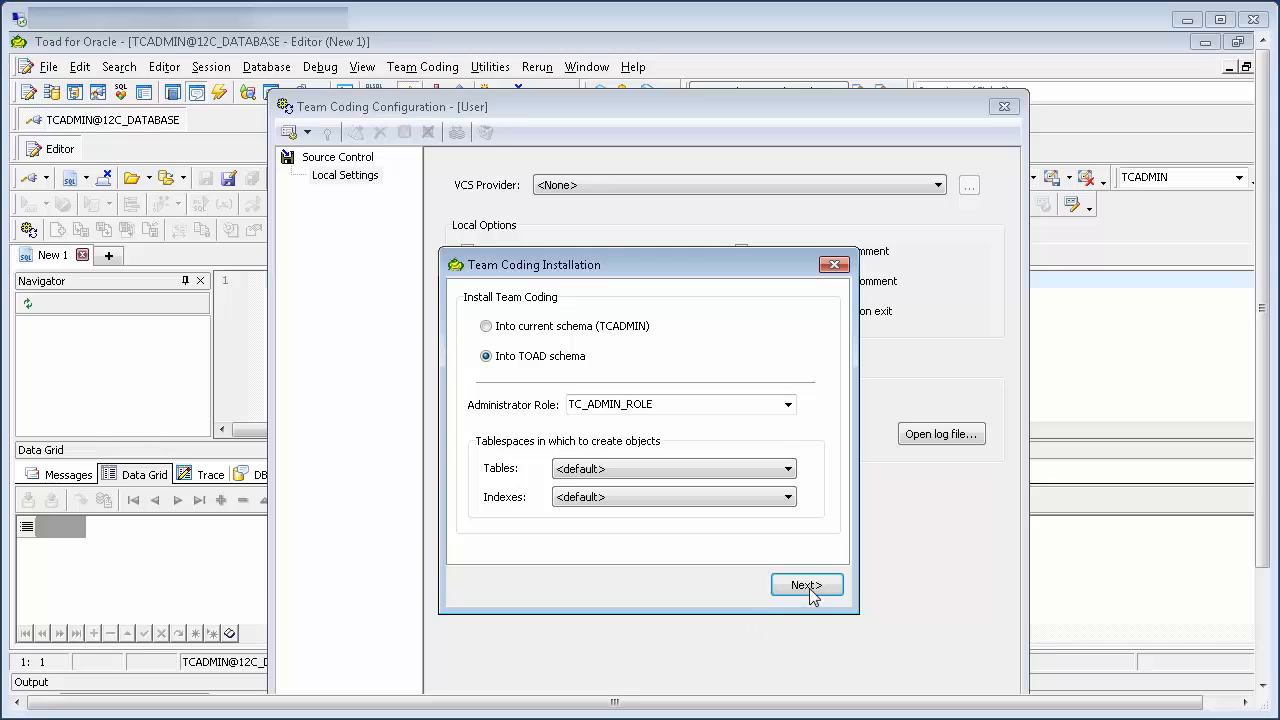
Create the missing TOAD schema with its password and run the Team Coding install script
click(806, 584)
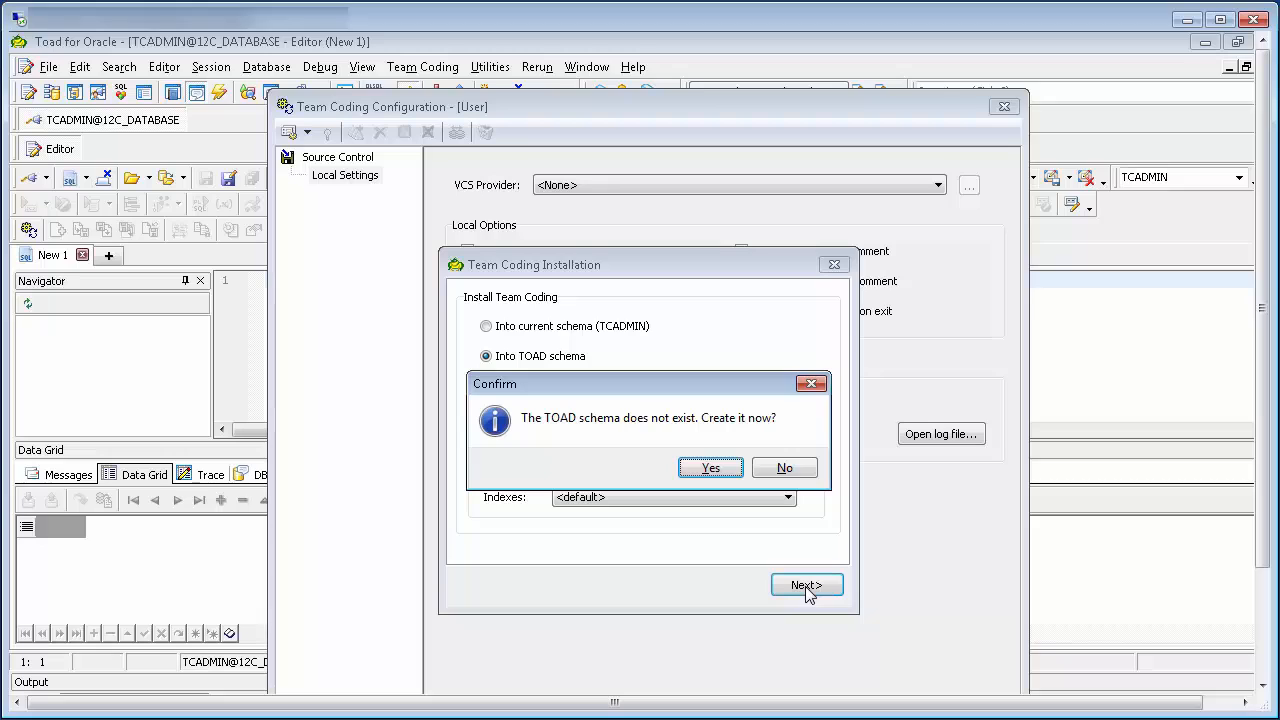
click(710, 468)
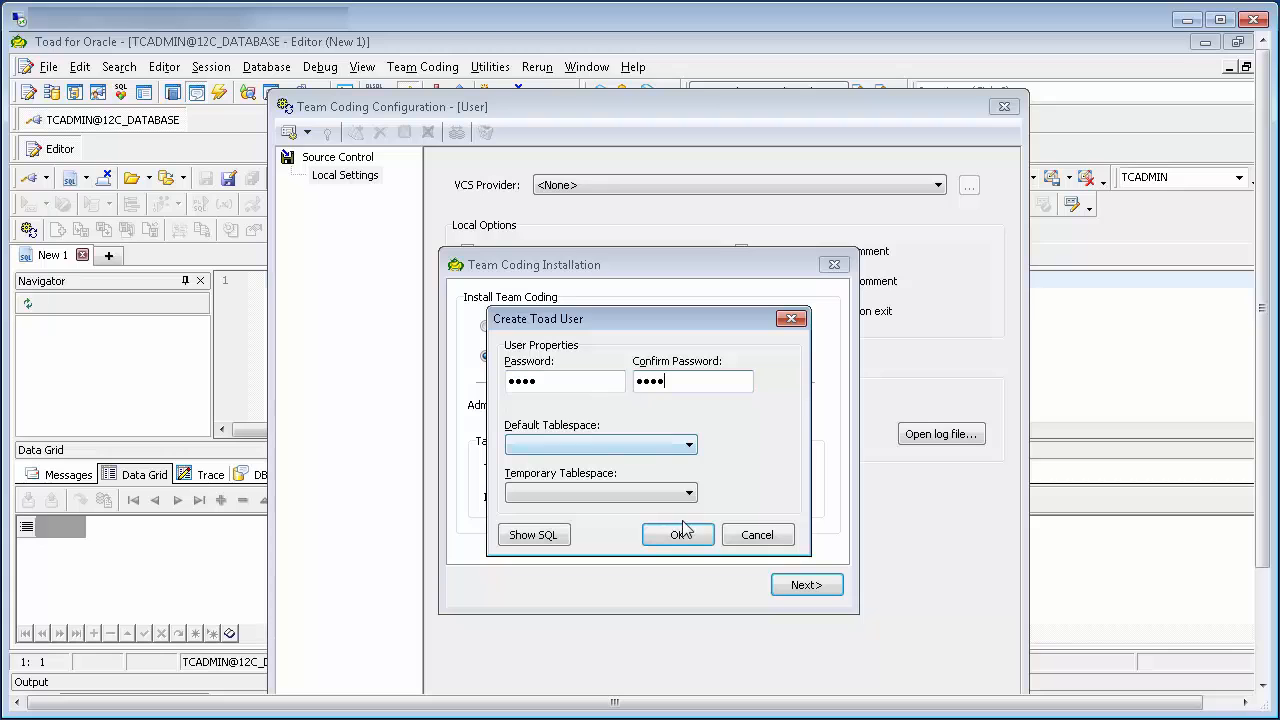
click(676, 534)
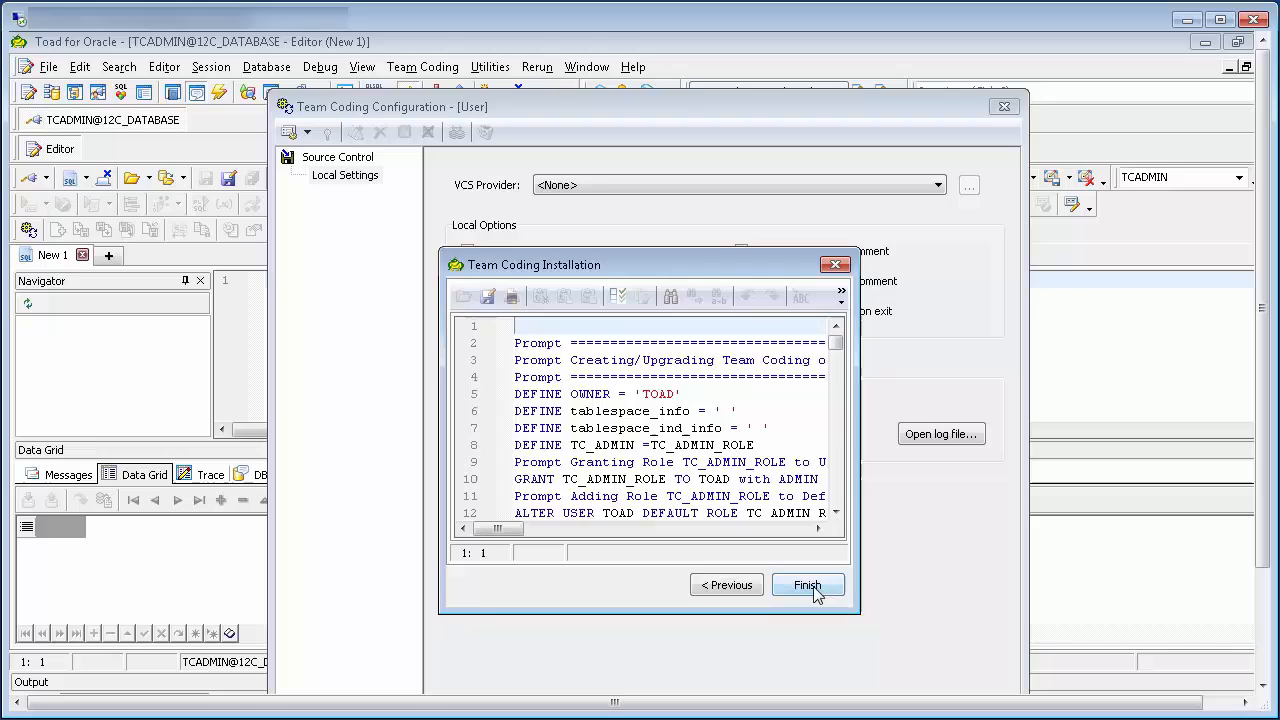
click(808, 584)
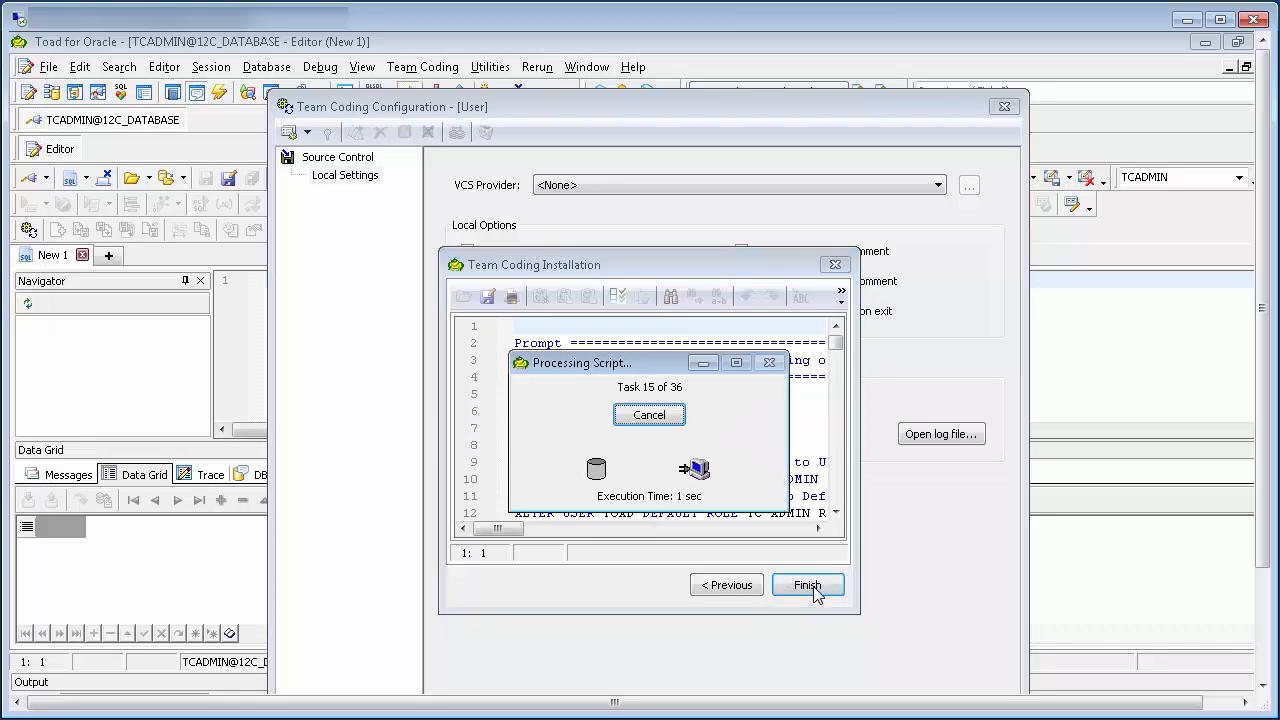
click(808, 584)
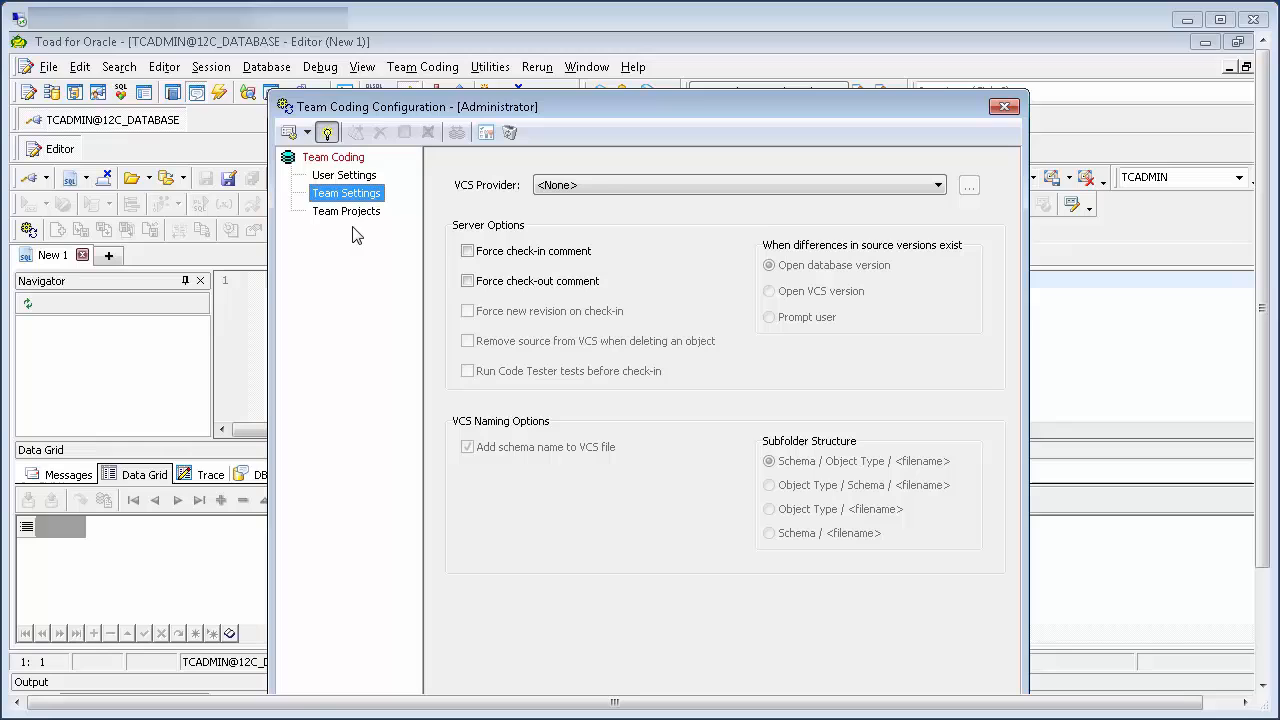
mouse_move(936, 192)
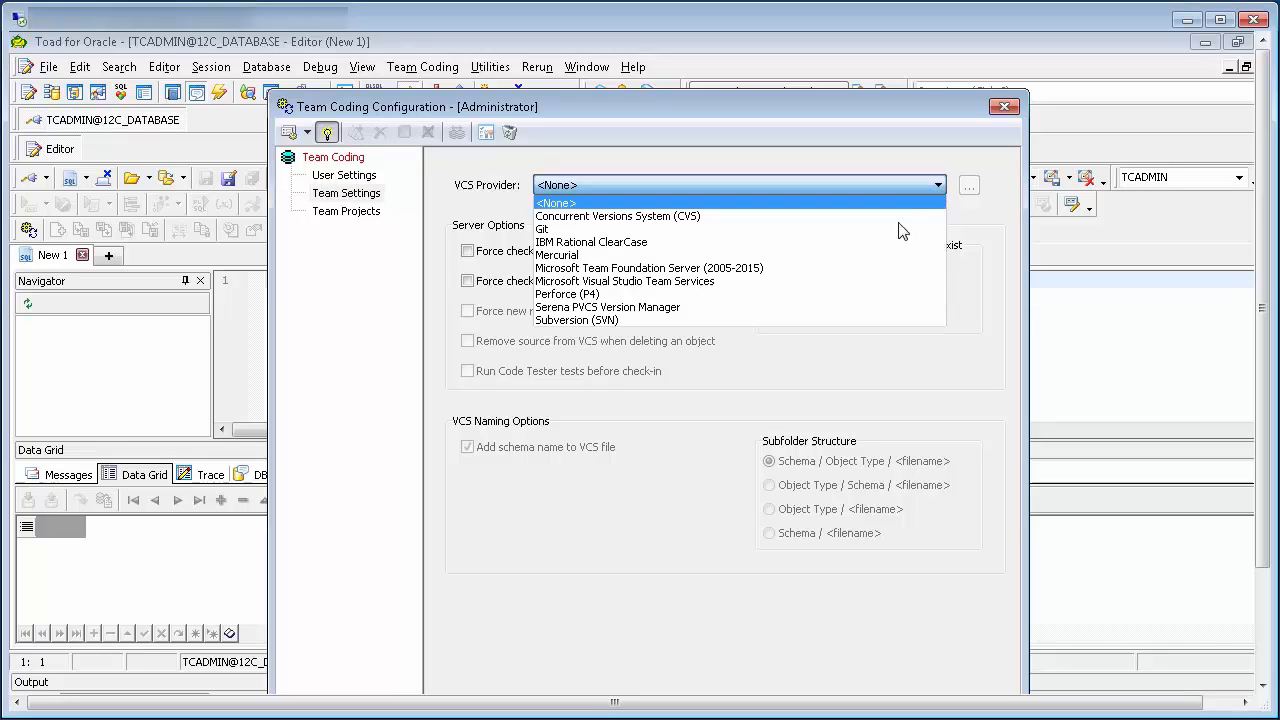
mouse_move(890, 274)
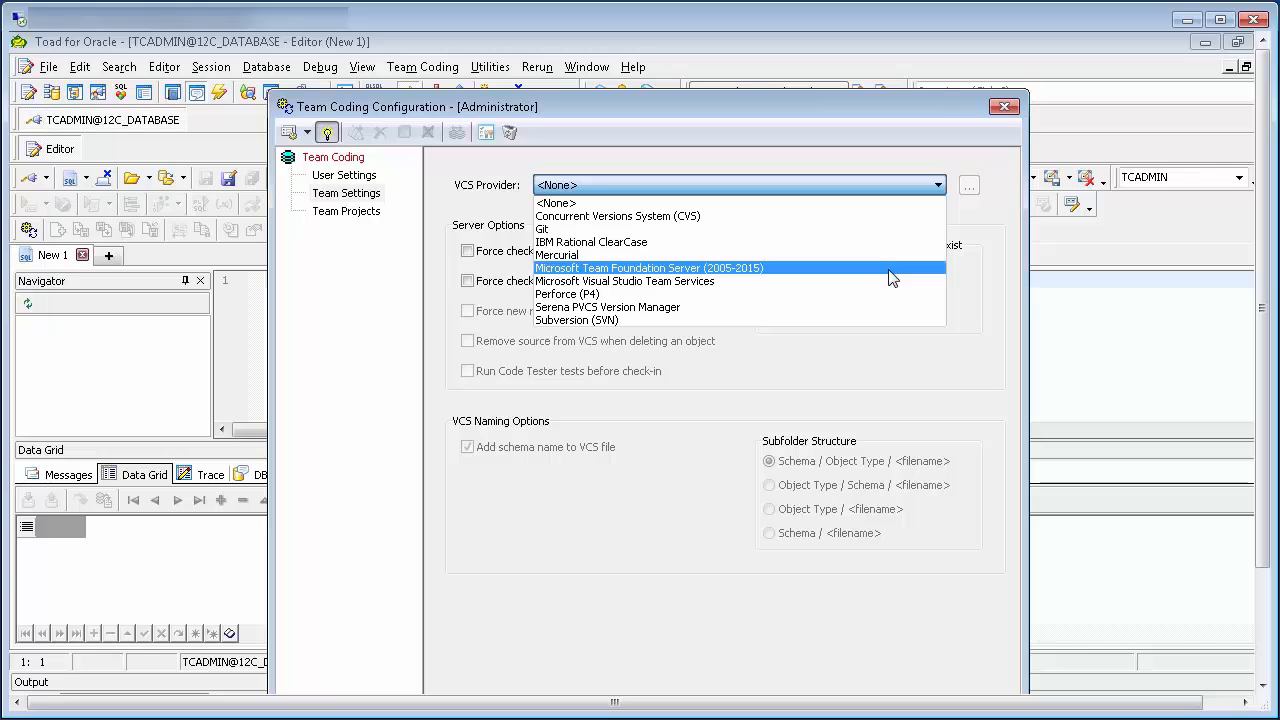
Choose Microsoft Team Foundation Server (2005-2015) as the VCS provider
click(652, 268)
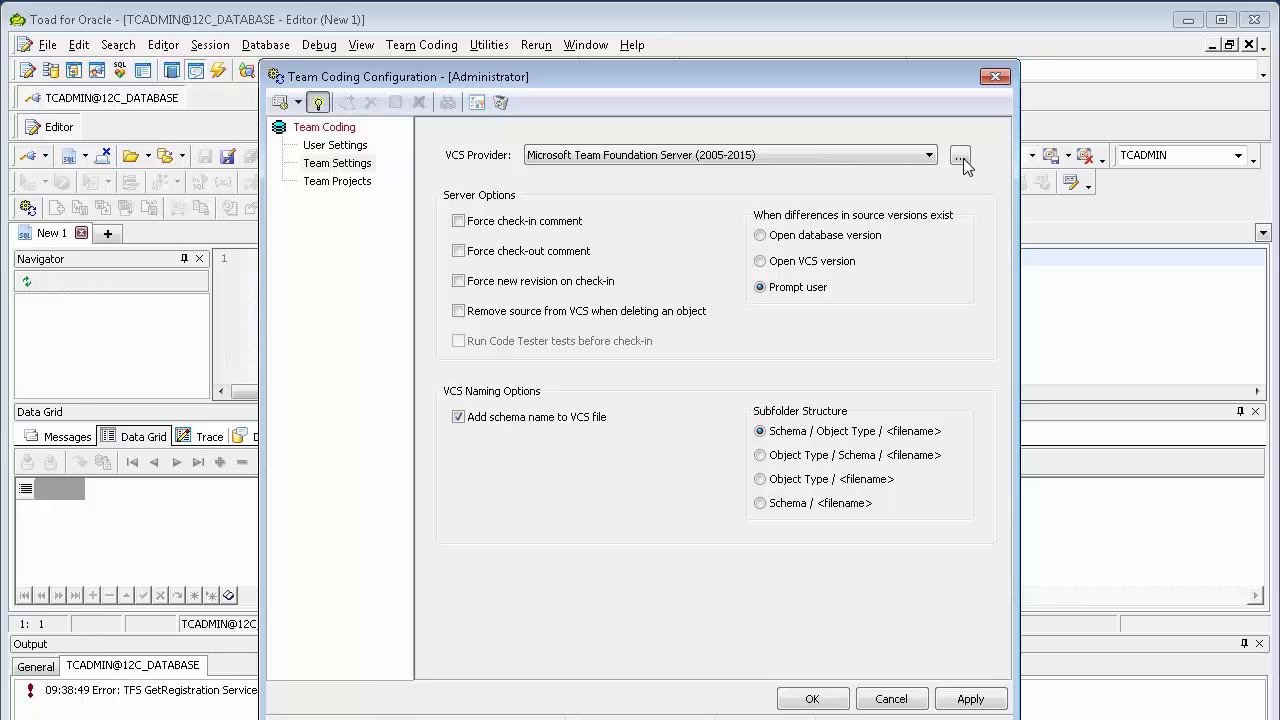
Review the TFS General, Advanced and Check-in/out option pages
click(960, 156)
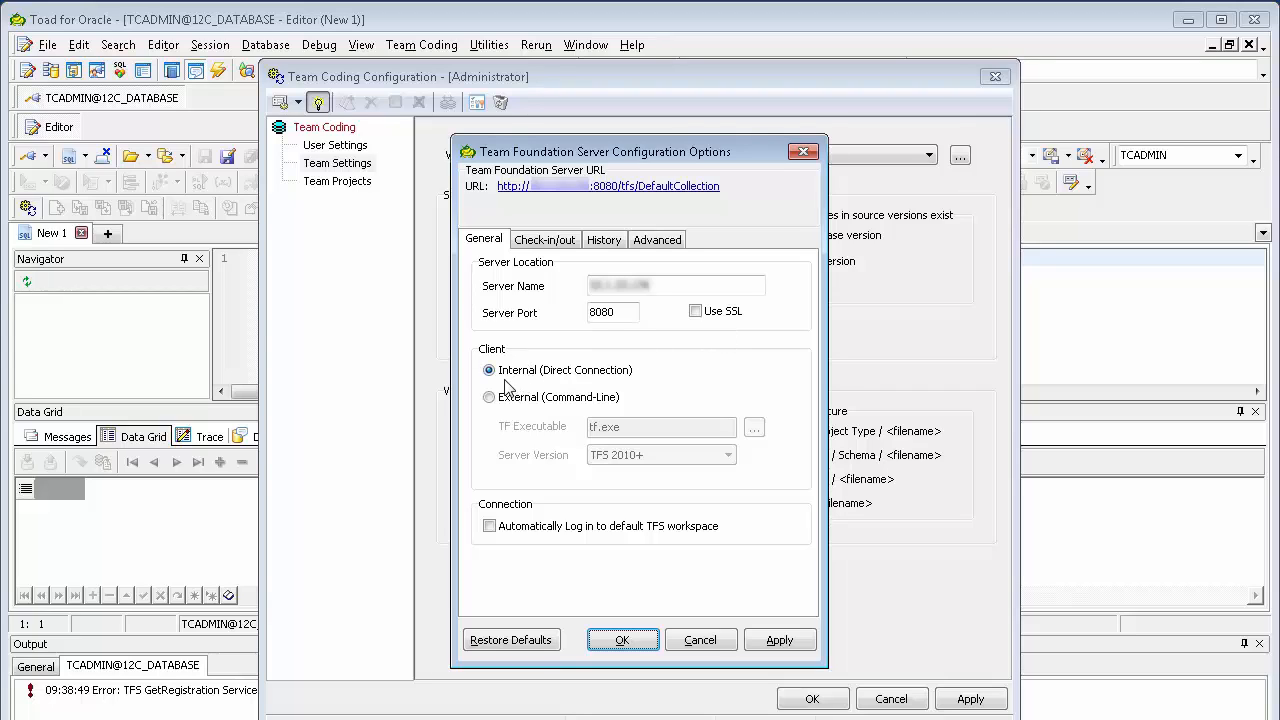
mouse_move(528, 386)
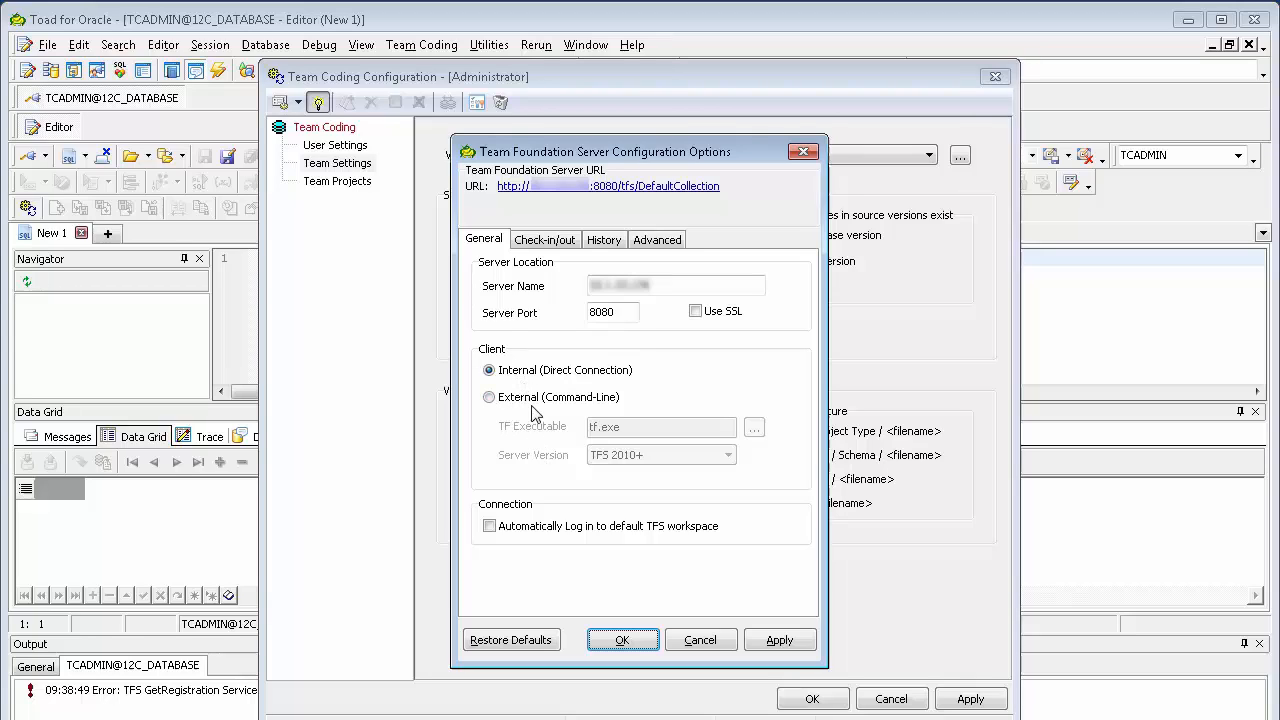
mouse_move(536, 380)
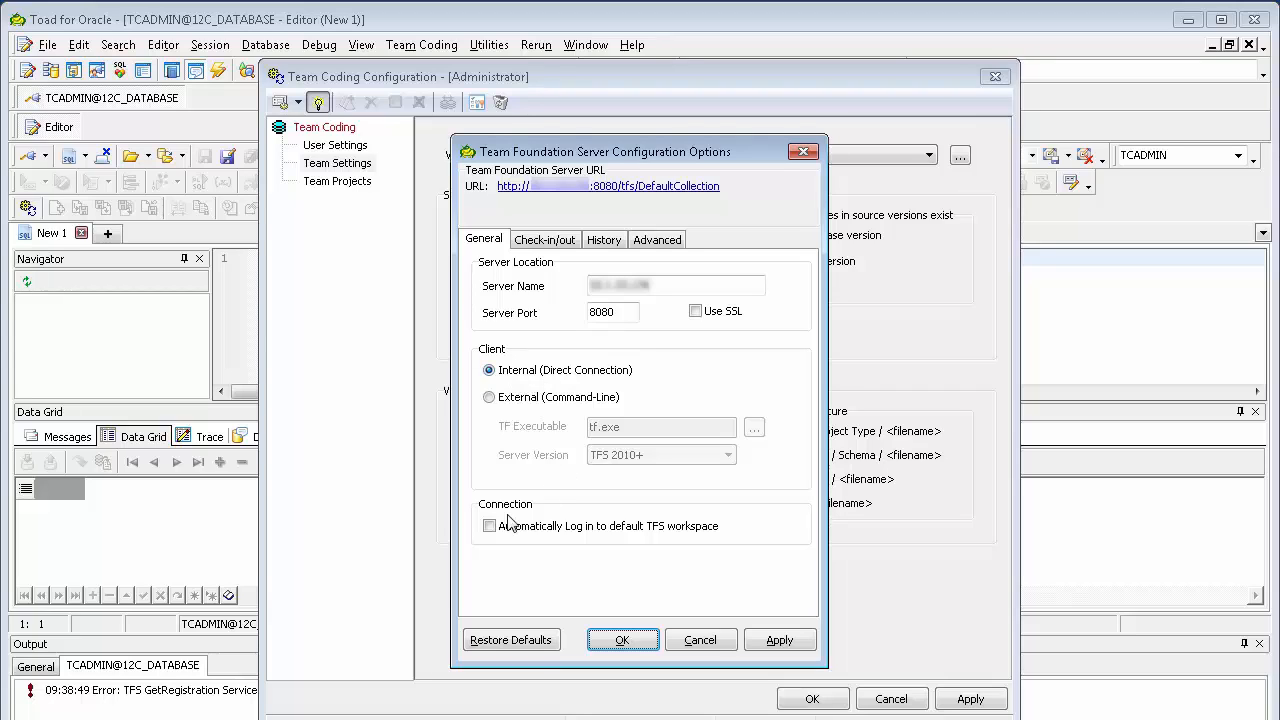
mouse_move(492, 544)
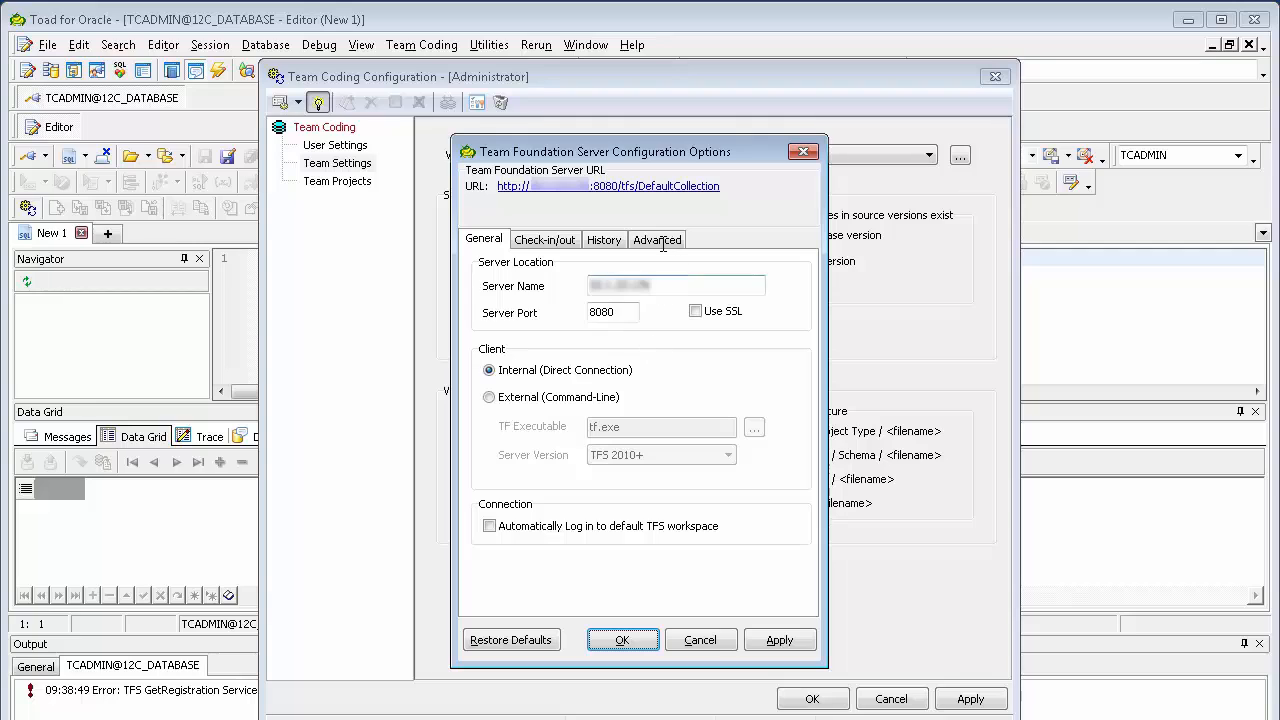
click(656, 240)
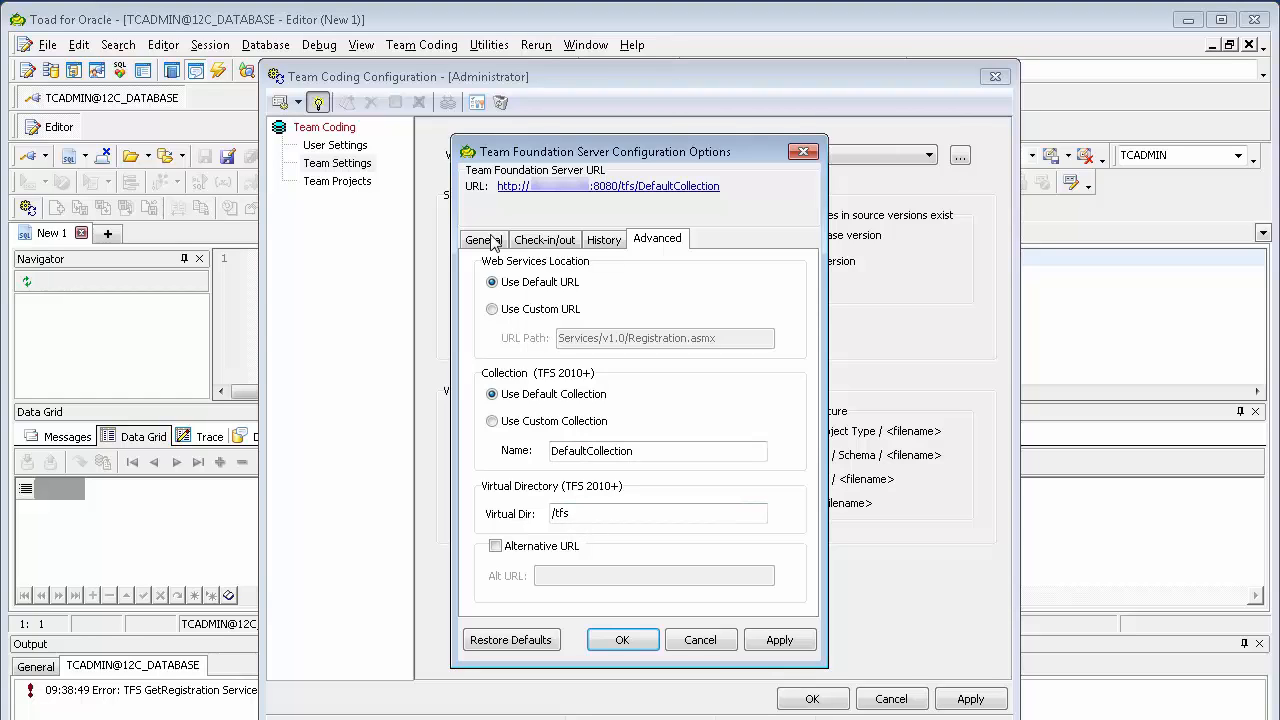
click(484, 240)
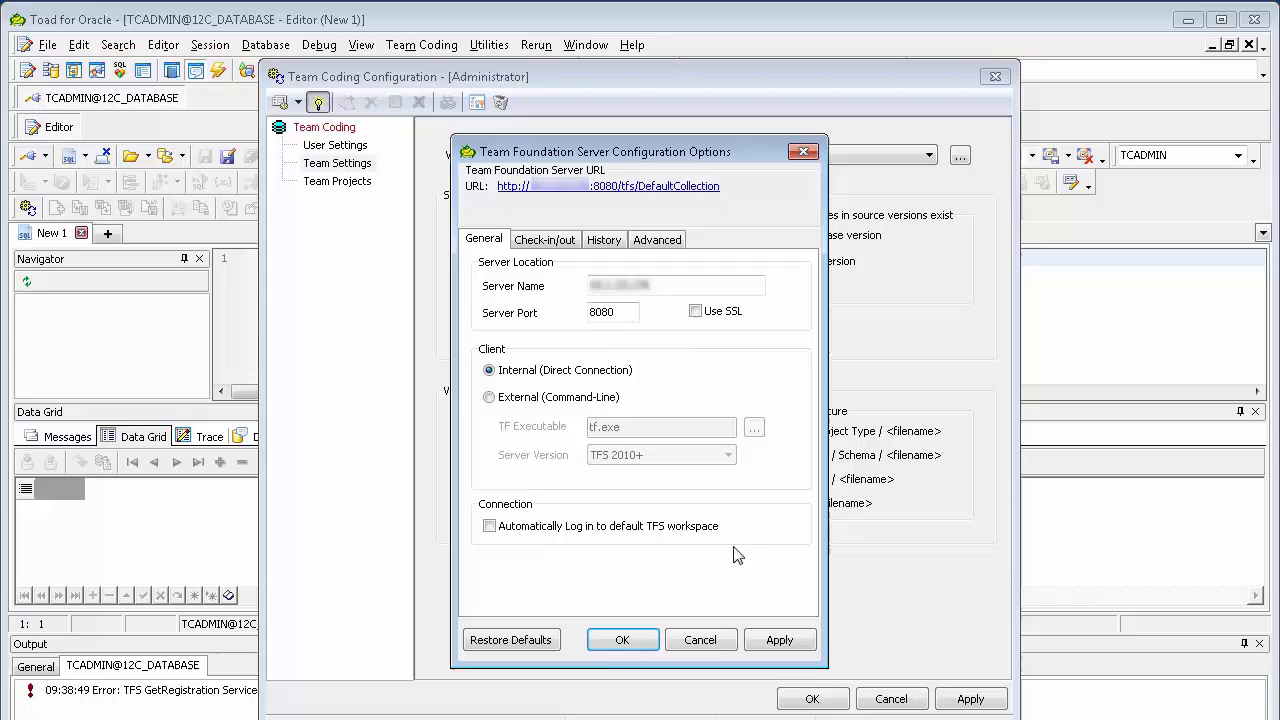
click(544, 240)
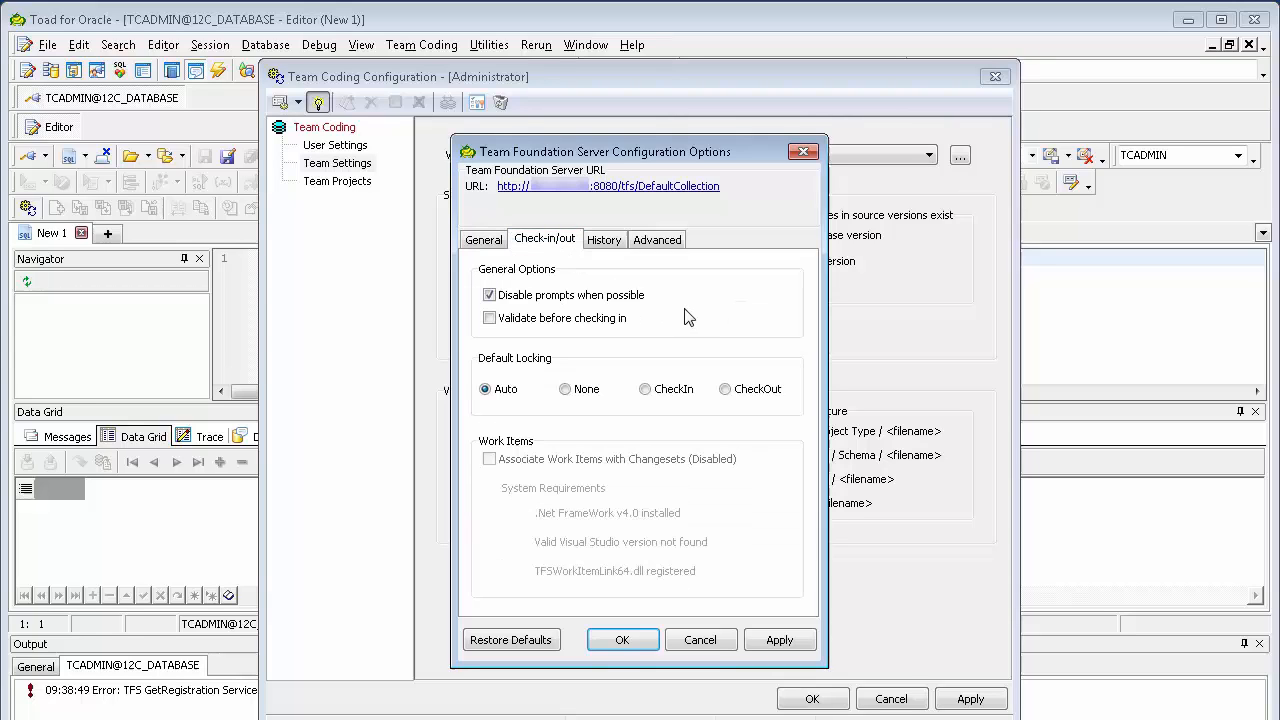
mouse_move(484, 240)
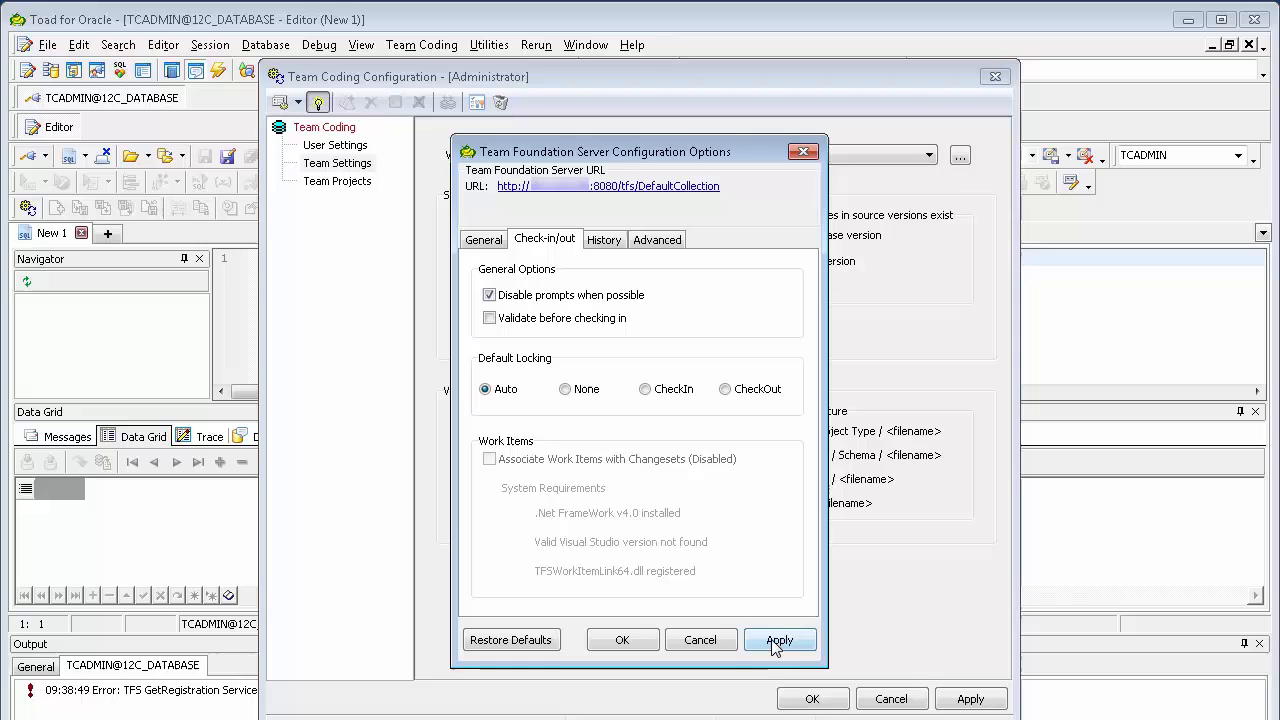
mouse_move(652, 644)
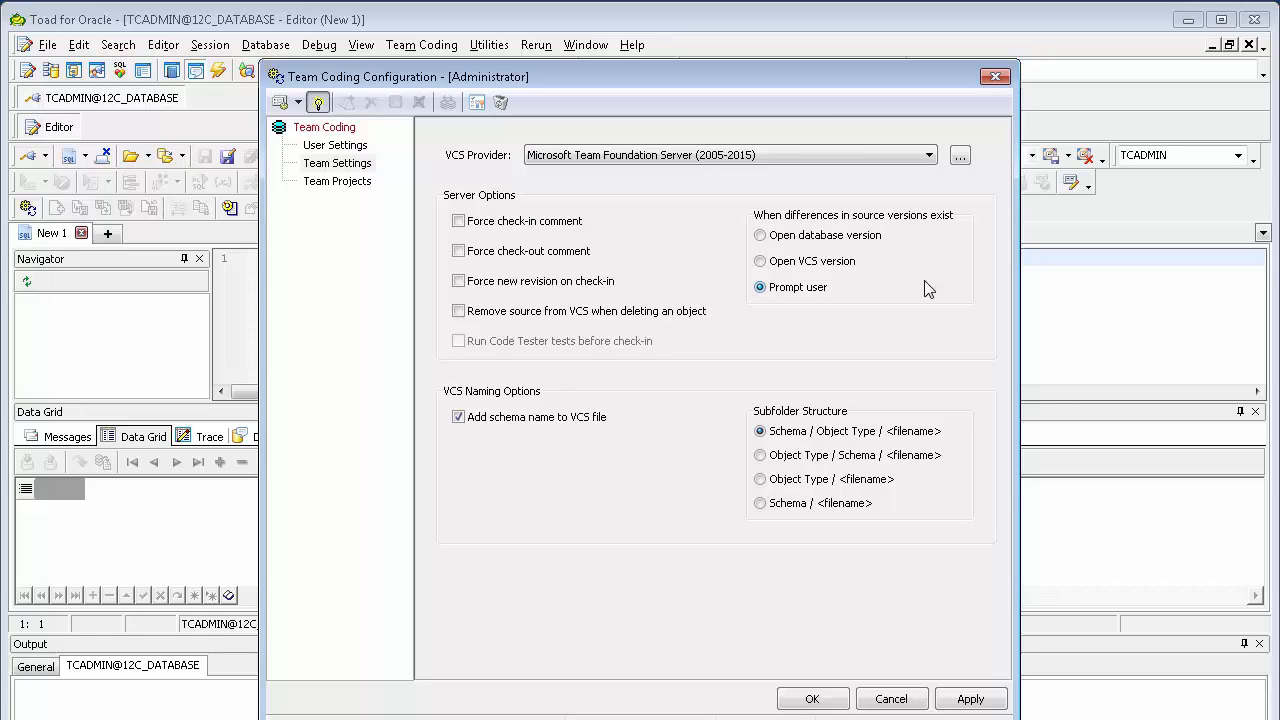
mouse_move(816, 288)
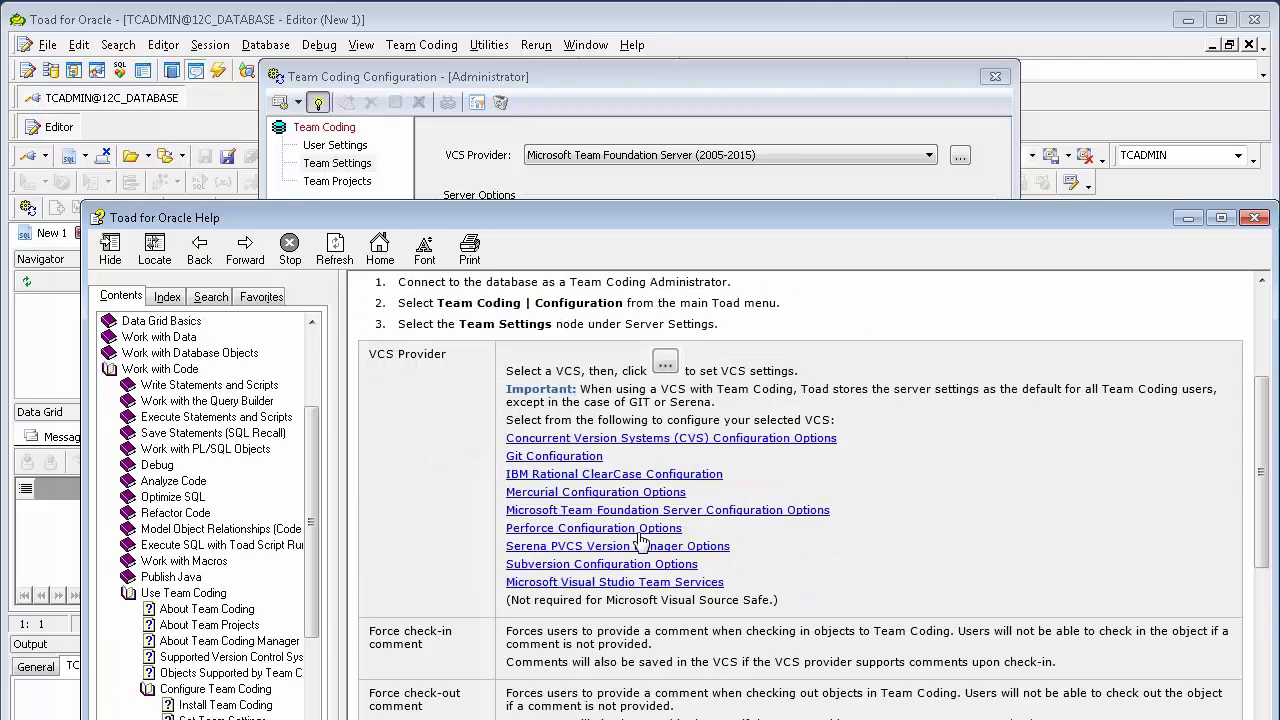
scroll(down, 3)
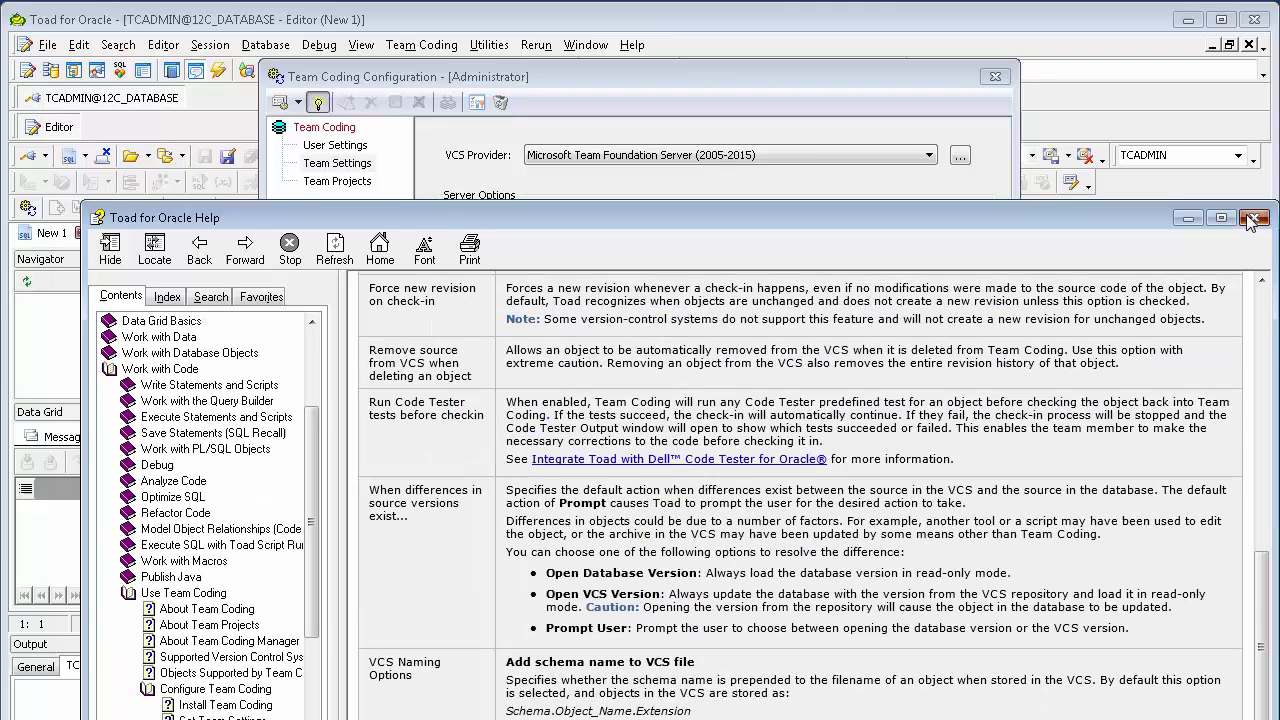
click(1252, 236)
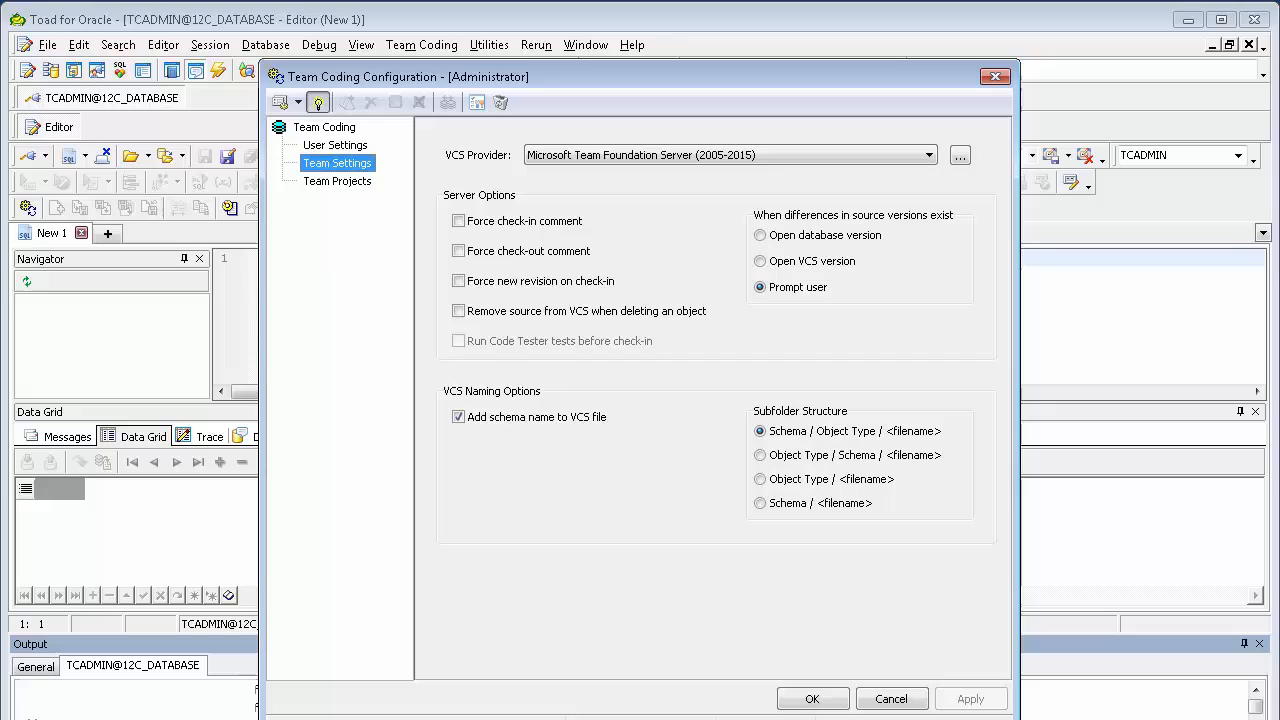
mouse_move(332, 192)
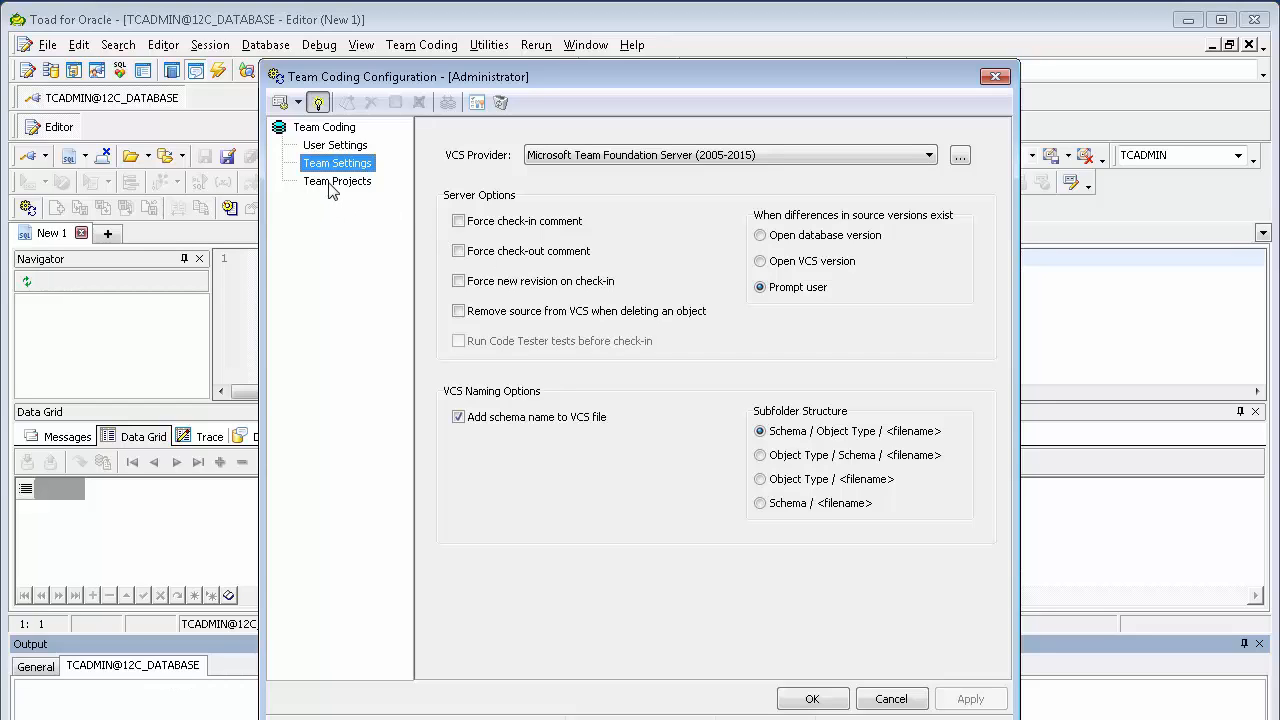
Create a new team project and start naming it TCDEMO
click(336, 180)
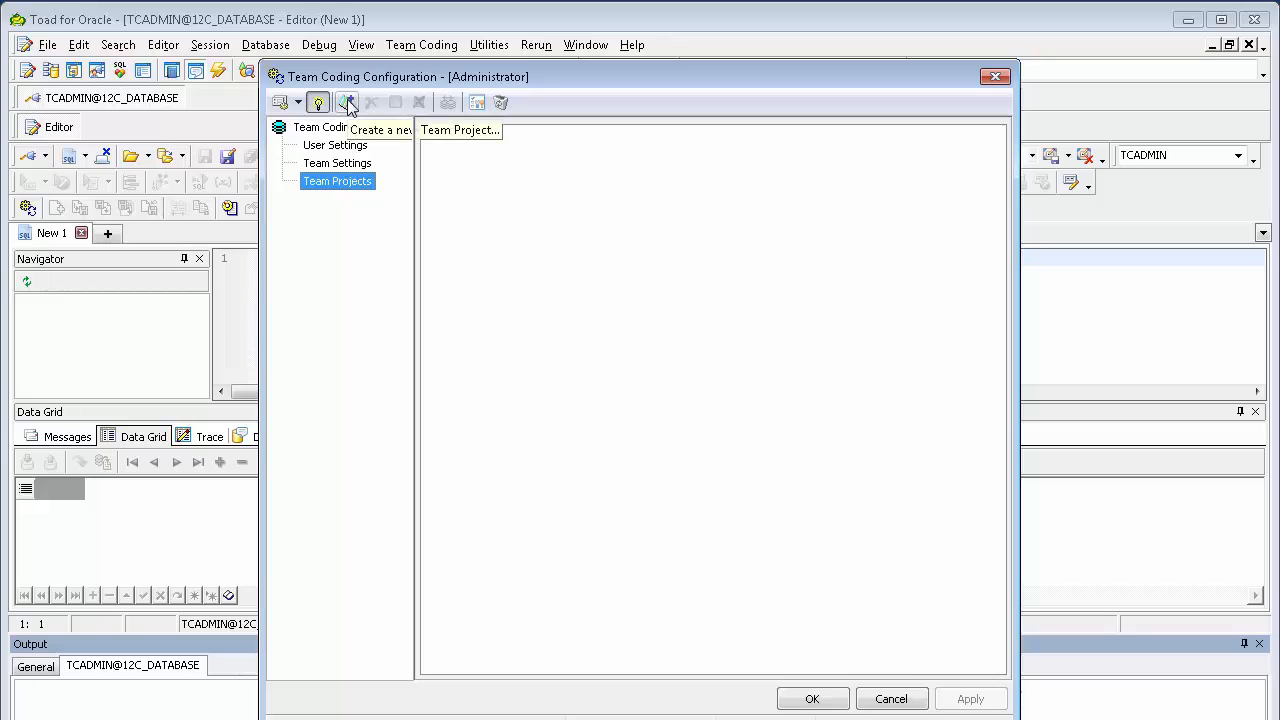
click(348, 102)
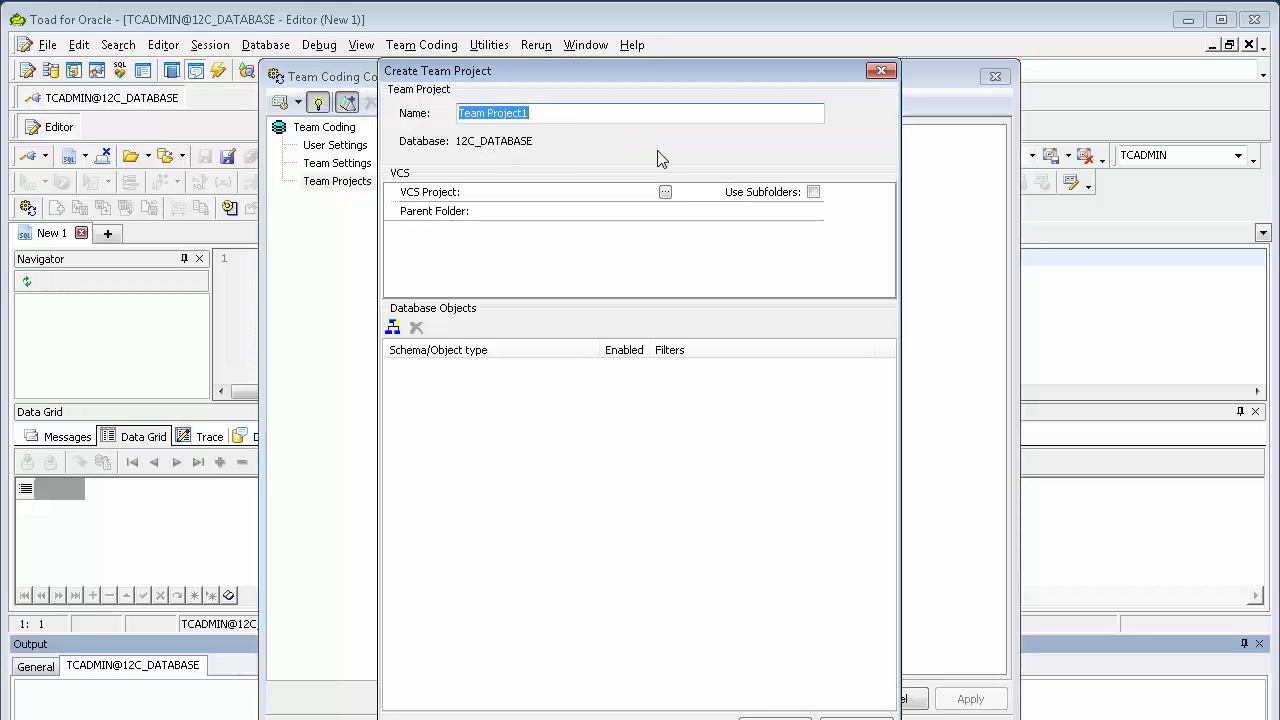
text(TCDEMO)
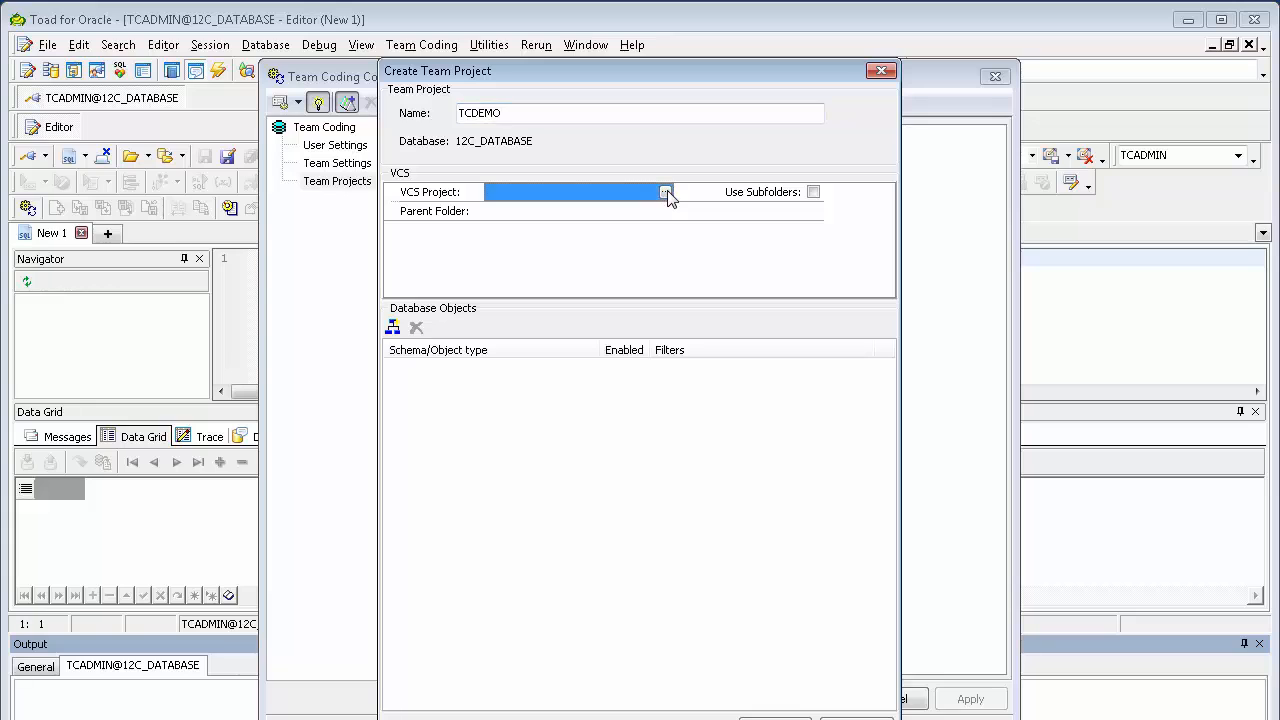
Browse workspaces, cancel a new one, and log in to TFS with DEMOWS
click(664, 192)
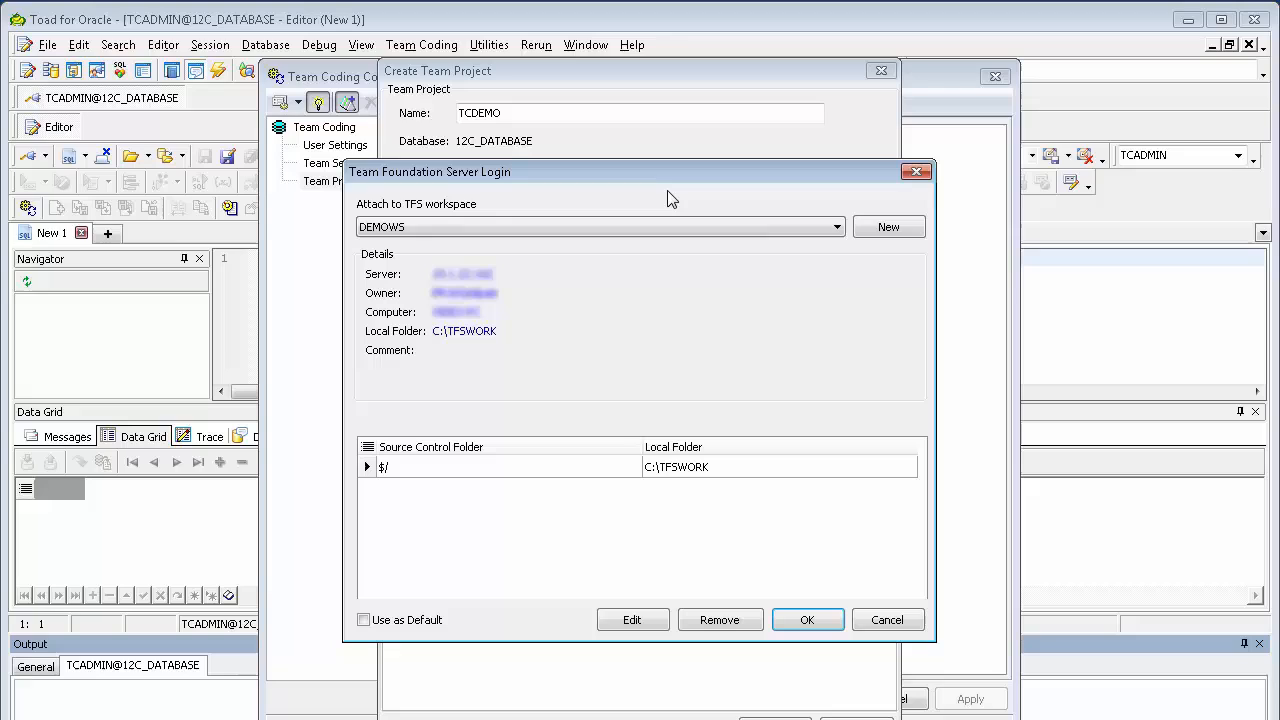
mouse_move(412, 222)
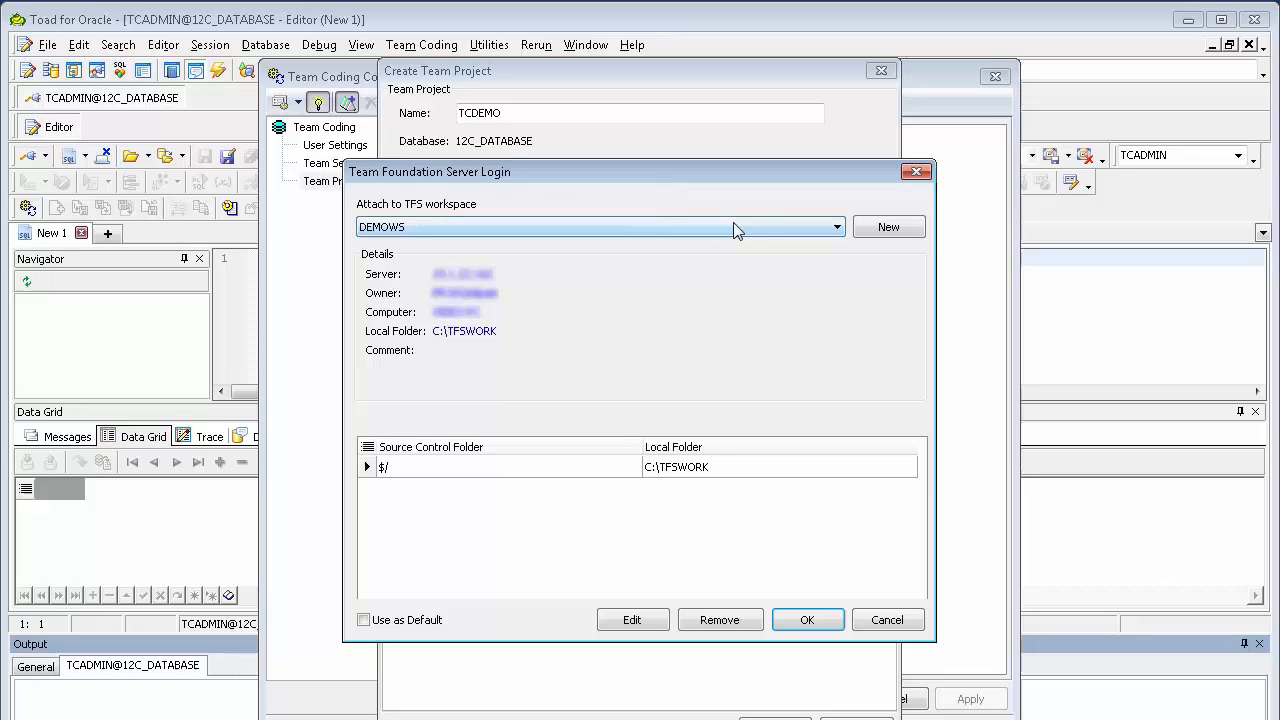
click(836, 226)
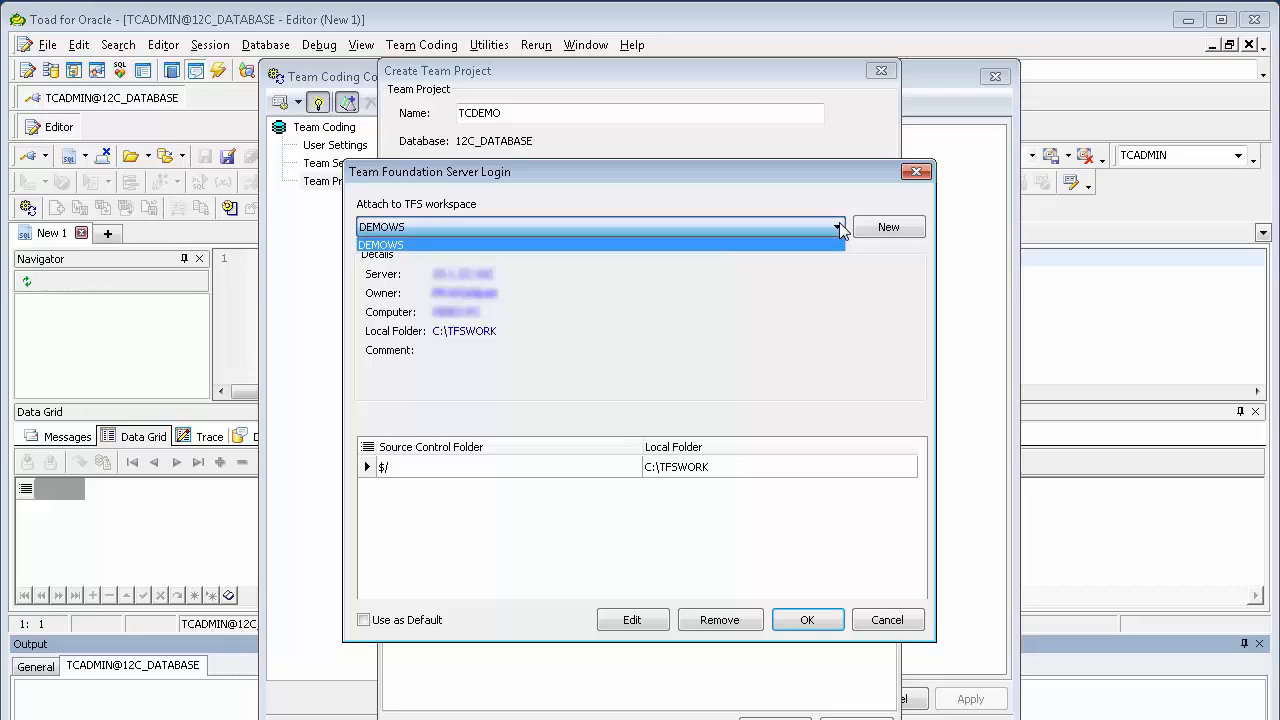
mouse_move(876, 230)
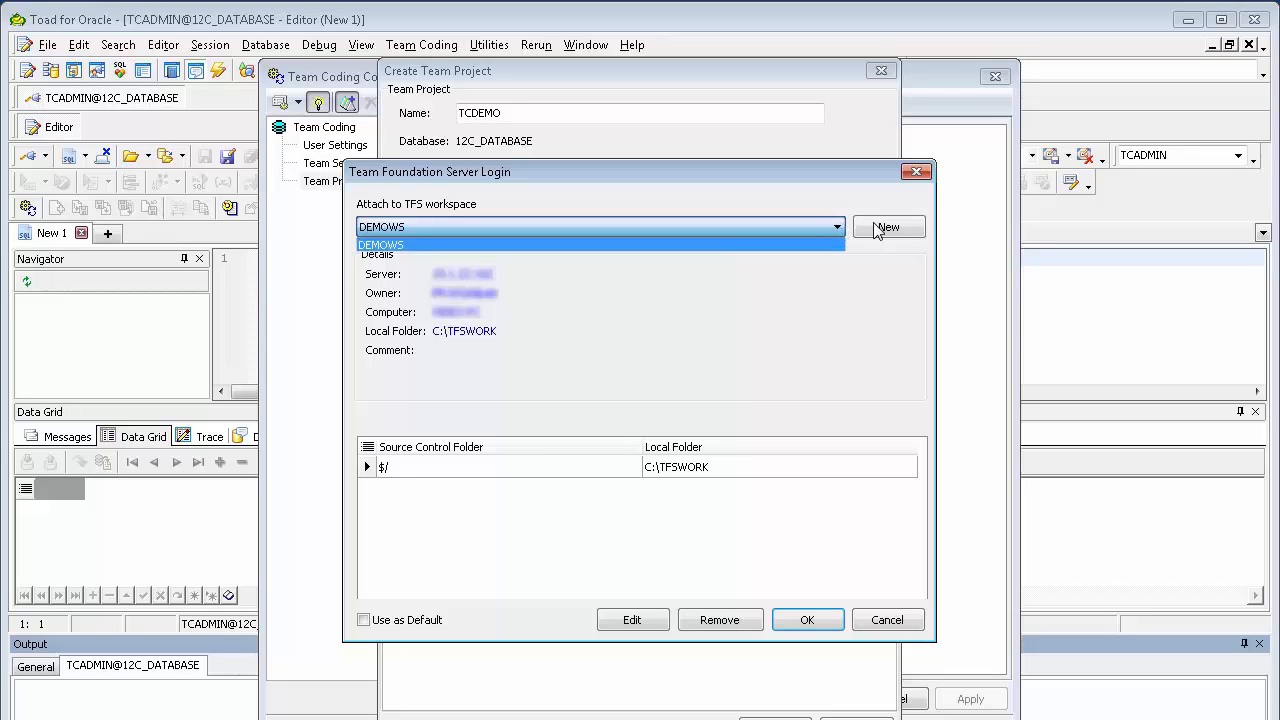
mouse_move(892, 232)
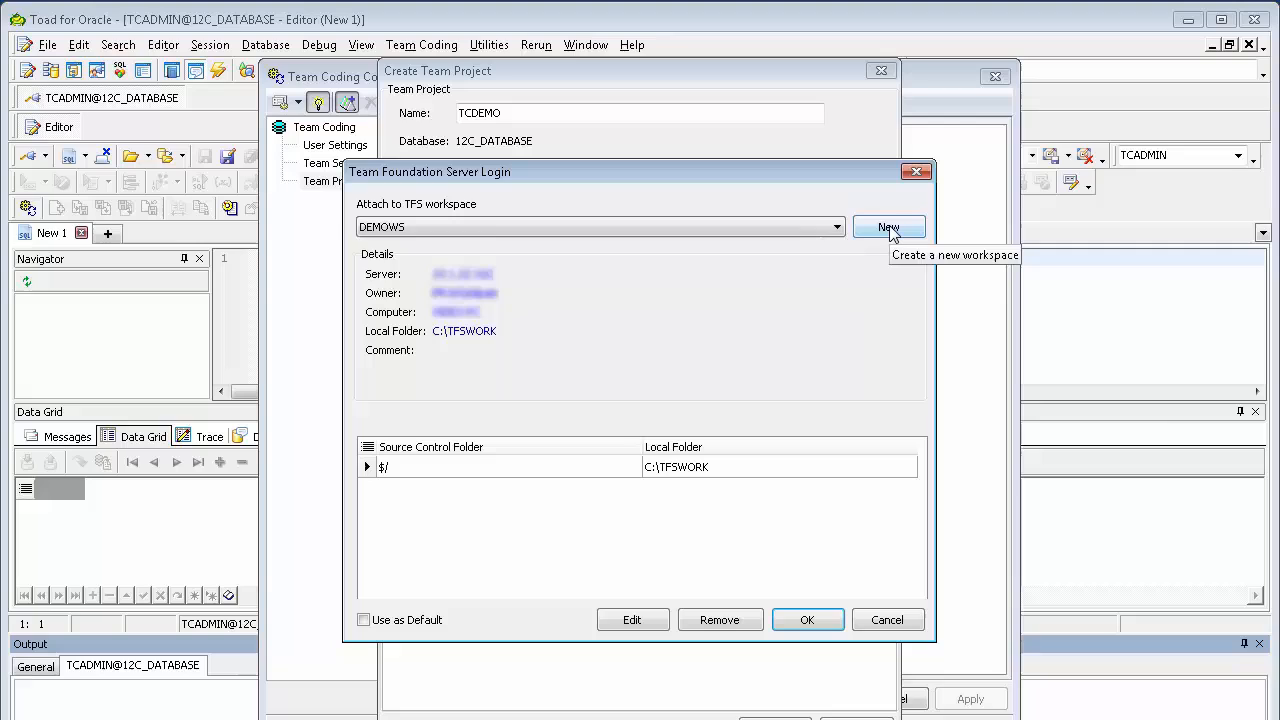
click(888, 226)
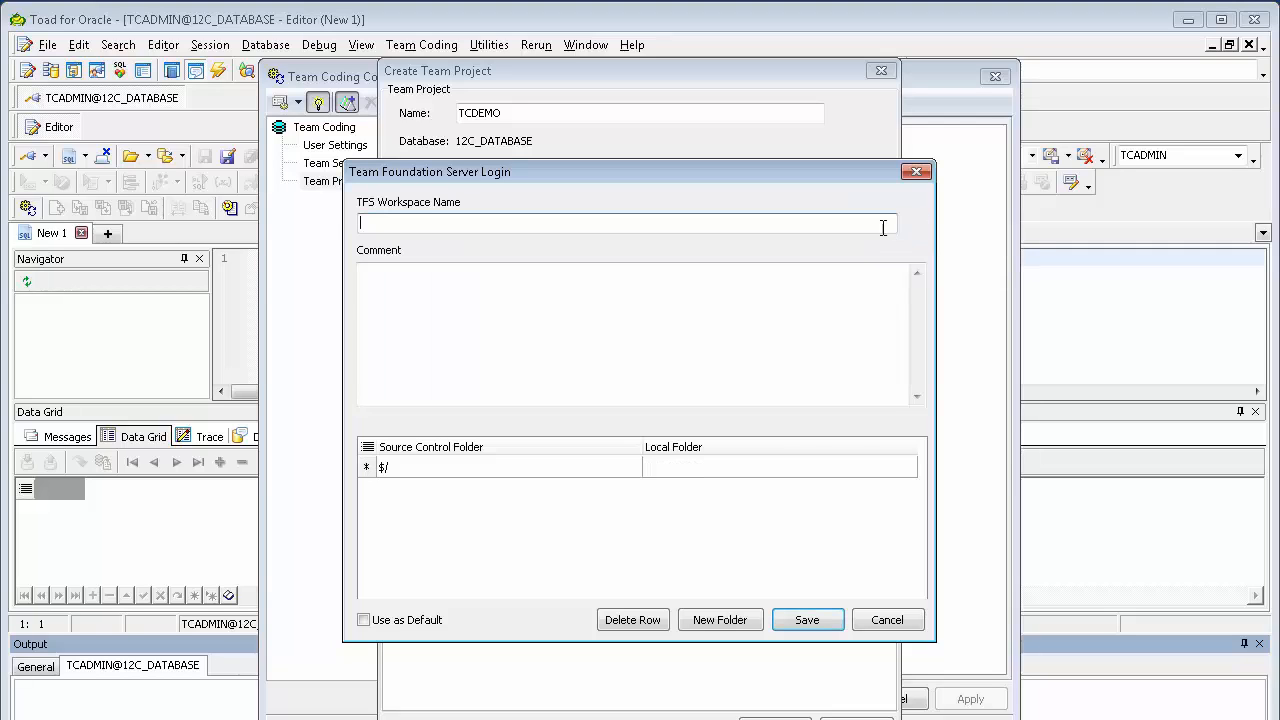
mouse_move(760, 222)
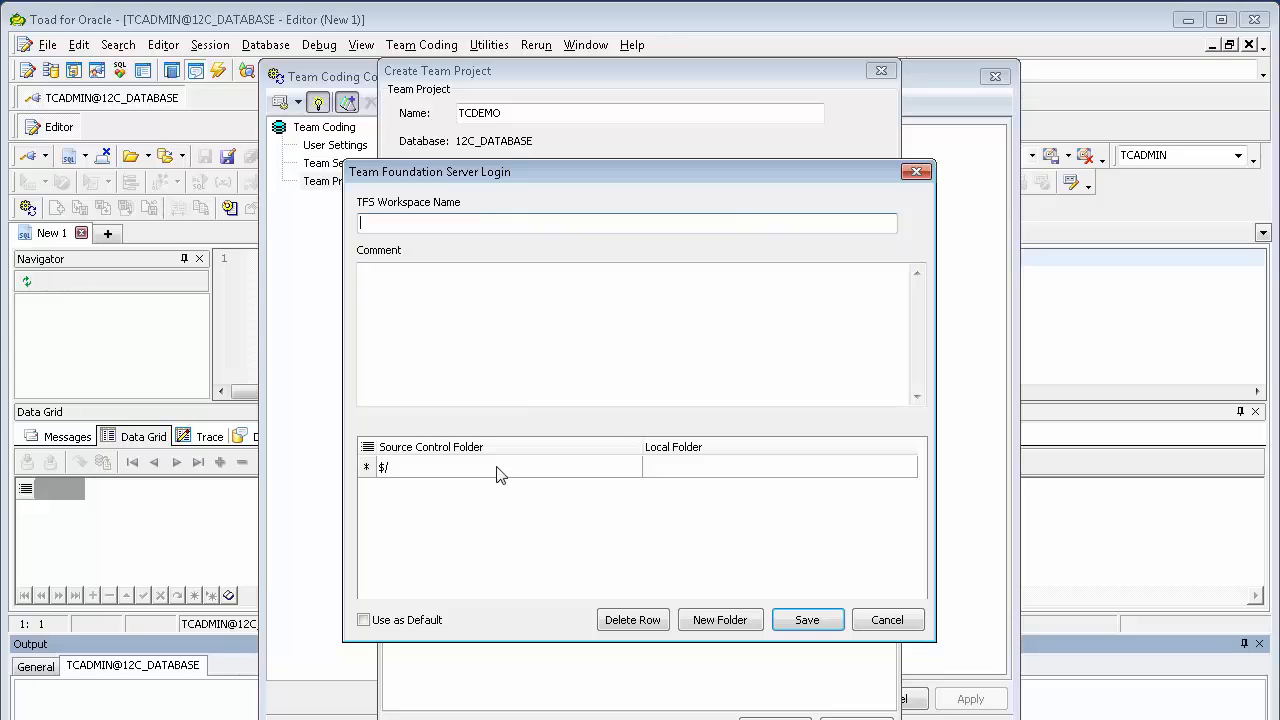
mouse_move(692, 476)
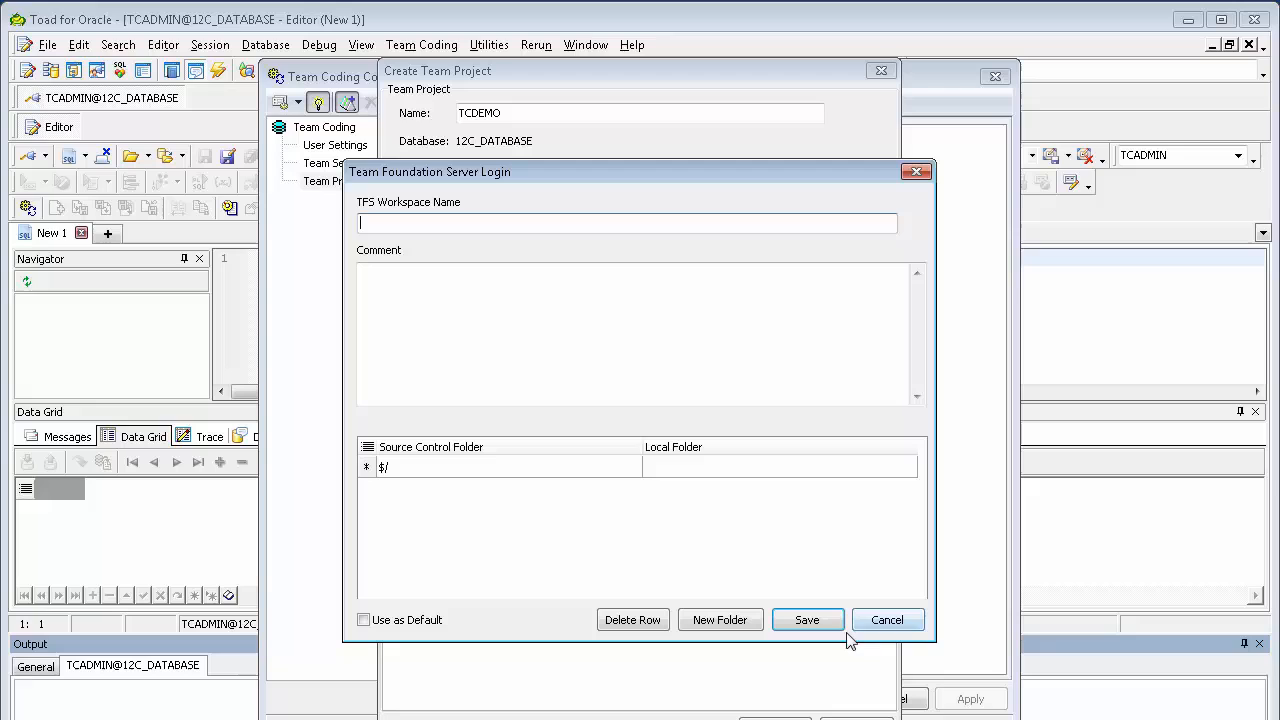
click(808, 620)
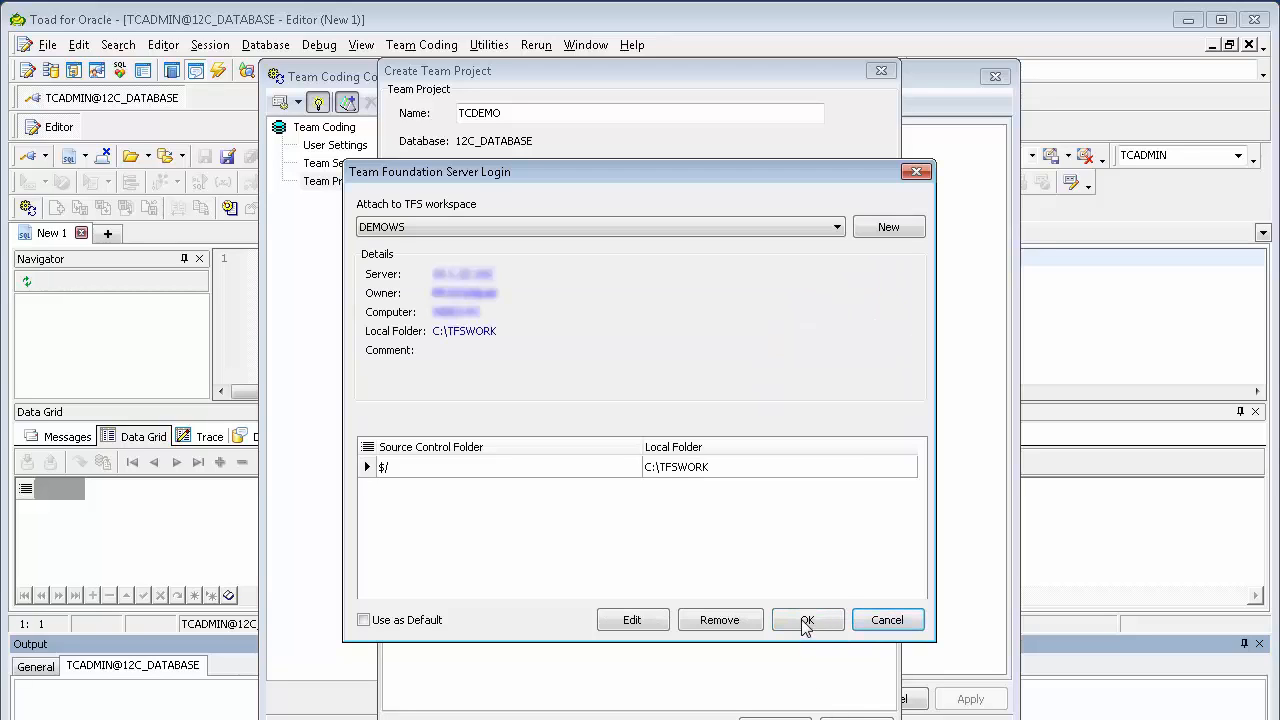
click(808, 620)
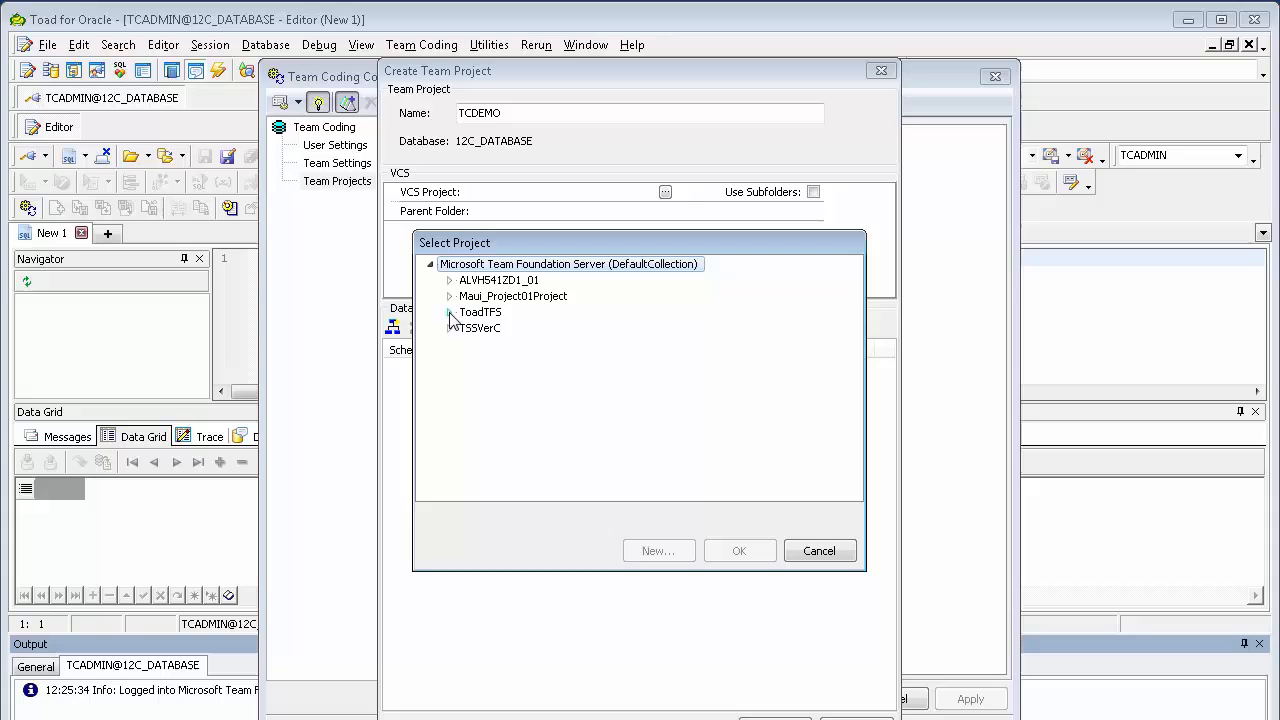
Select $/ToadTFS/TCDEMO as the VCS project, cancelling a sub-project attempt
click(450, 312)
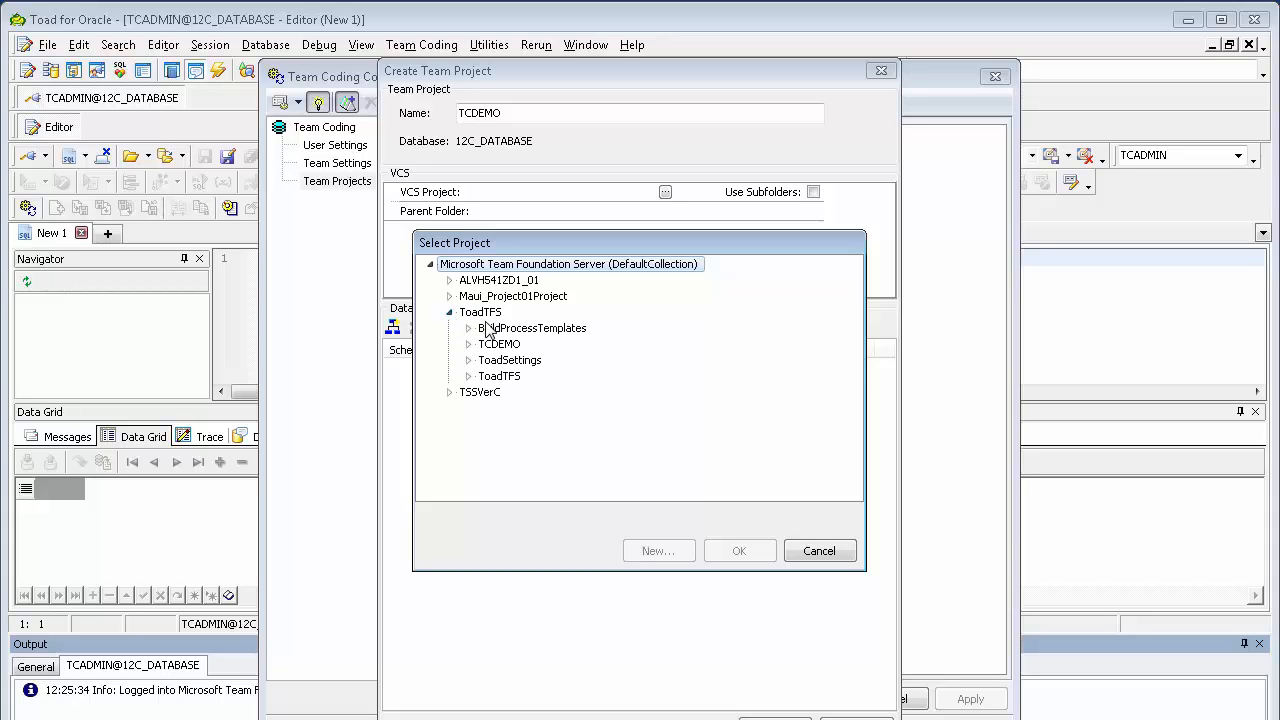
click(498, 344)
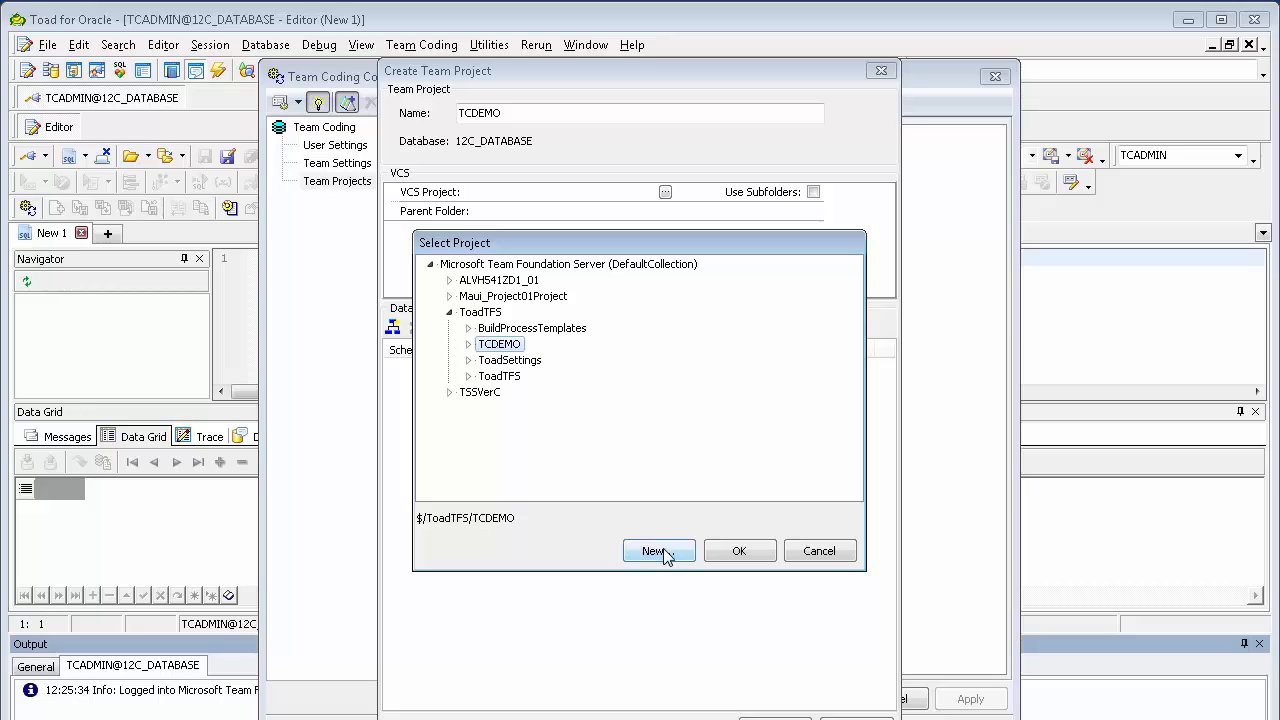
click(658, 550)
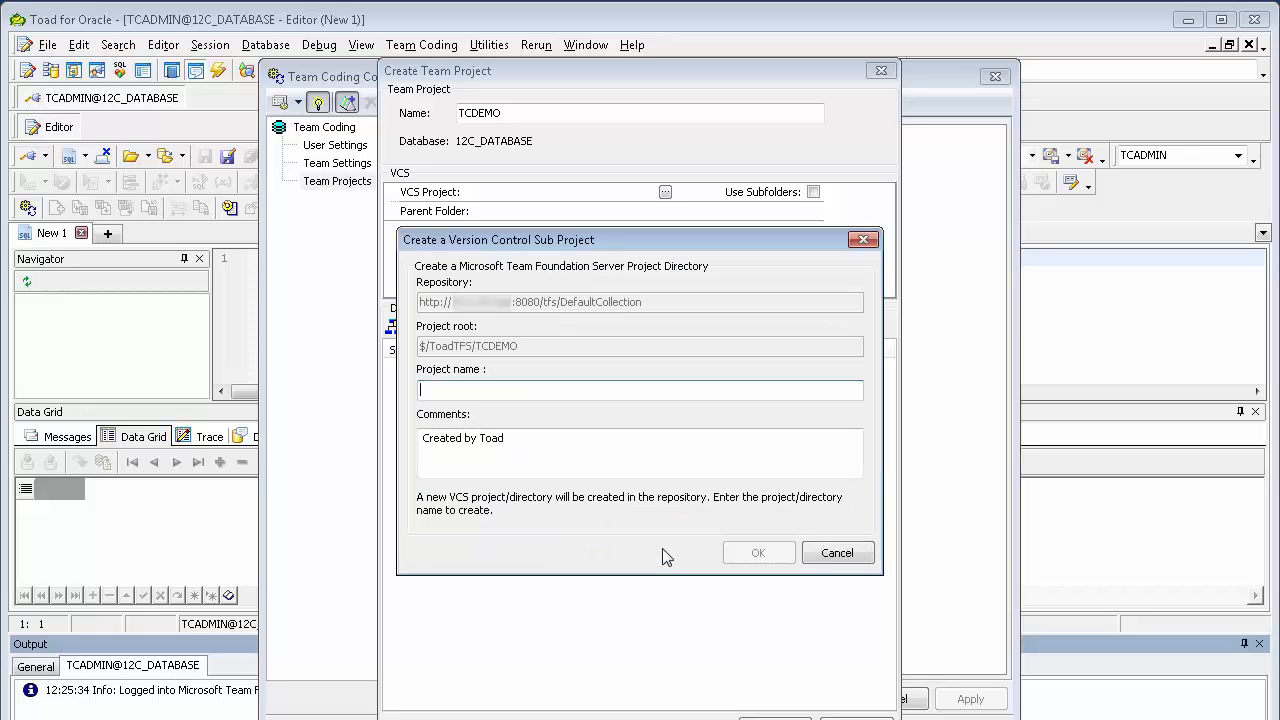
mouse_move(836, 552)
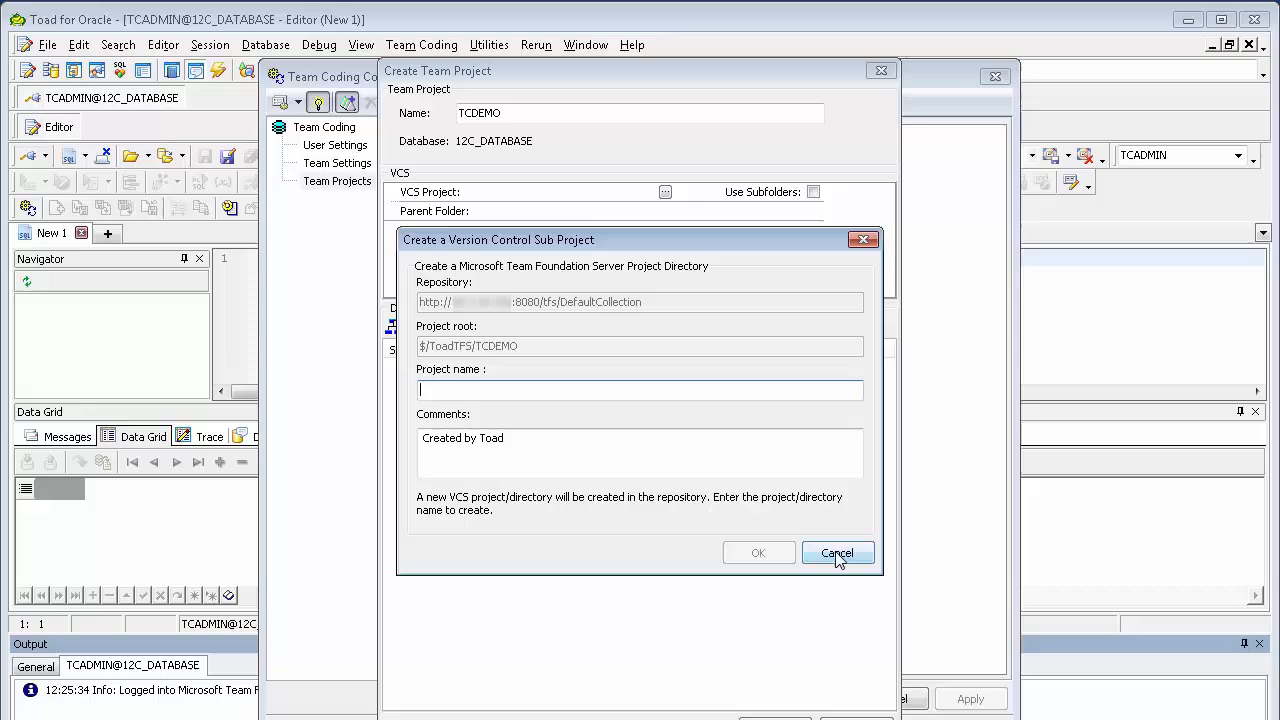
click(838, 552)
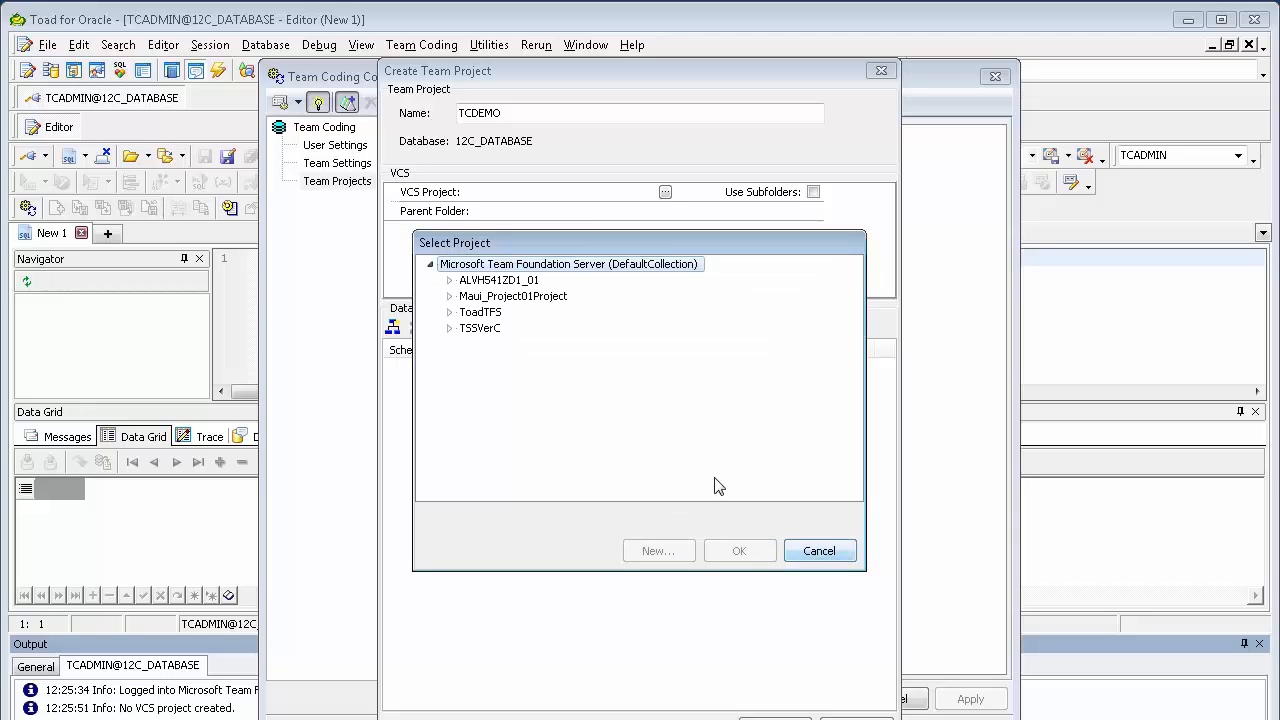
click(448, 312)
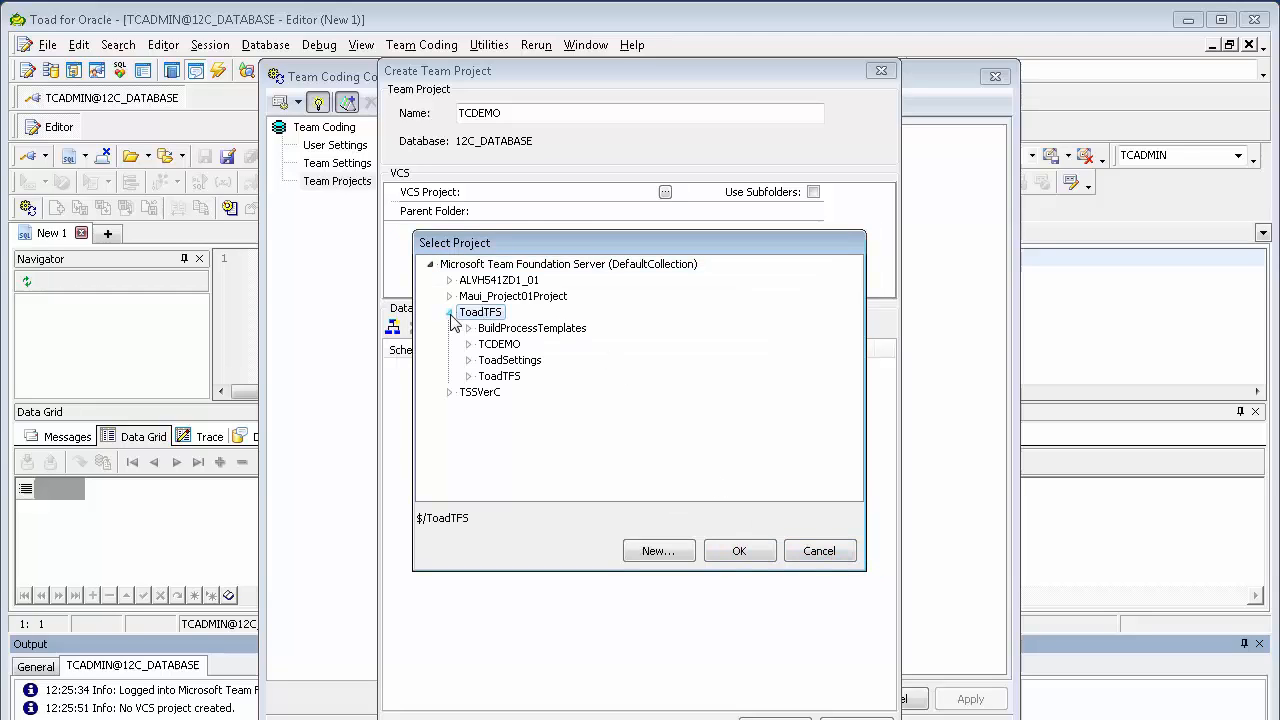
click(740, 550)
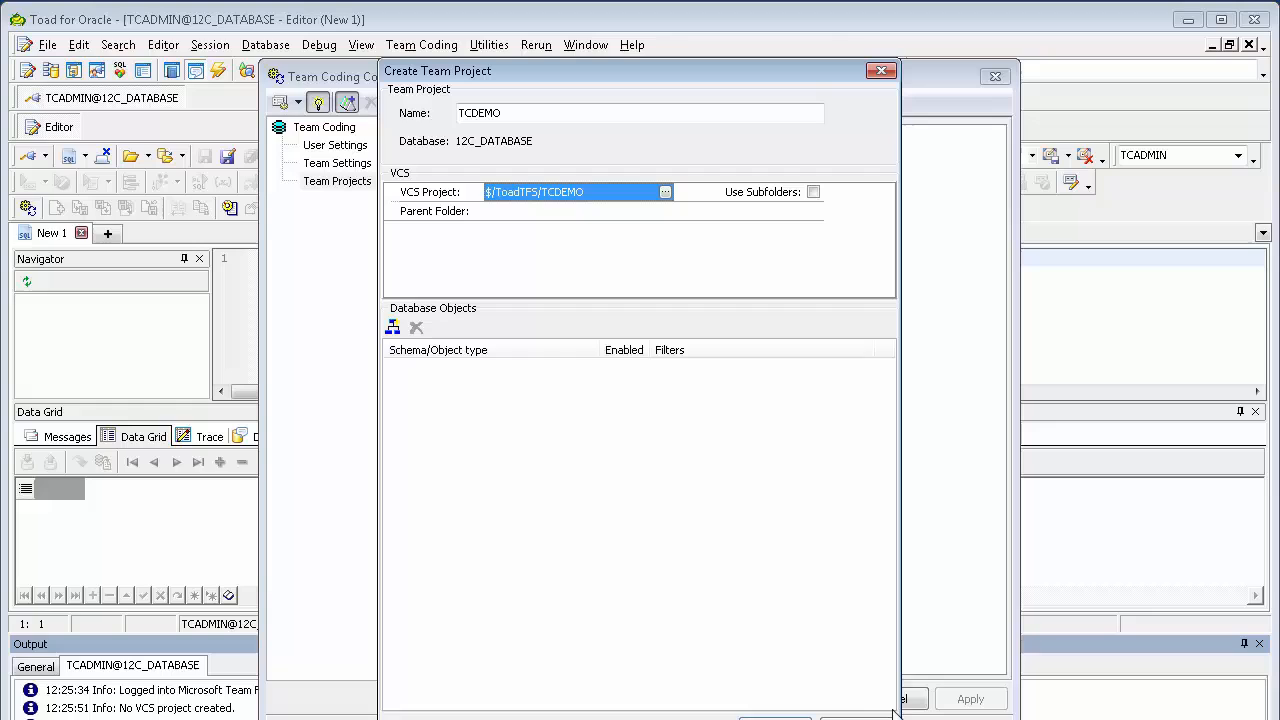
mouse_move(840, 622)
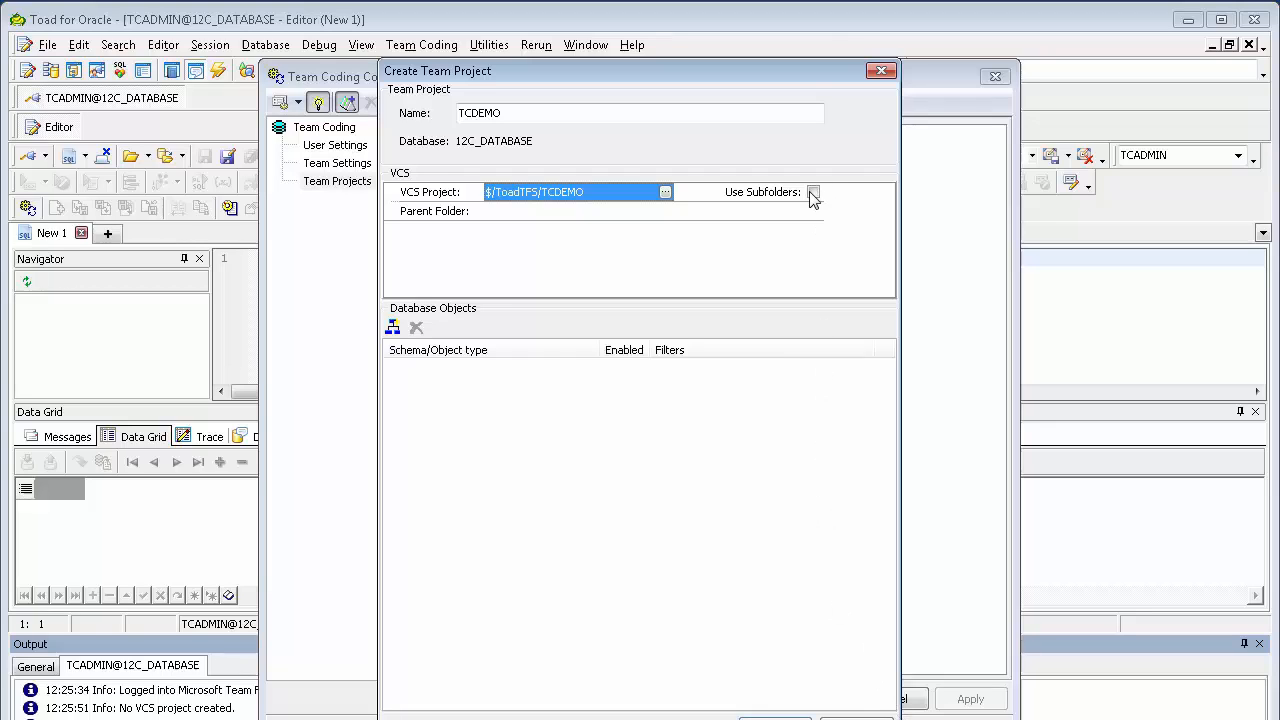
Enable Use Subfolders and edit the 12C_DATABASE parent folder name
click(812, 192)
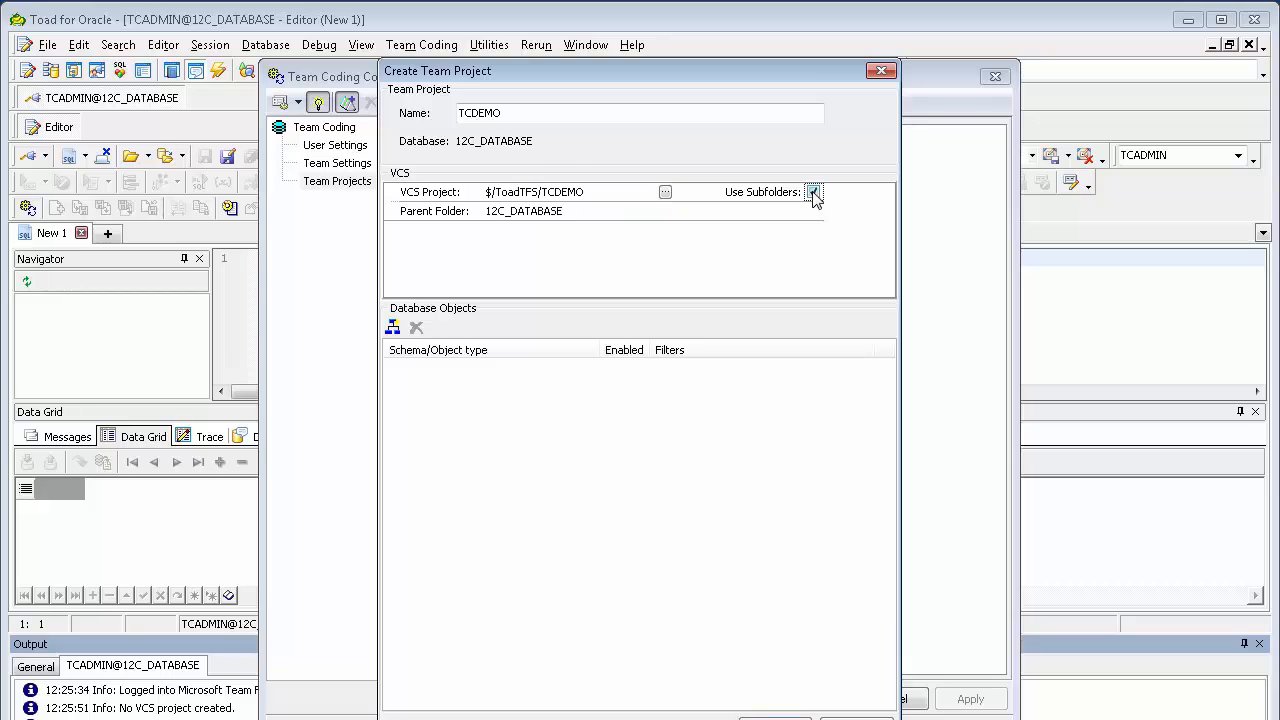
click(814, 192)
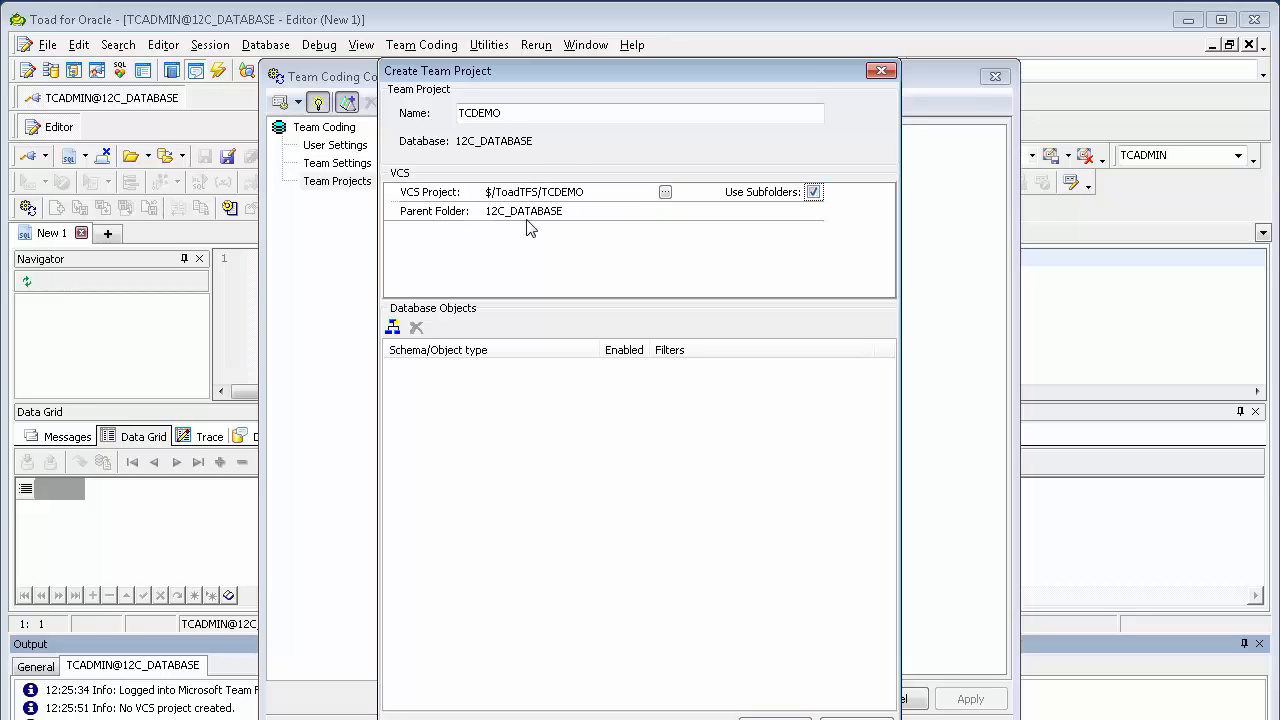
mouse_move(164, 108)
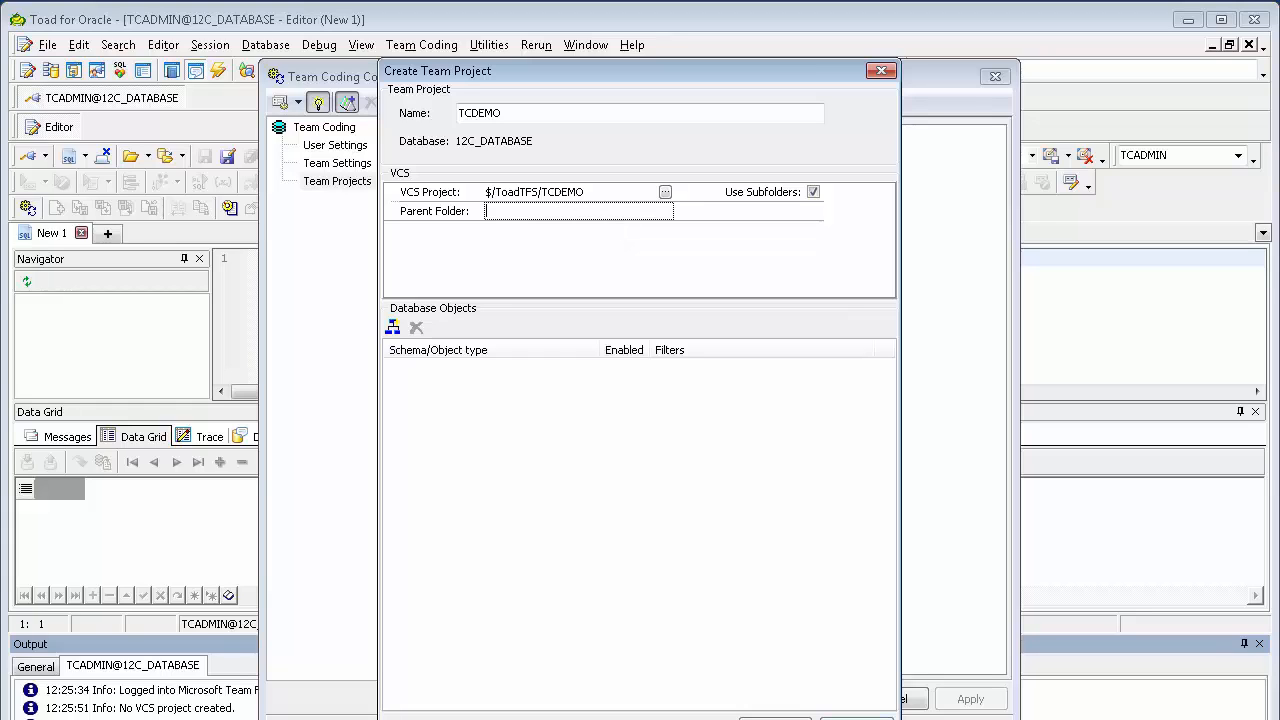
mouse_move(410, 392)
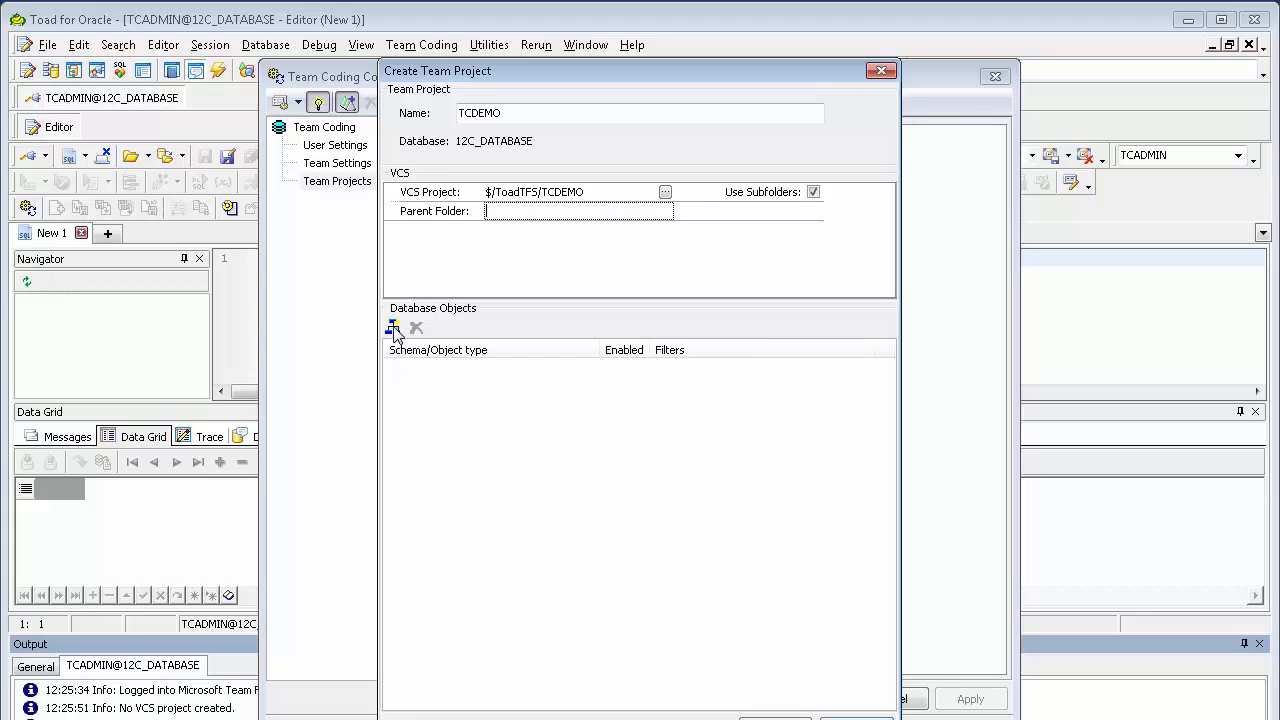
Add the HR and SCOTT schemas to the project's database objects
click(392, 328)
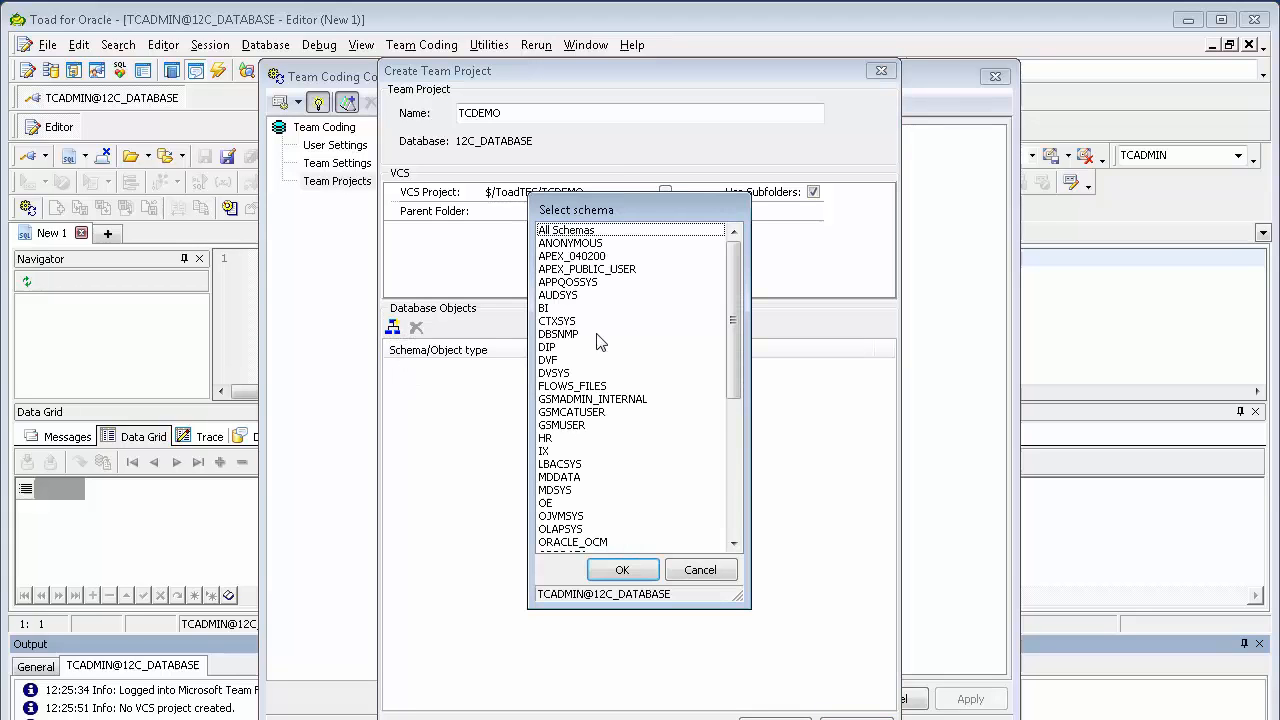
scroll(down, 3)
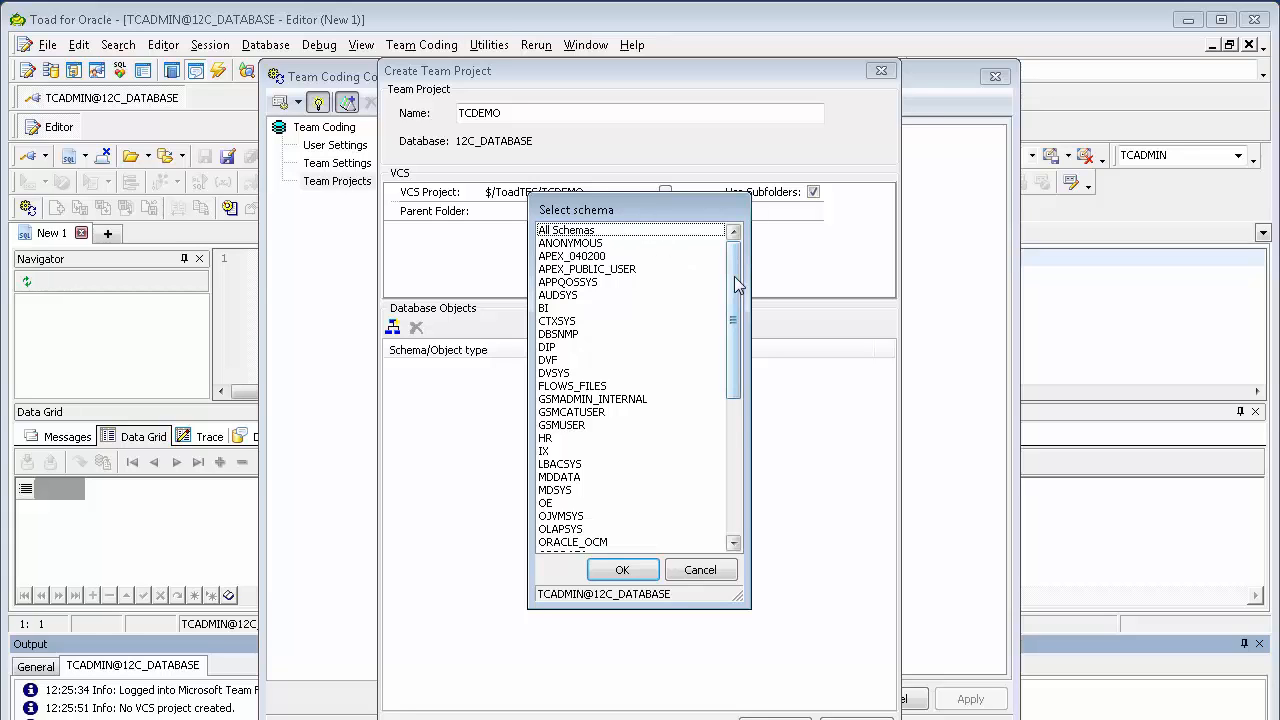
scroll(down, 3)
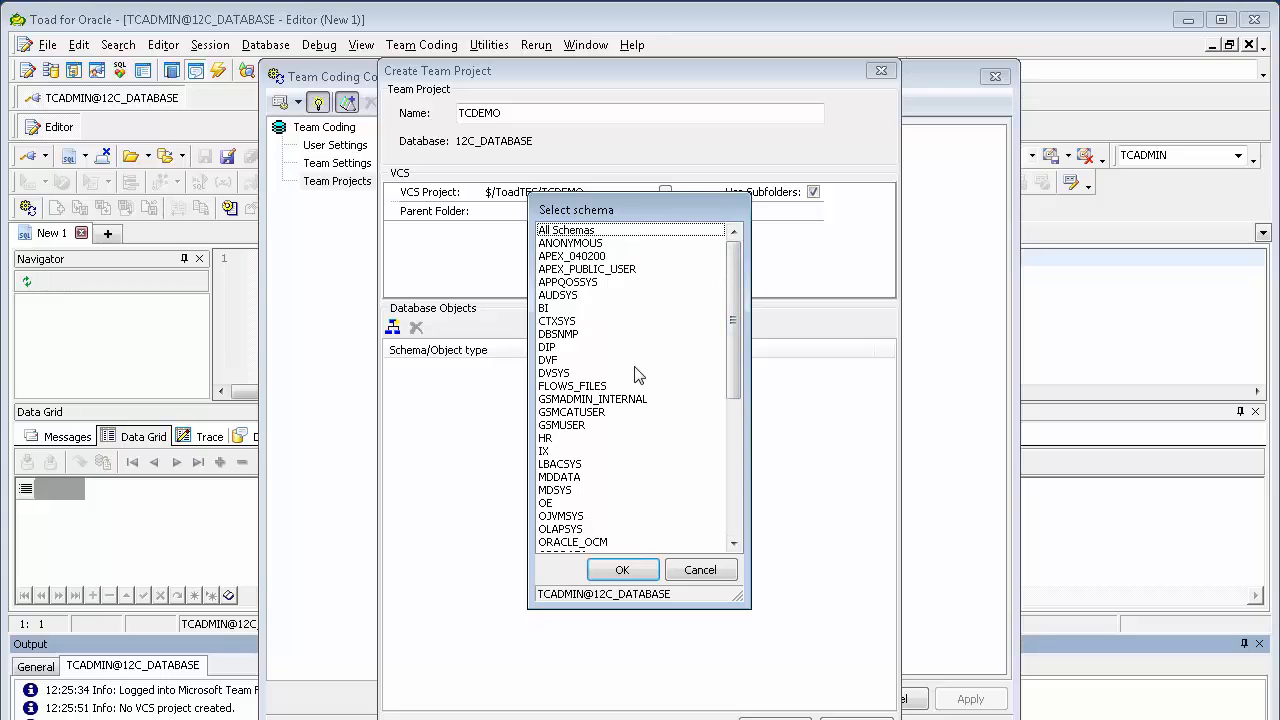
click(548, 438)
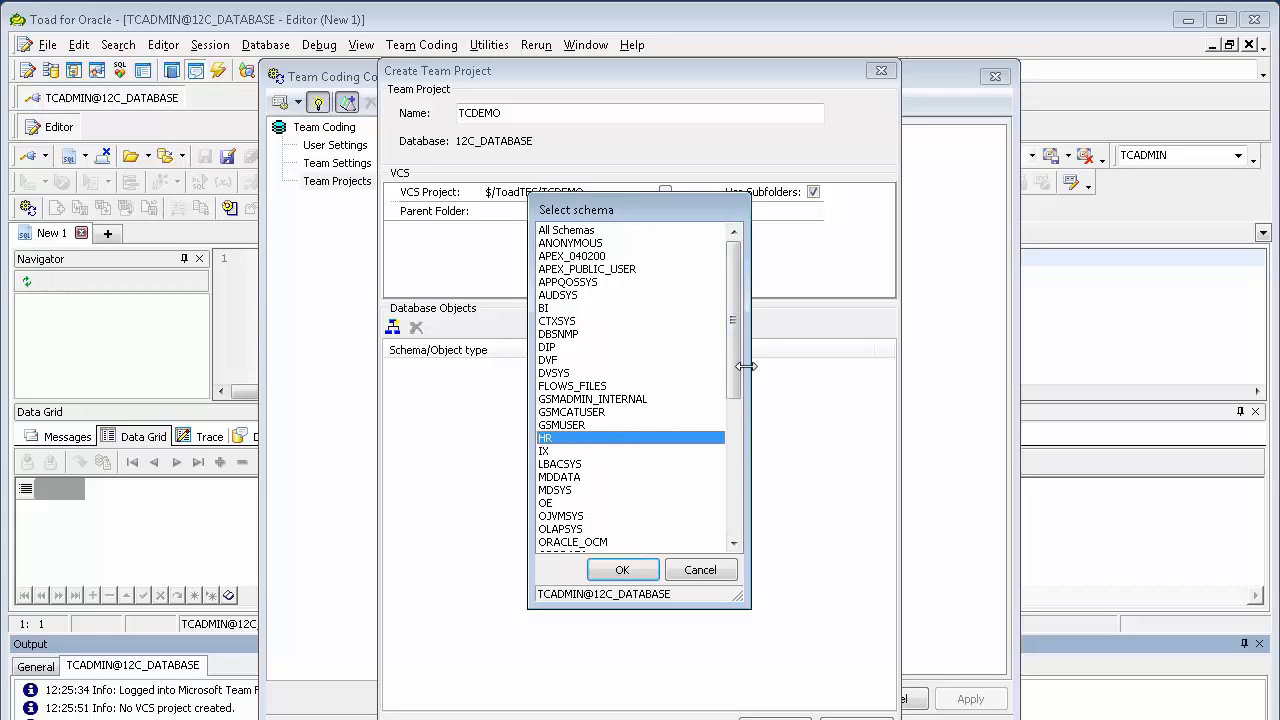
scroll(down, 3)
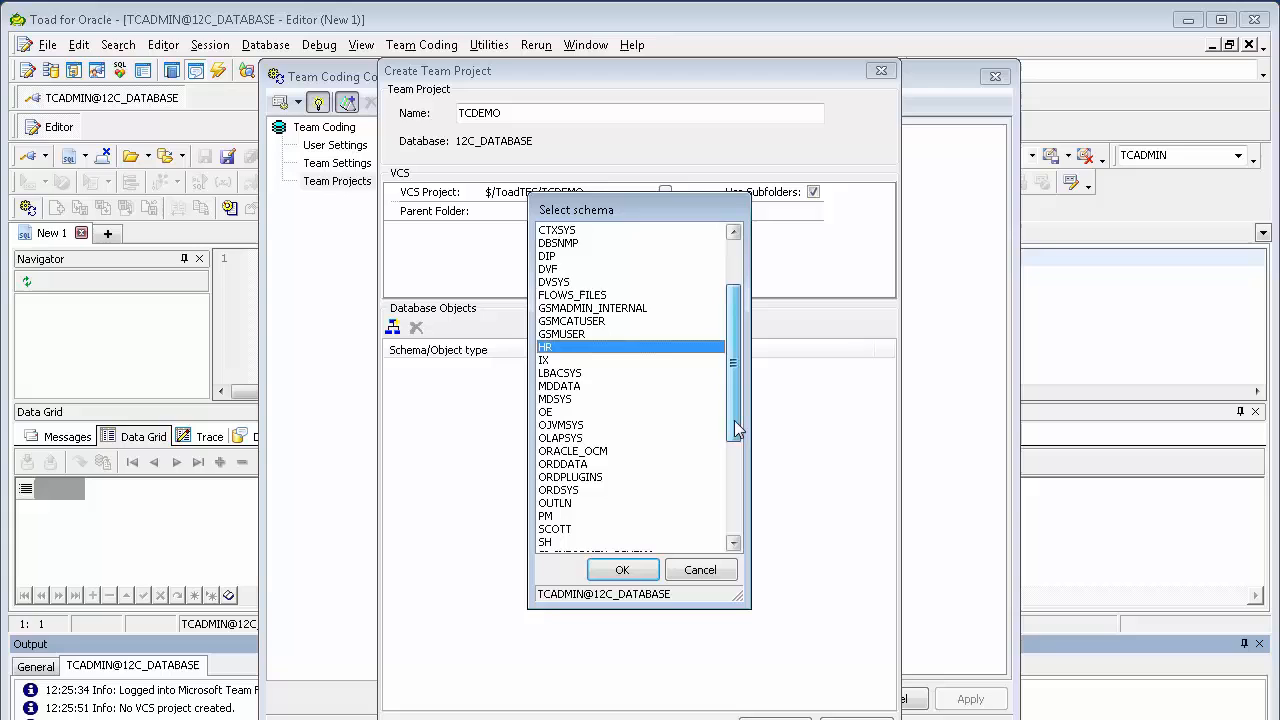
scroll(down, 3)
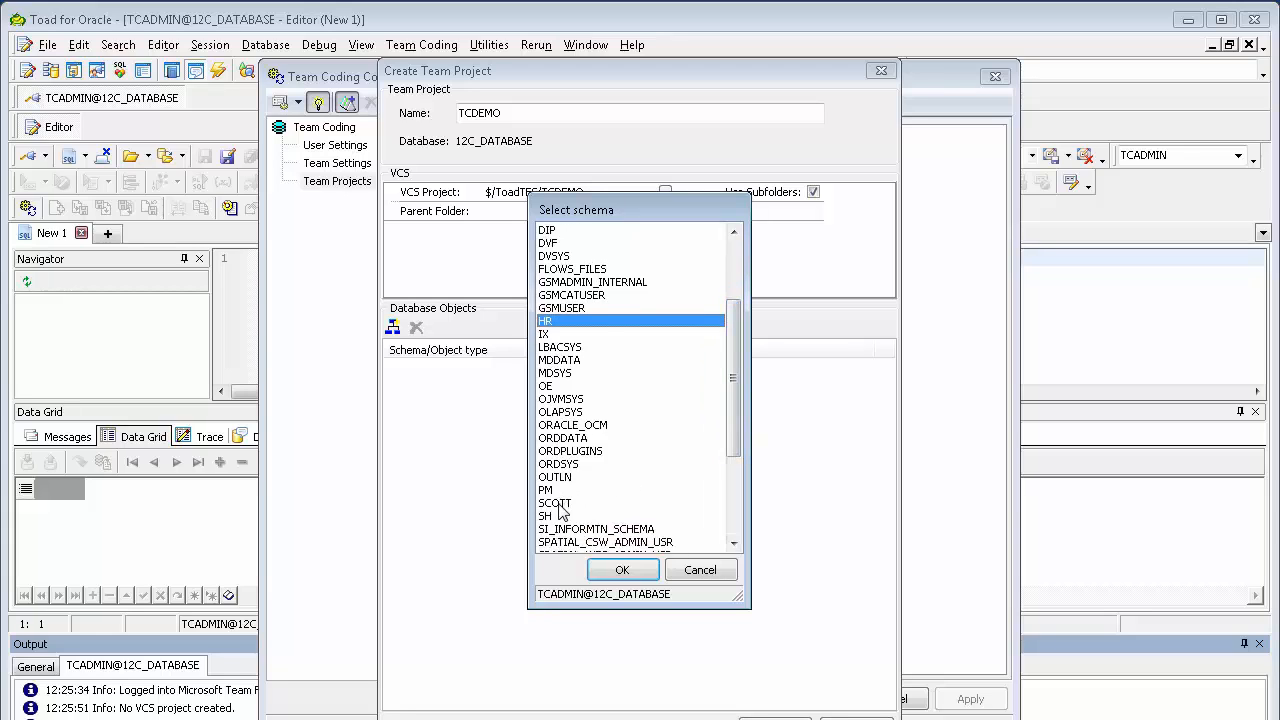
click(556, 504)
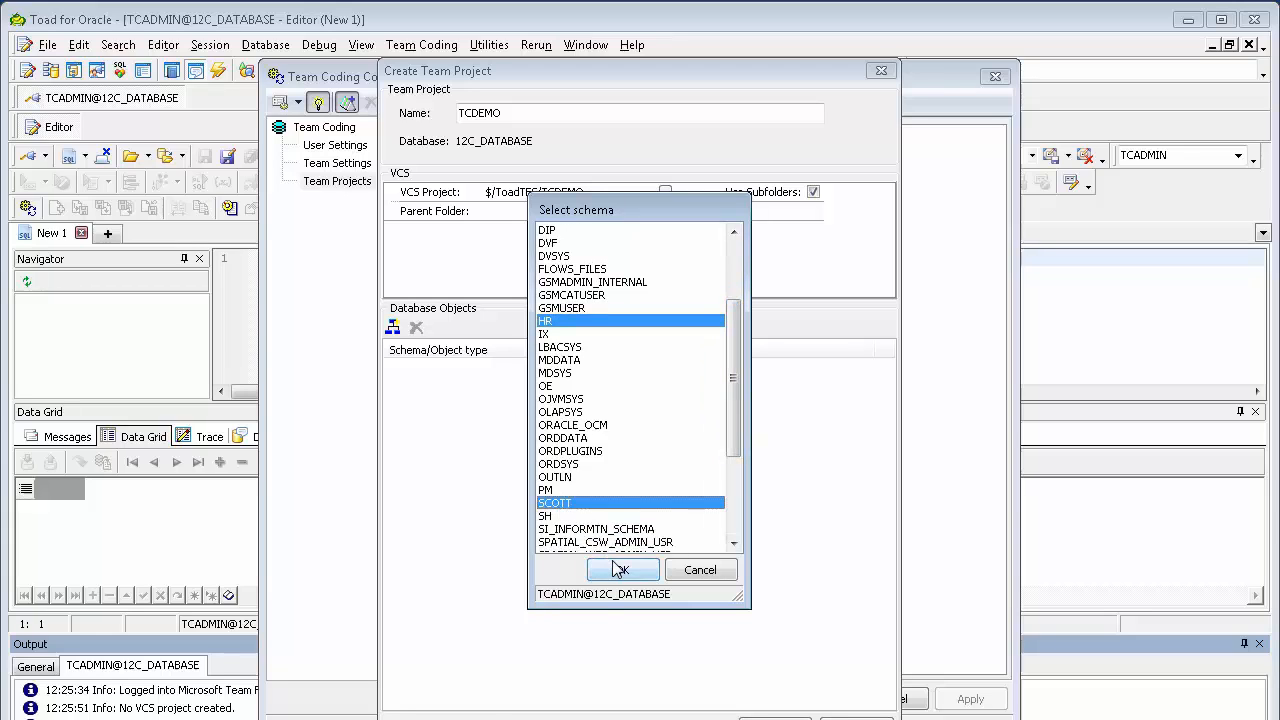
click(622, 570)
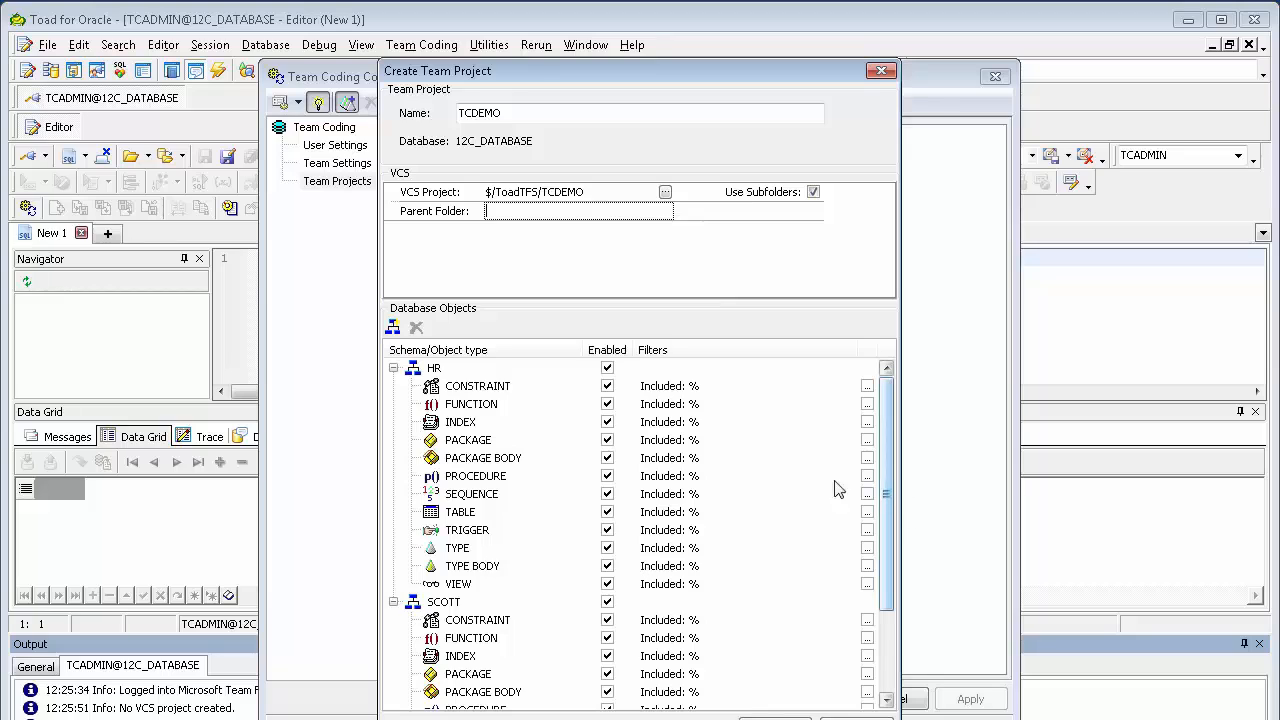
mouse_move(490, 440)
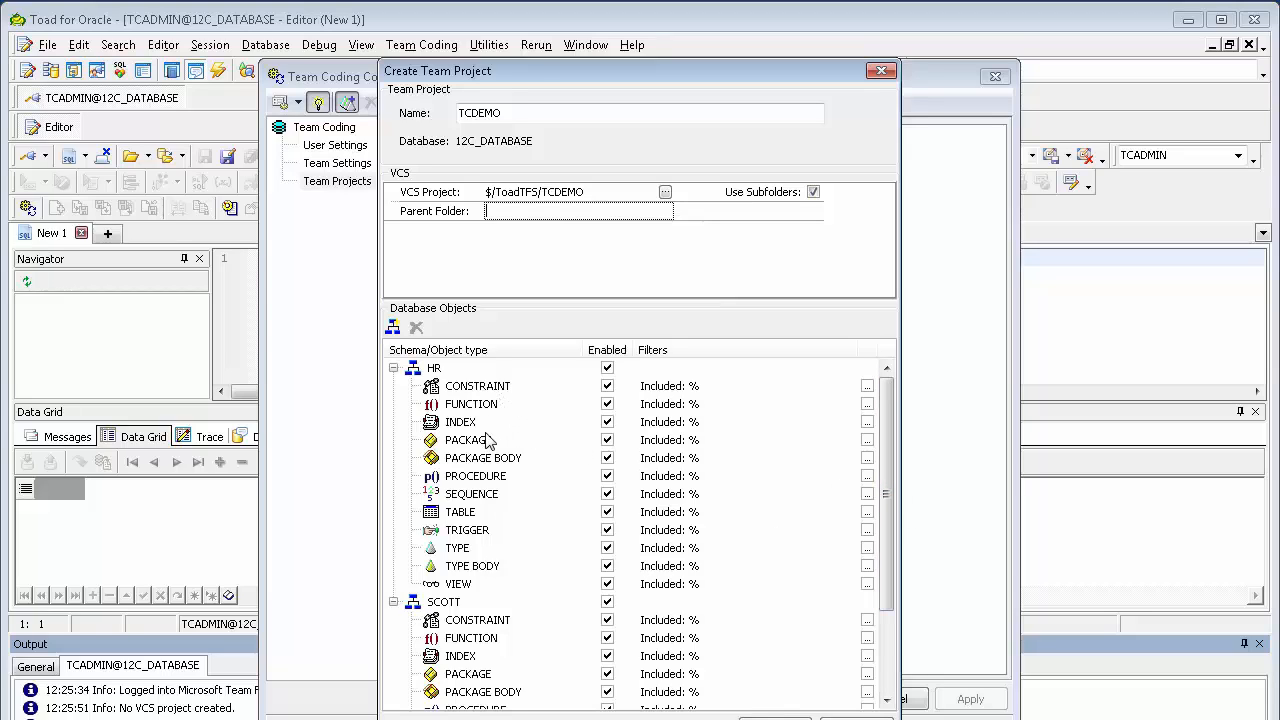
mouse_move(484, 468)
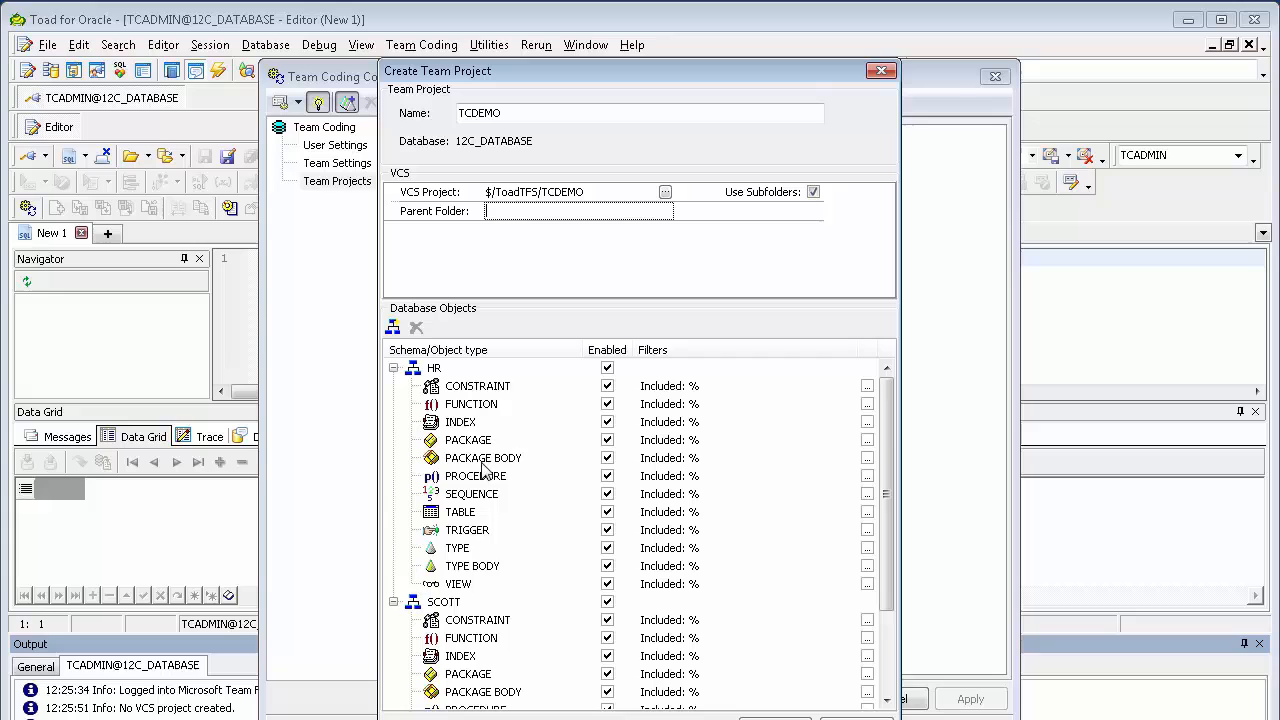
Limit HR to procedures and SCOTT to tables in the object types
click(608, 368)
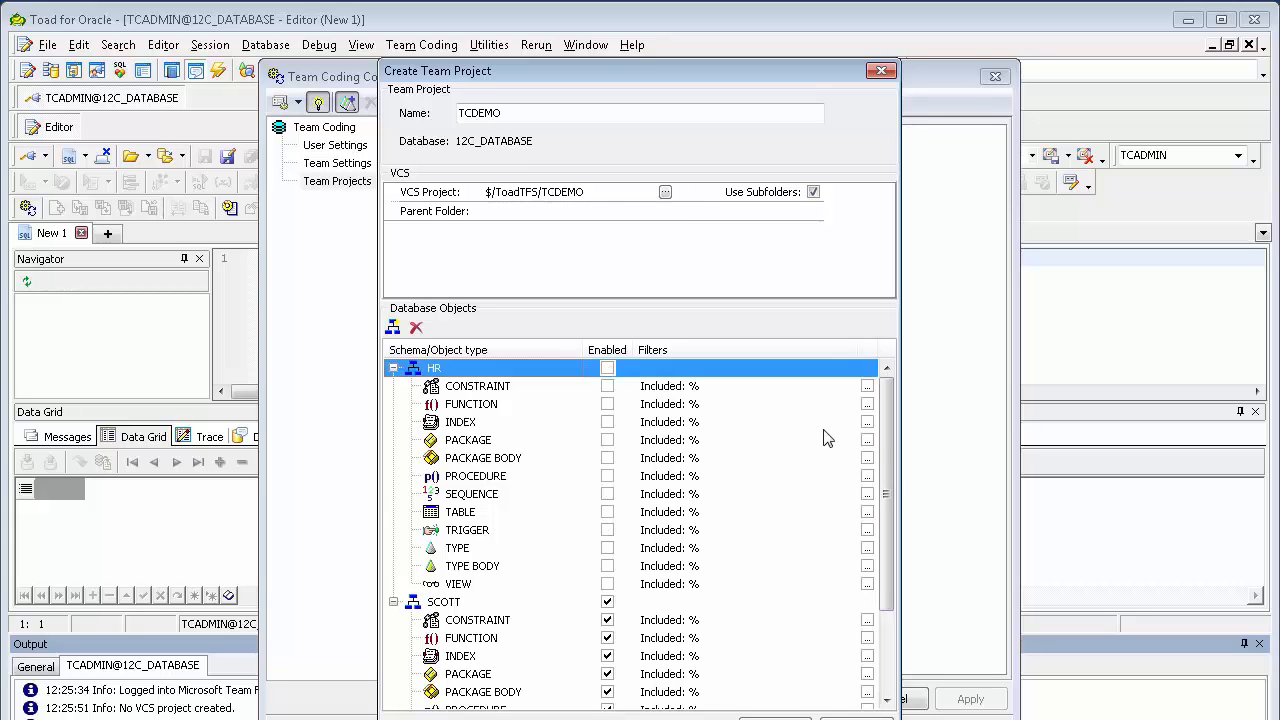
scroll(down, 3)
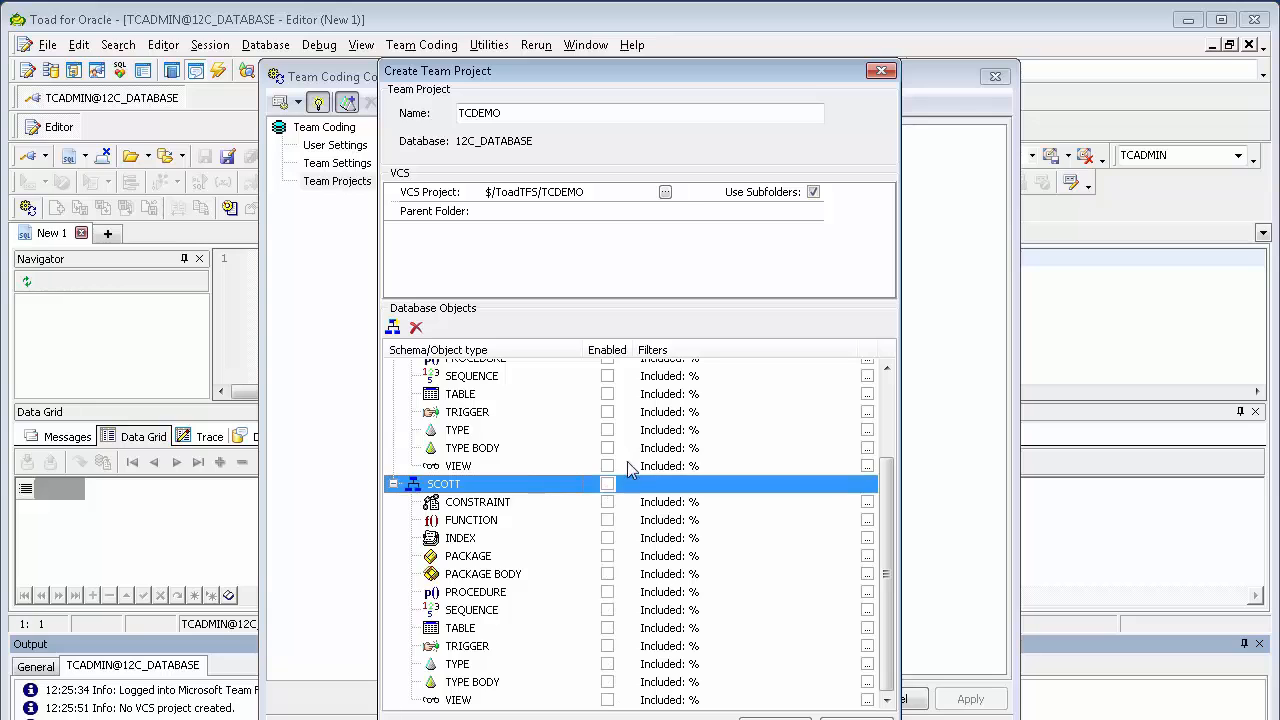
scroll(down, 3)
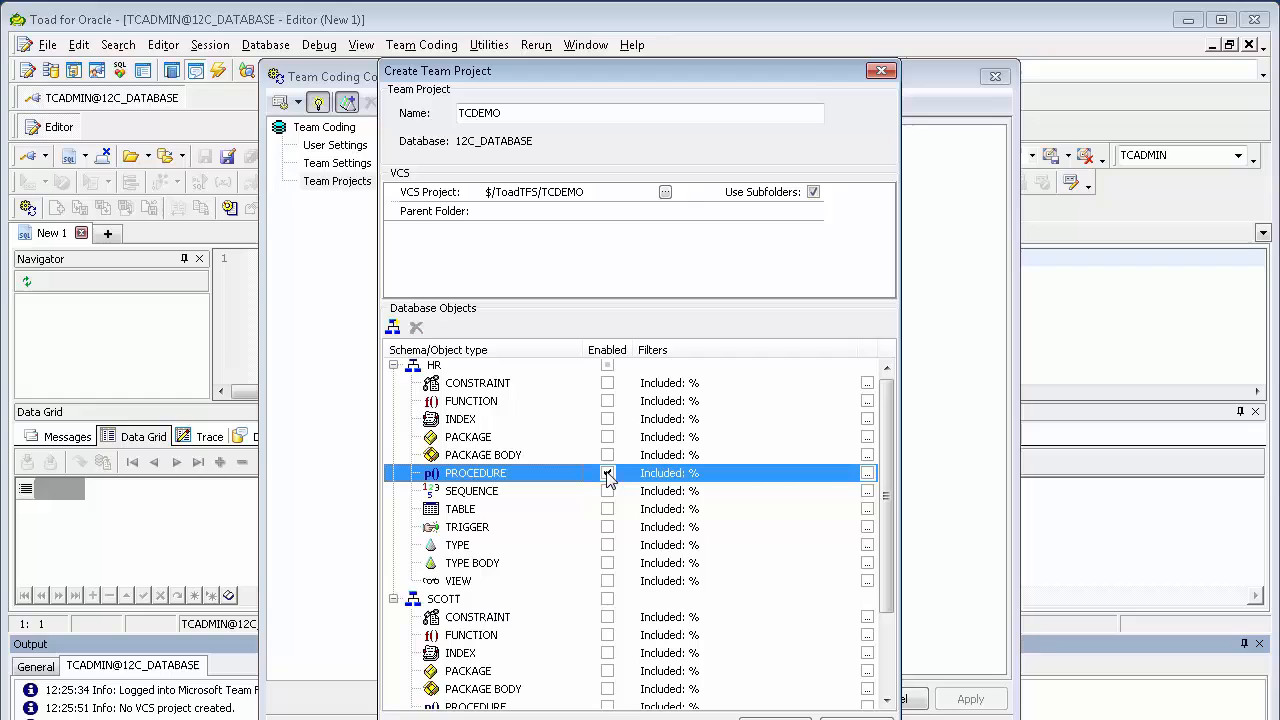
scroll(down, 3)
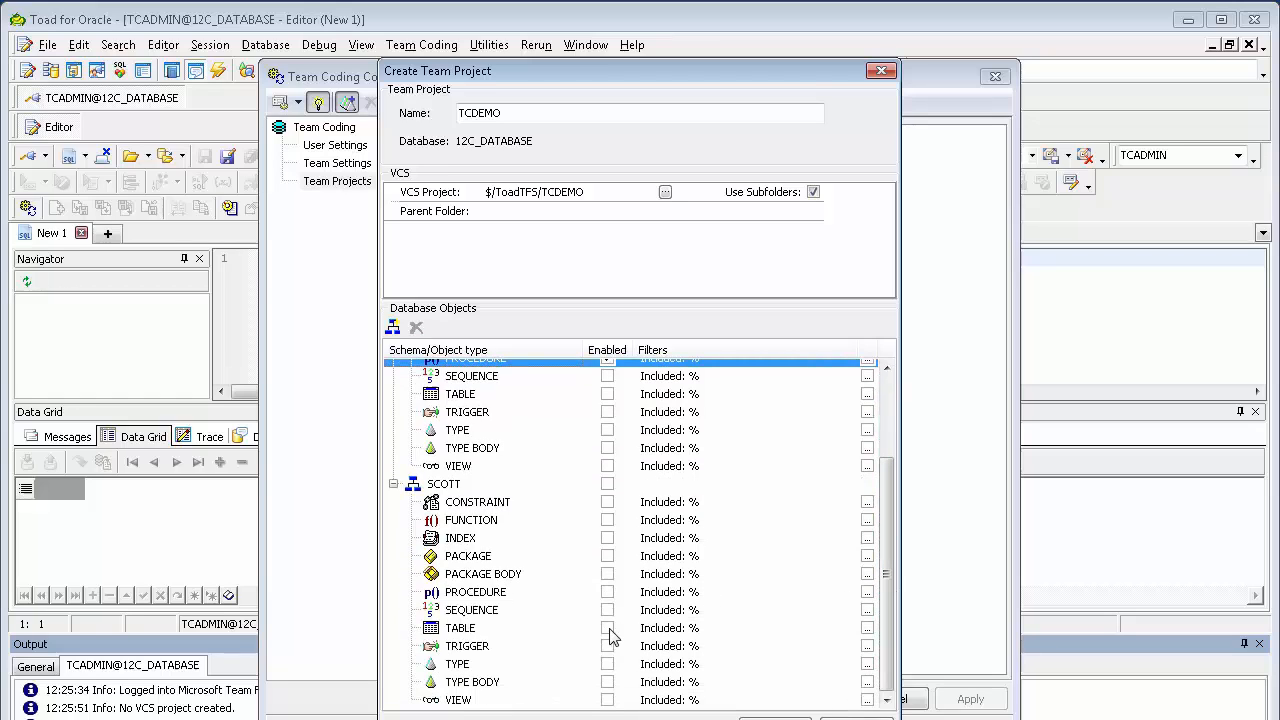
click(608, 628)
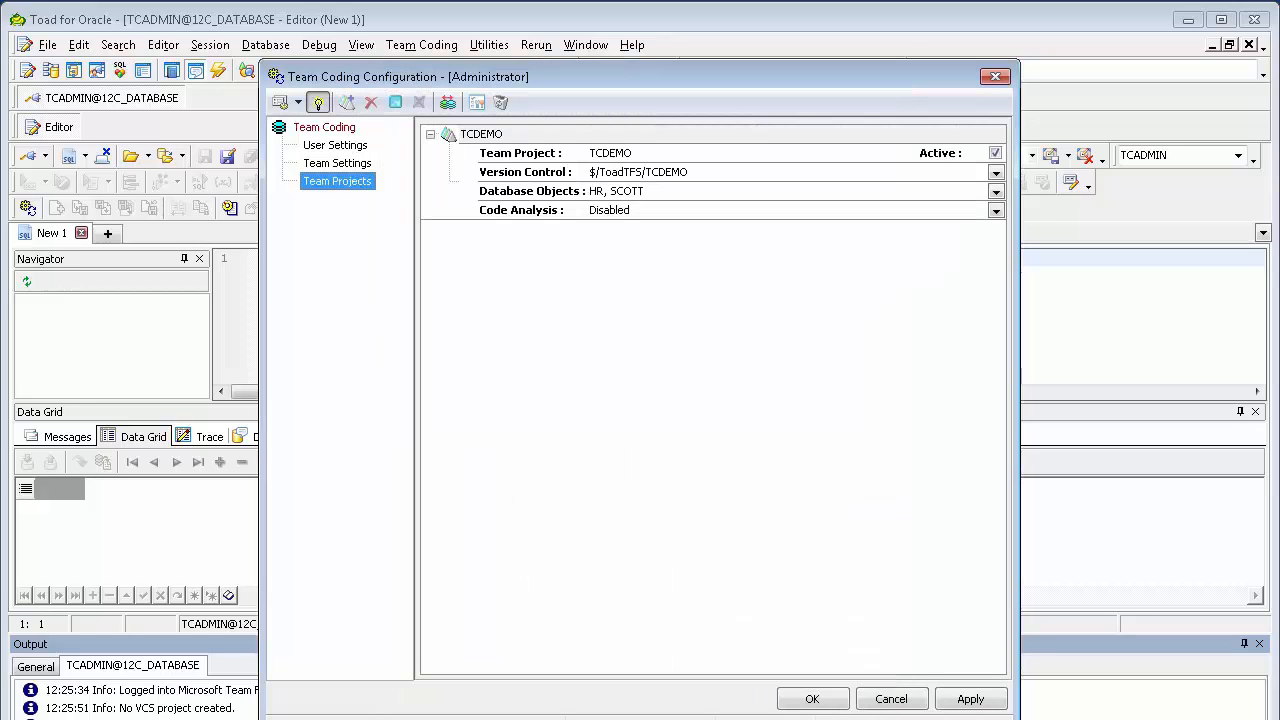
mouse_move(912, 388)
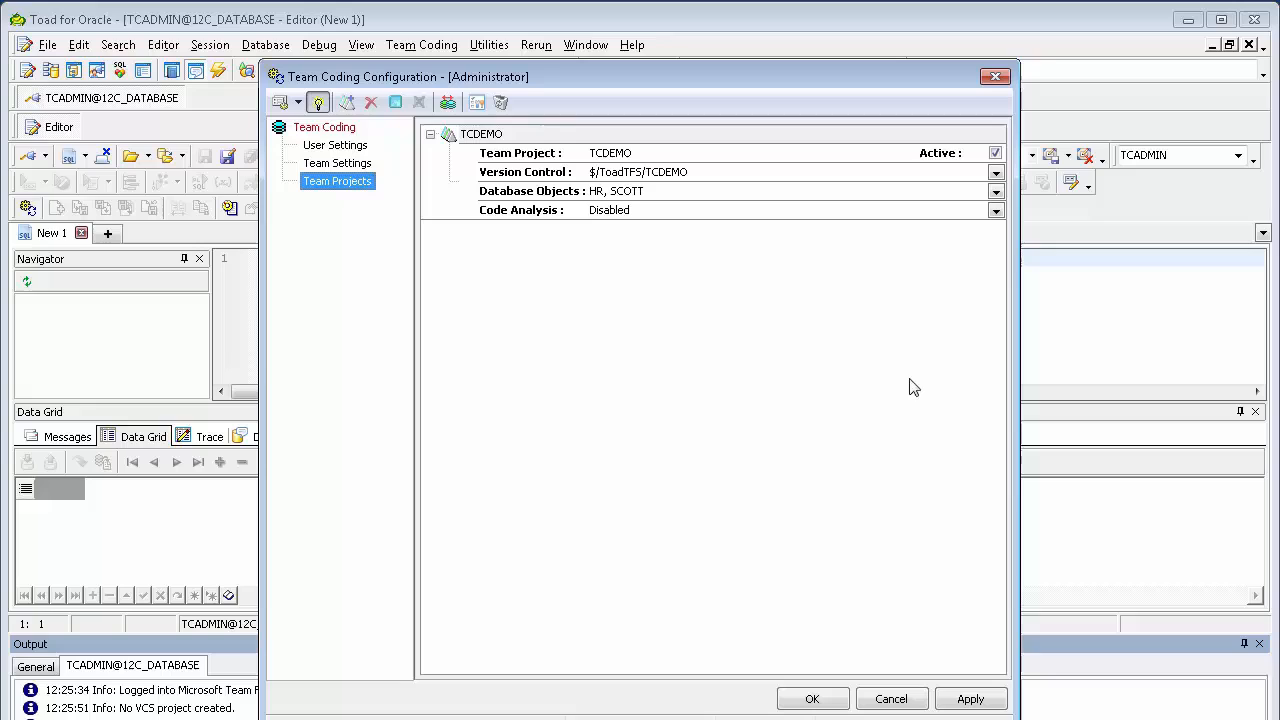
Confirm the Team Coding configuration and agree to create a new VCS revision
click(812, 698)
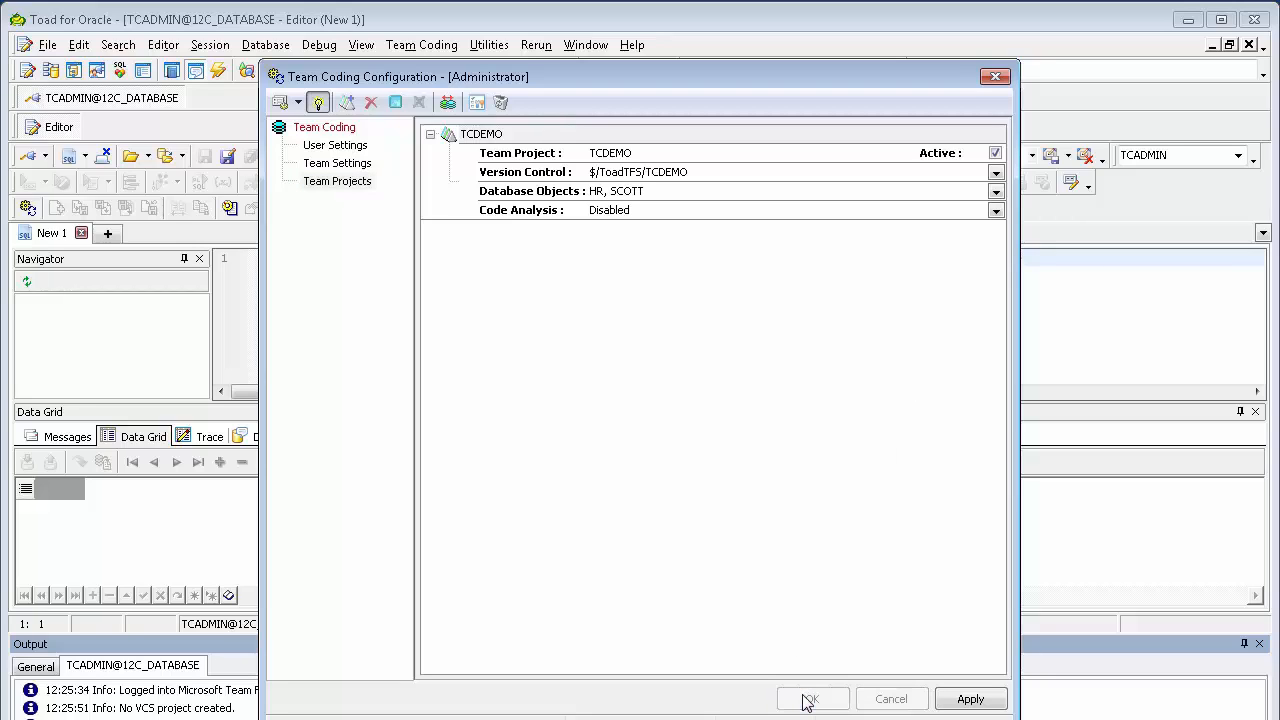
click(812, 698)
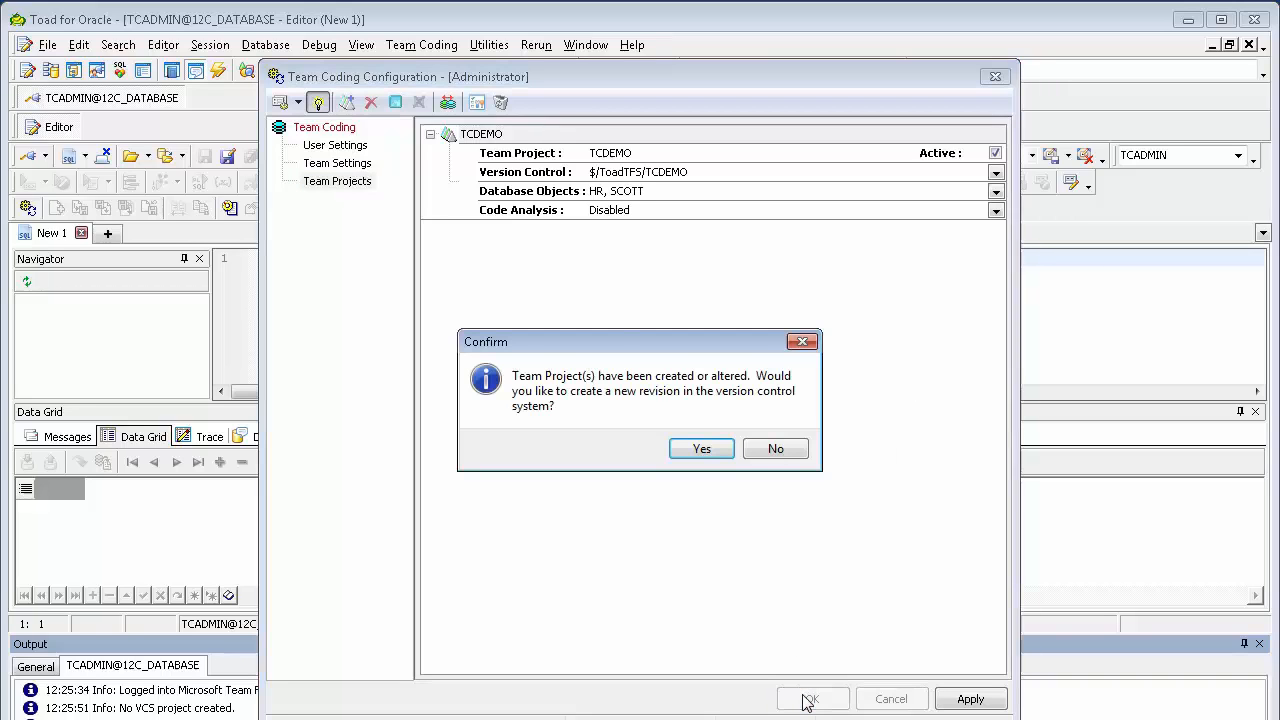
mouse_move(730, 564)
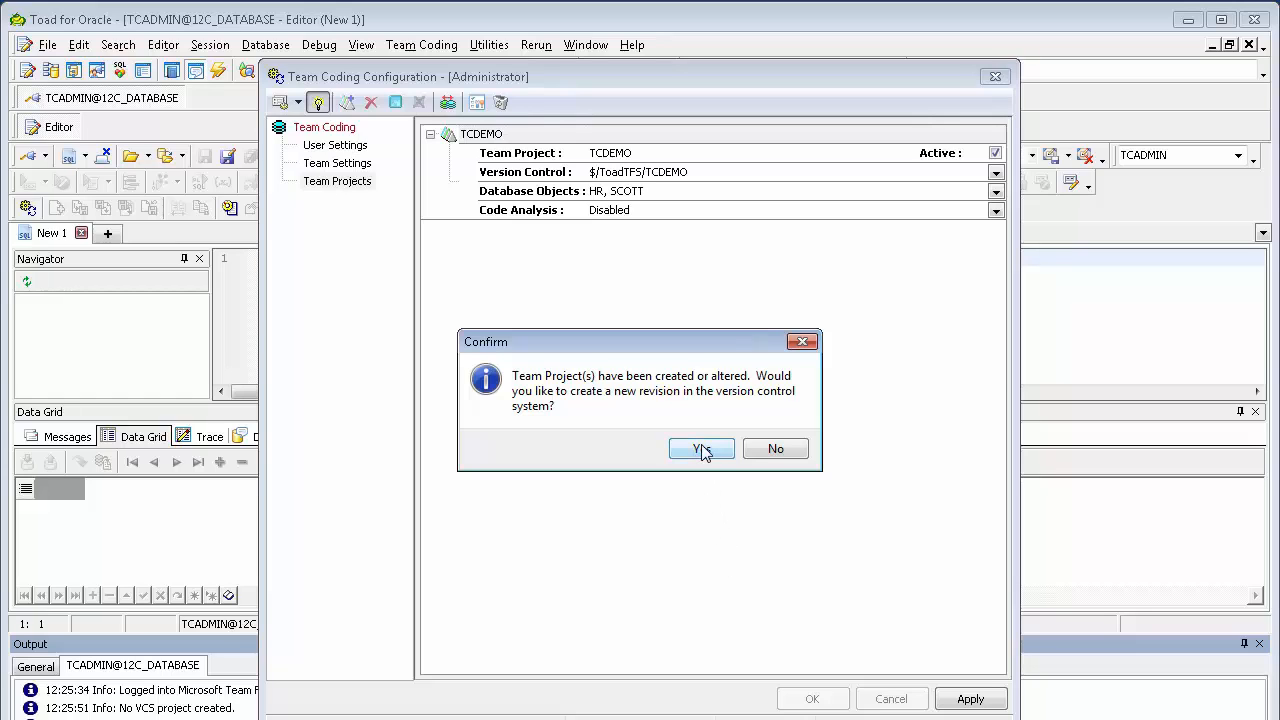
click(700, 448)
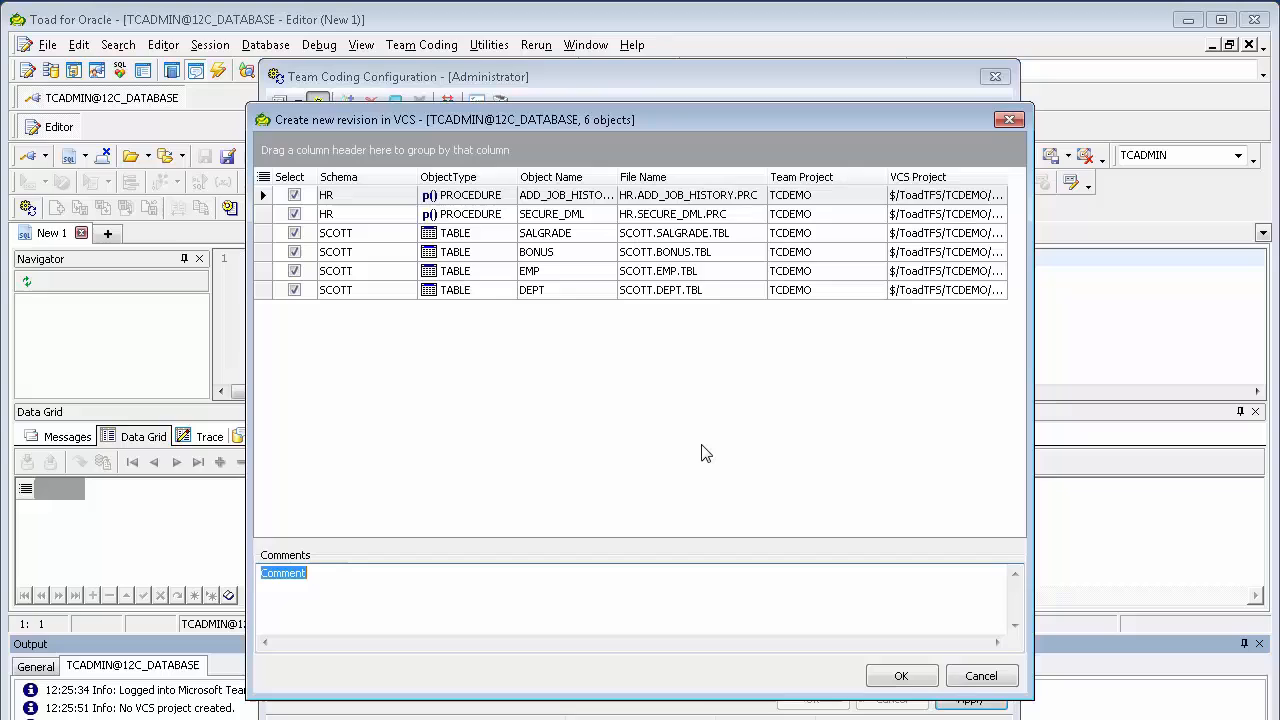
mouse_move(692, 444)
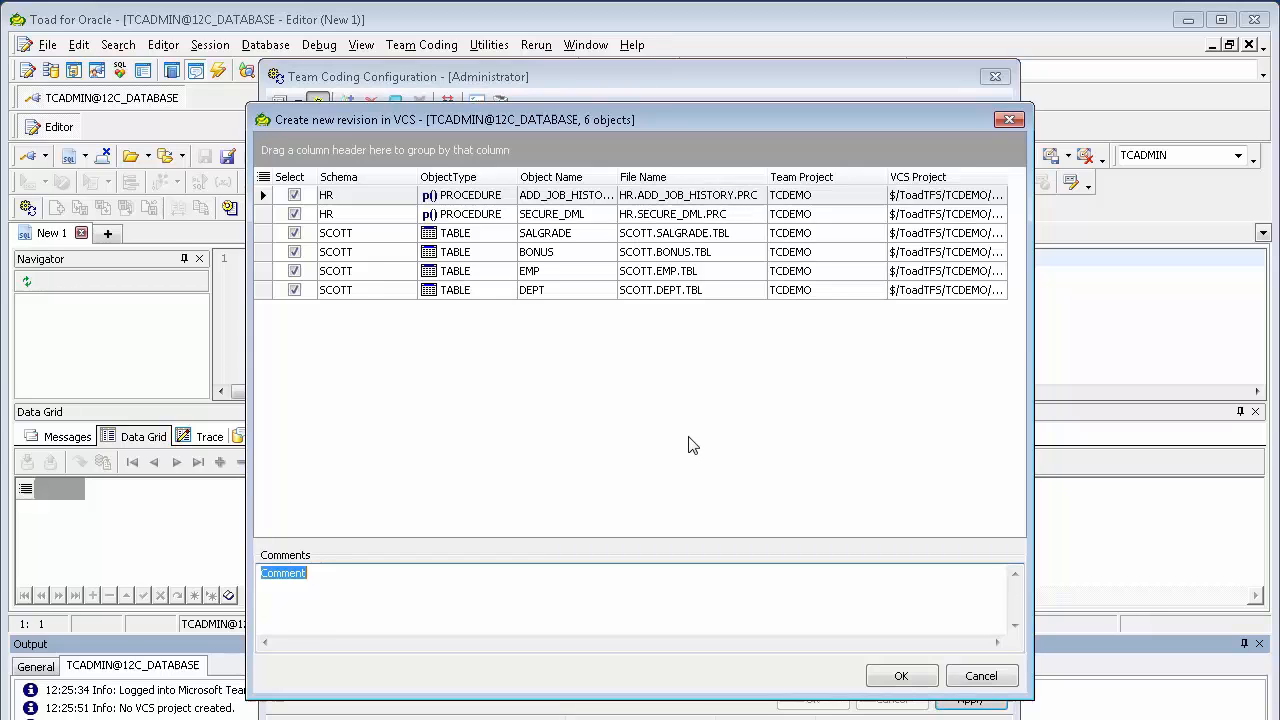
Commit the six listed objects to version control and acknowledge the success message
click(902, 676)
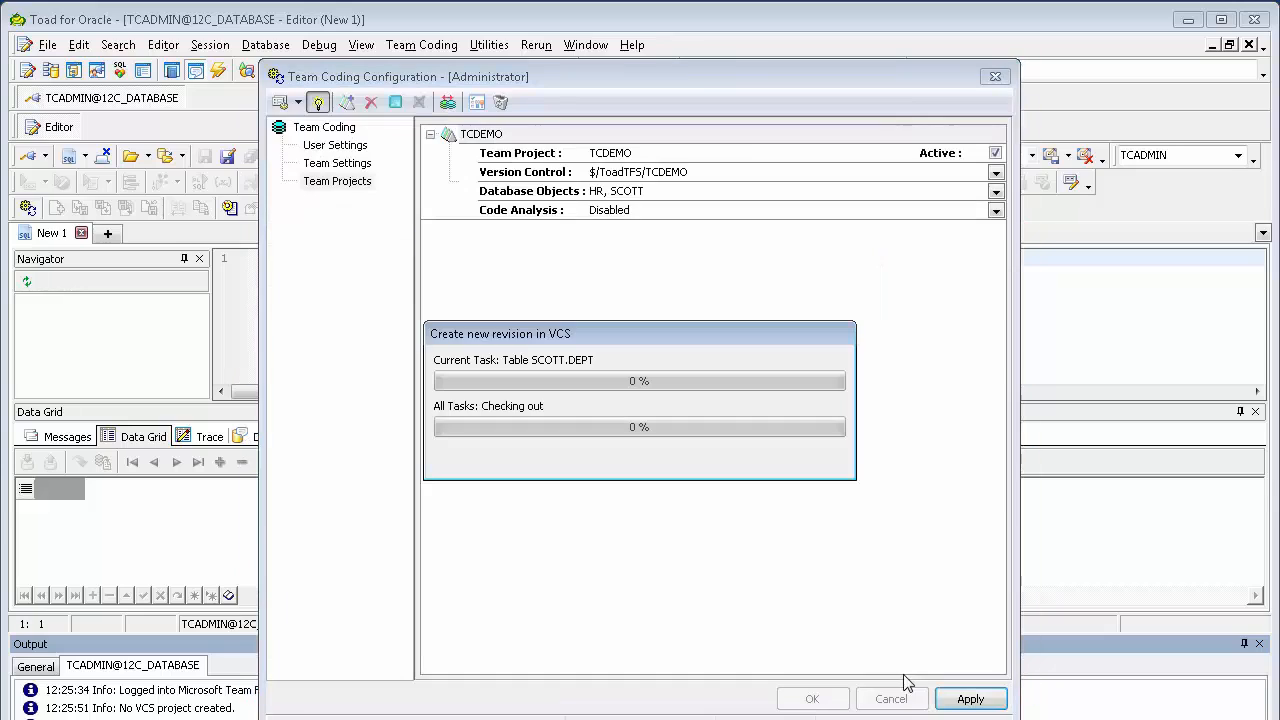
mouse_move(868, 636)
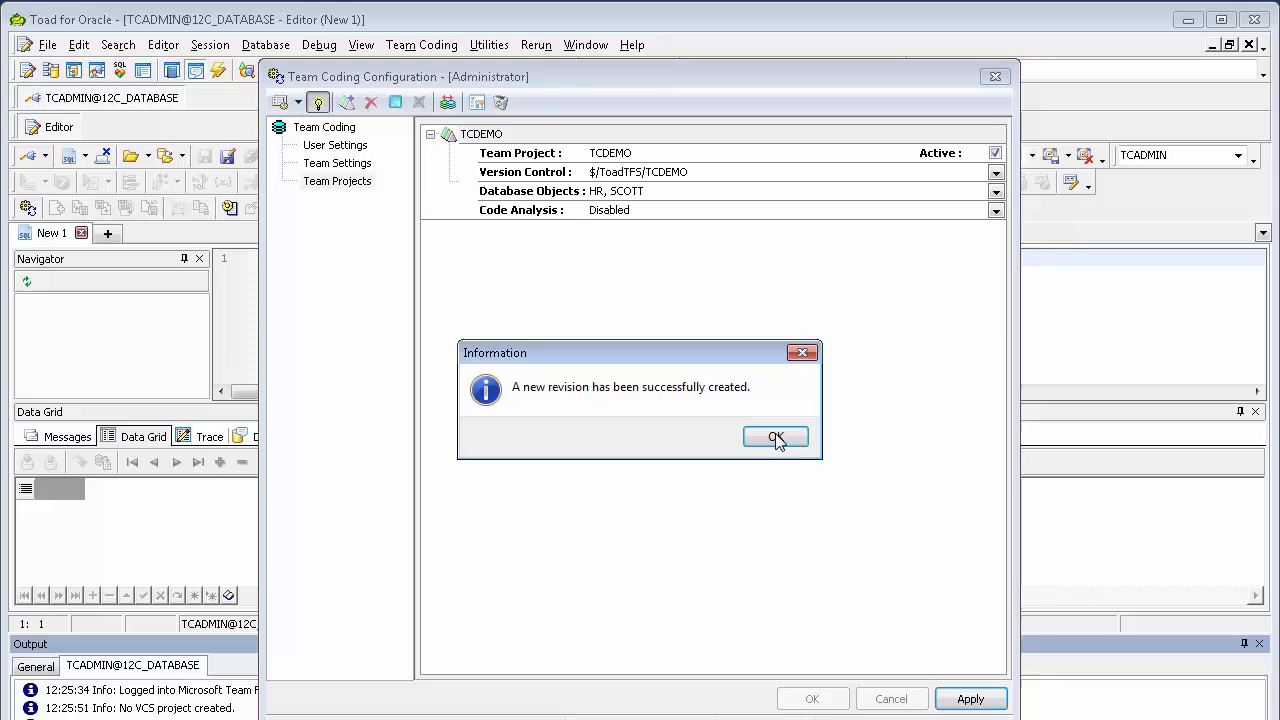
click(776, 436)
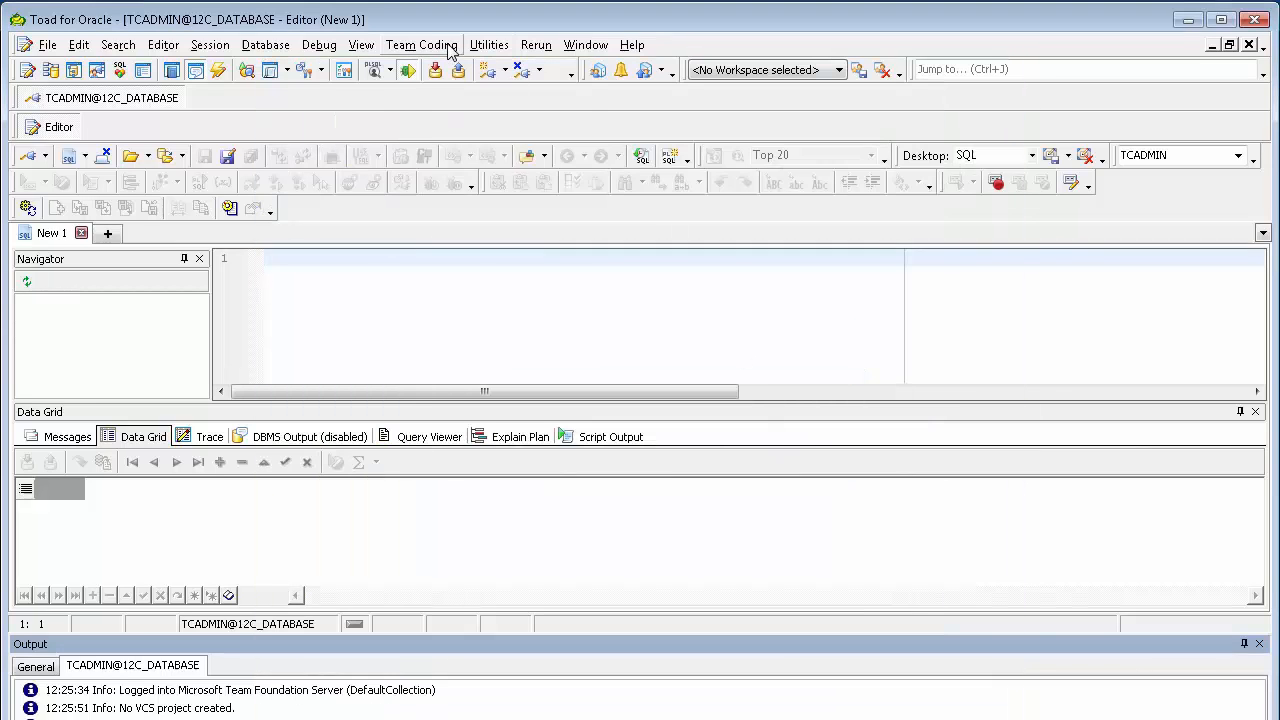
Show the Team Coding Manager from the Team Coding menu and switch to its VCS view
click(420, 44)
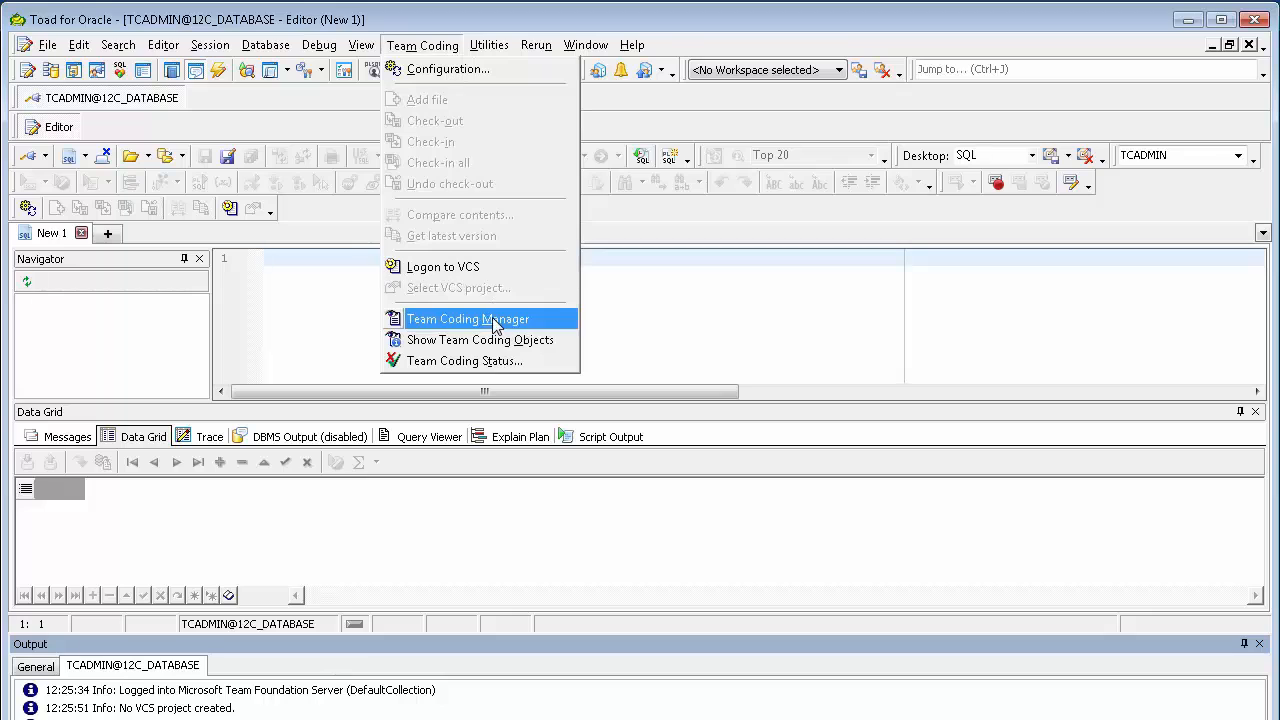
click(468, 318)
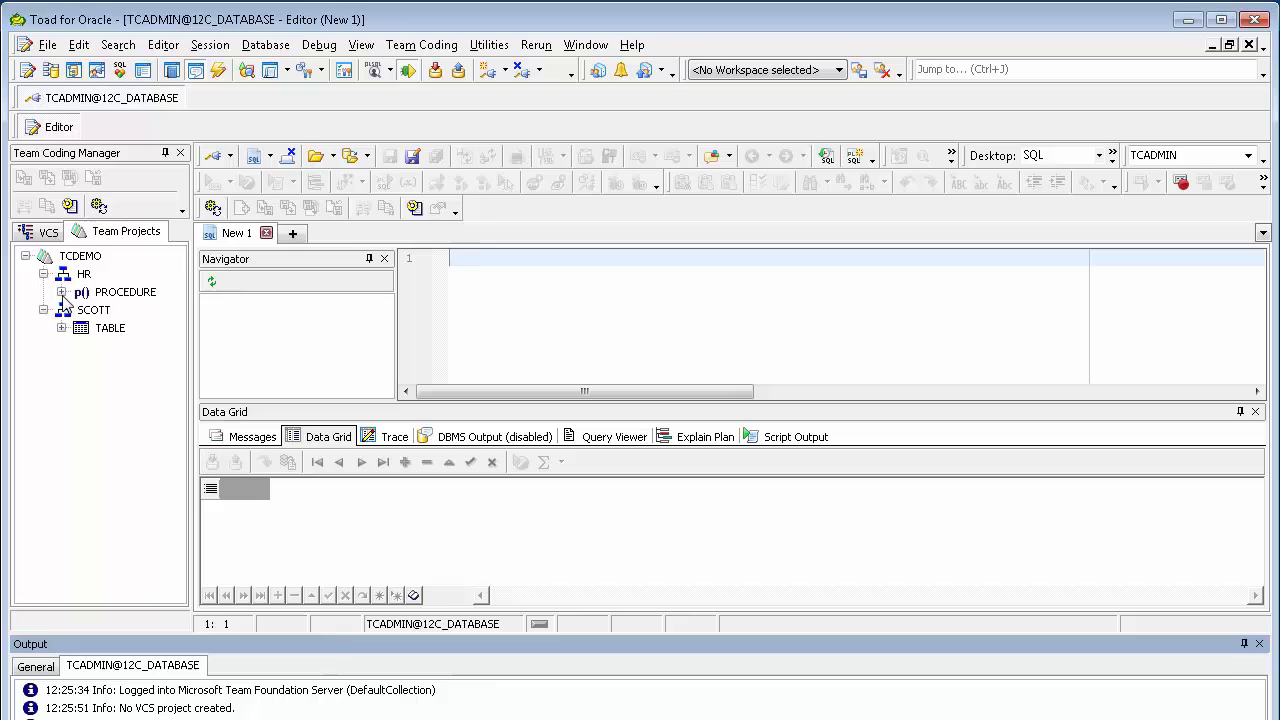
click(62, 292)
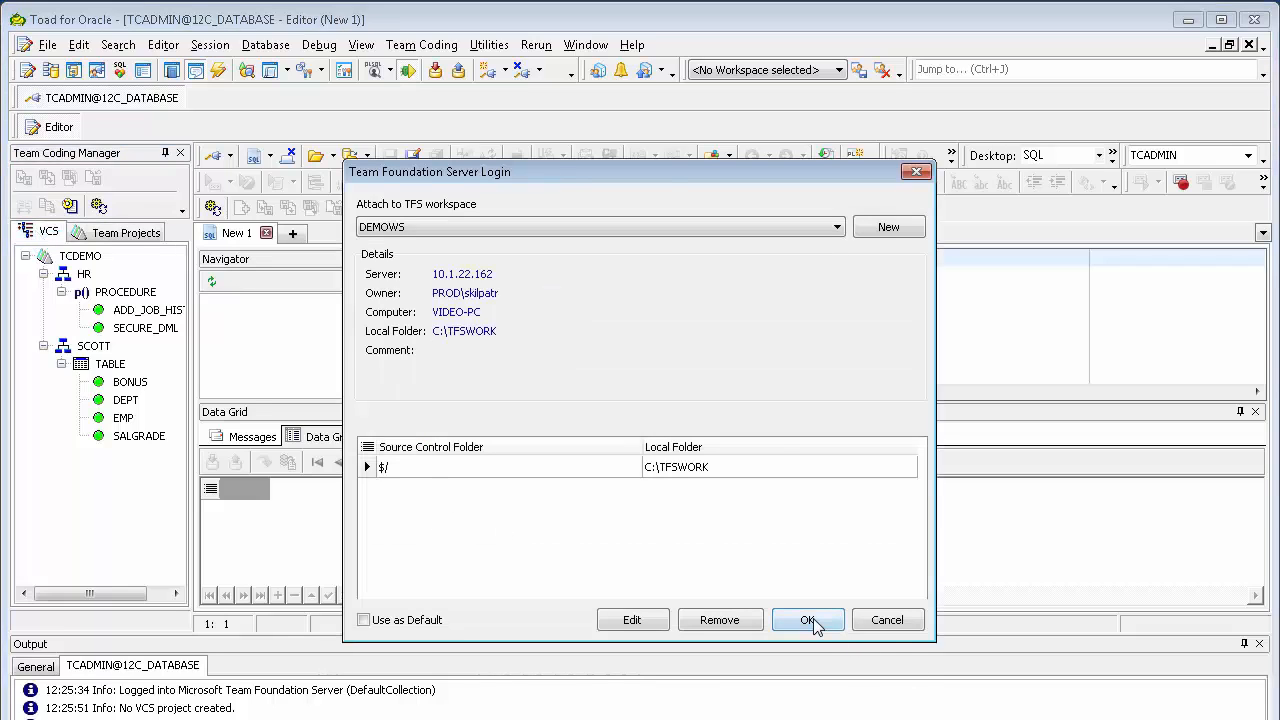
Log into the DEMOWS TFS workspace and expand ToadTFS to the TCDEMO project
click(808, 620)
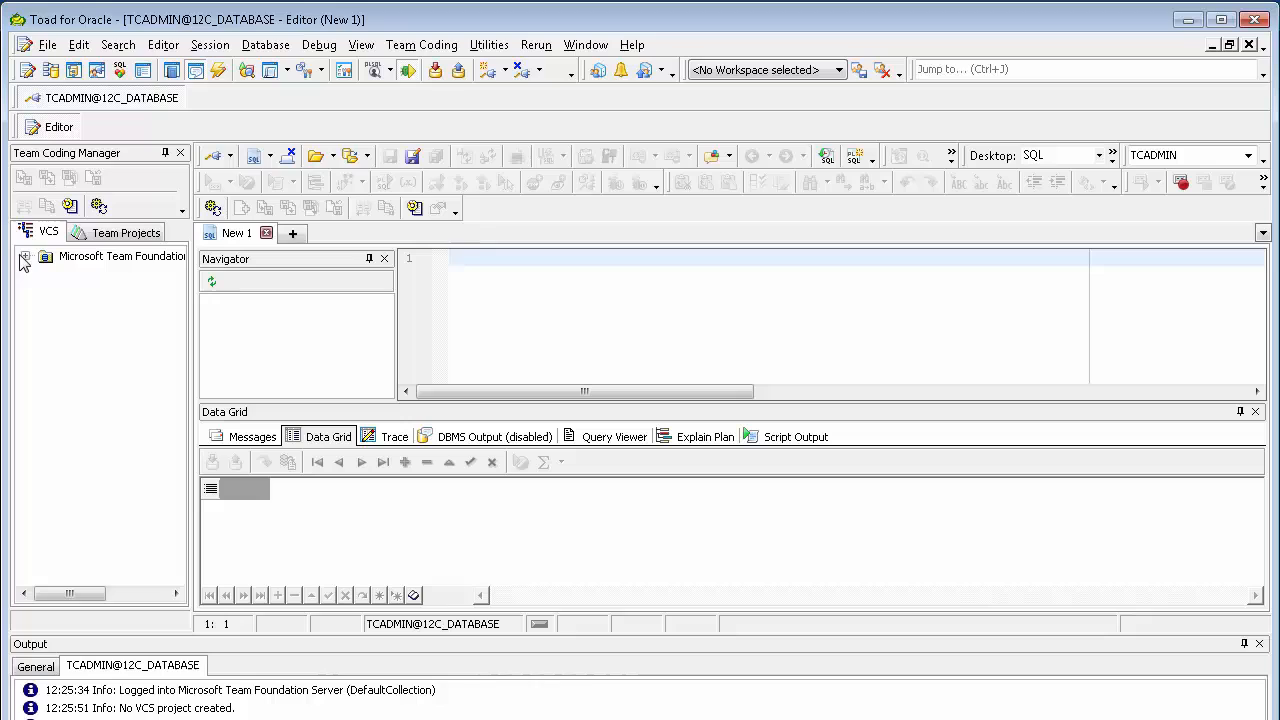
click(24, 264)
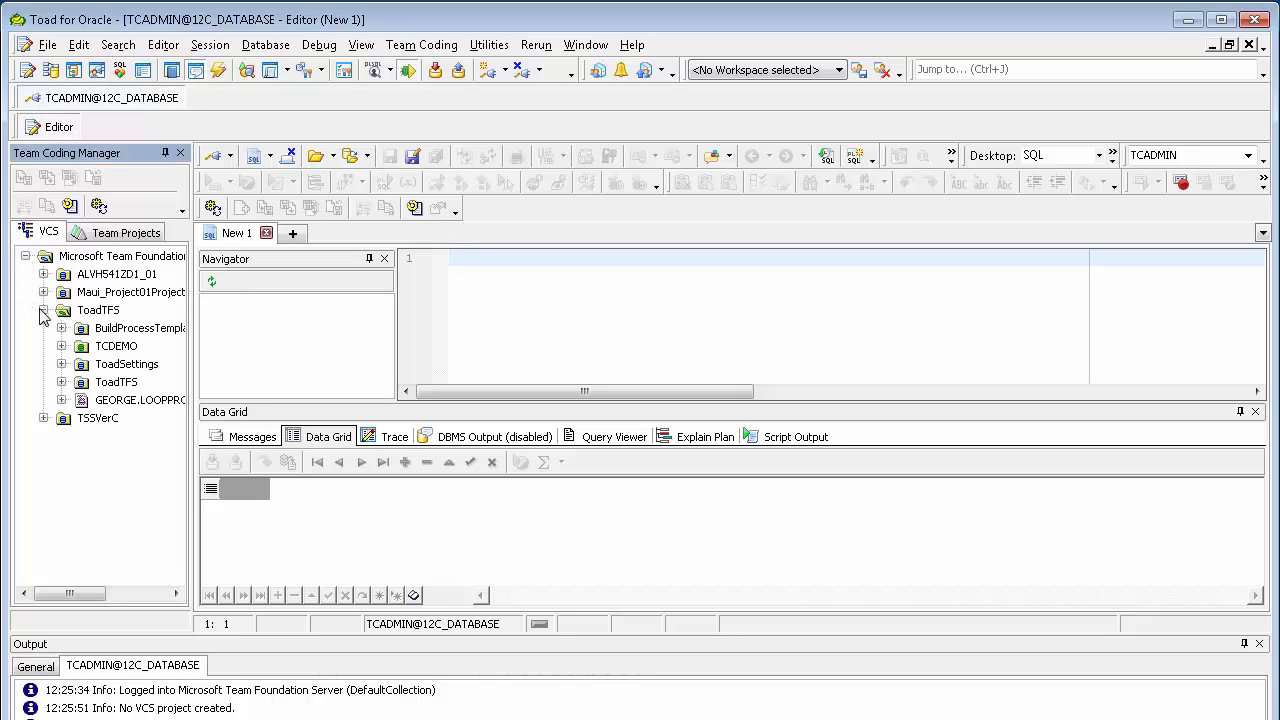
click(62, 344)
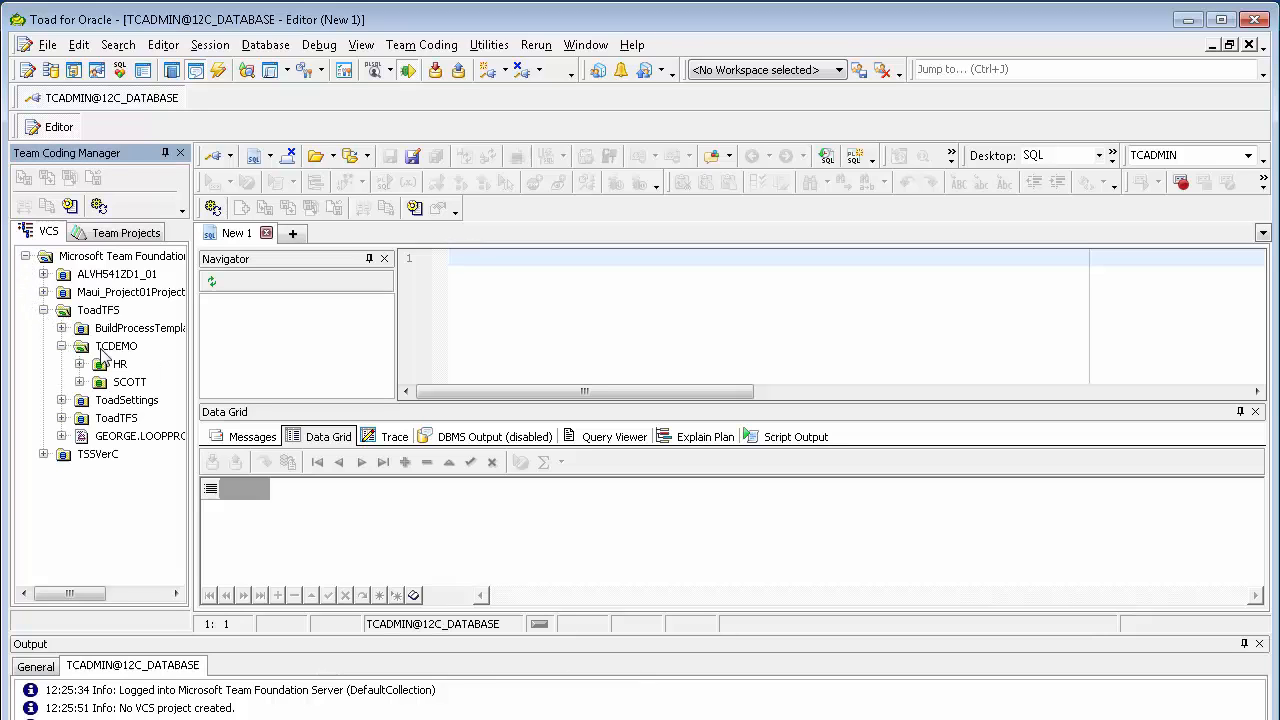
click(116, 344)
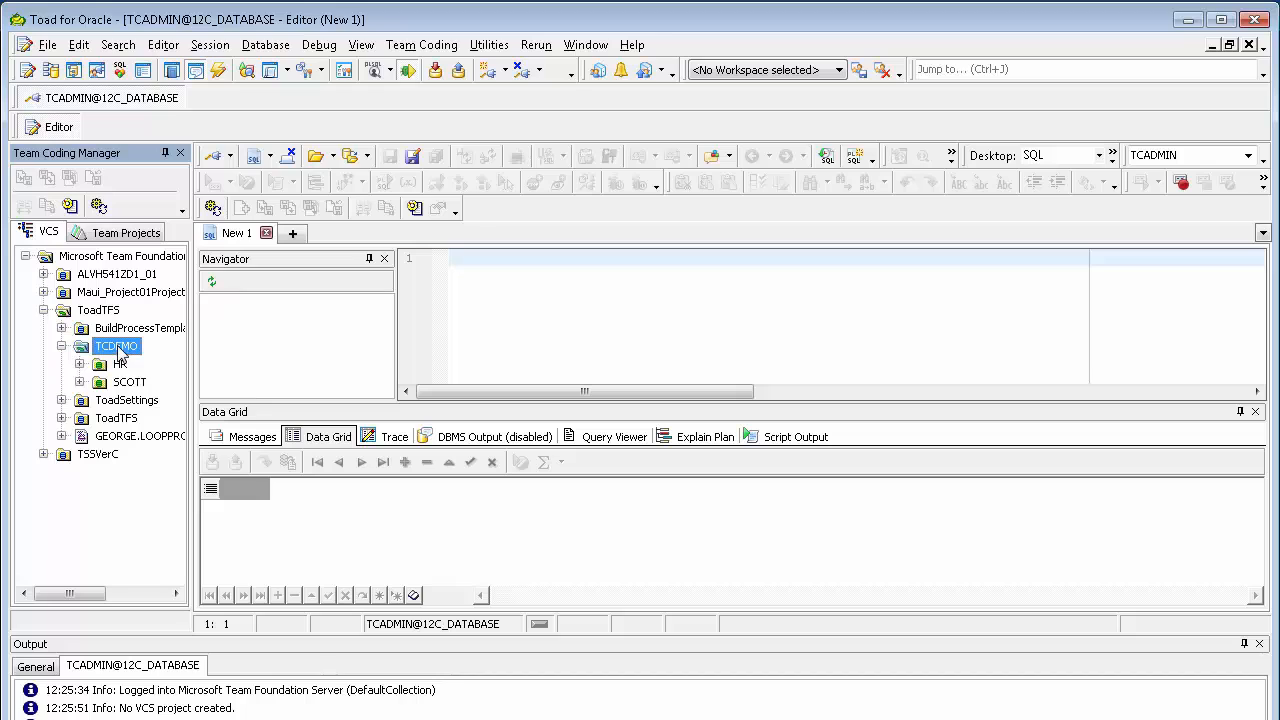
mouse_move(120, 364)
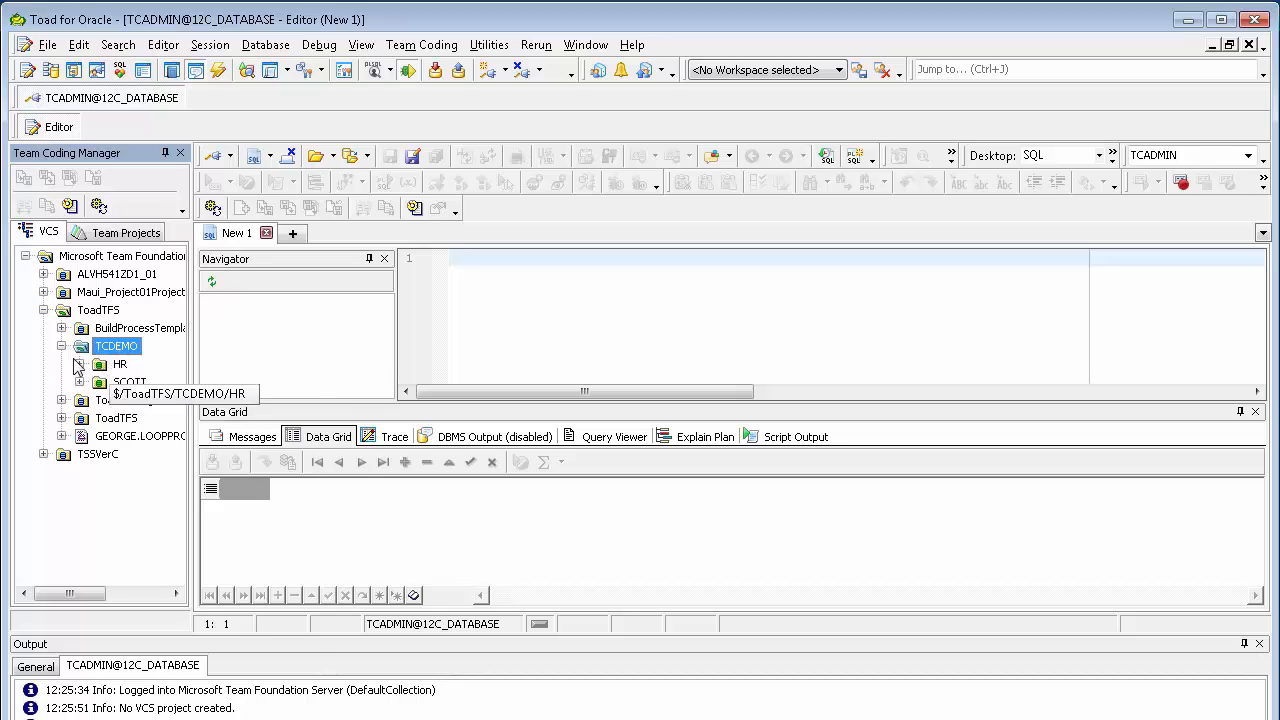
Expand HR and SCOTT > TABLE, then bring up version-control actions for SCOTT.BONUS
click(78, 364)
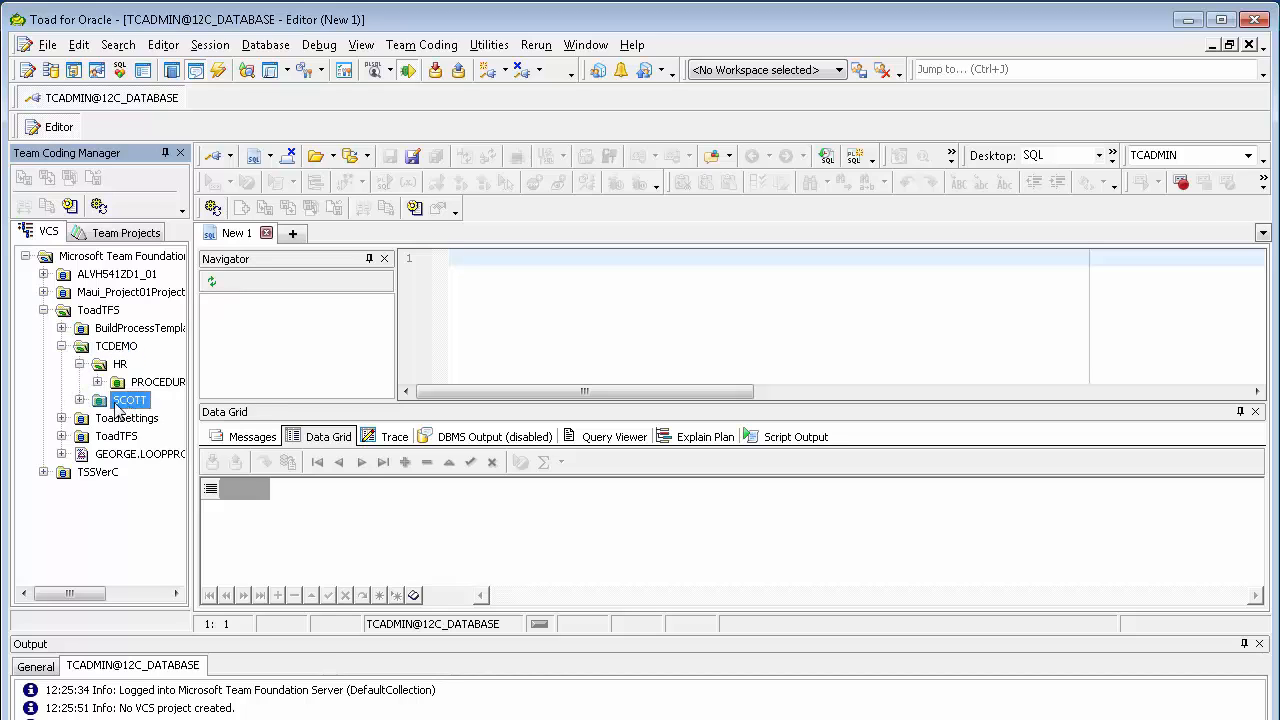
click(96, 400)
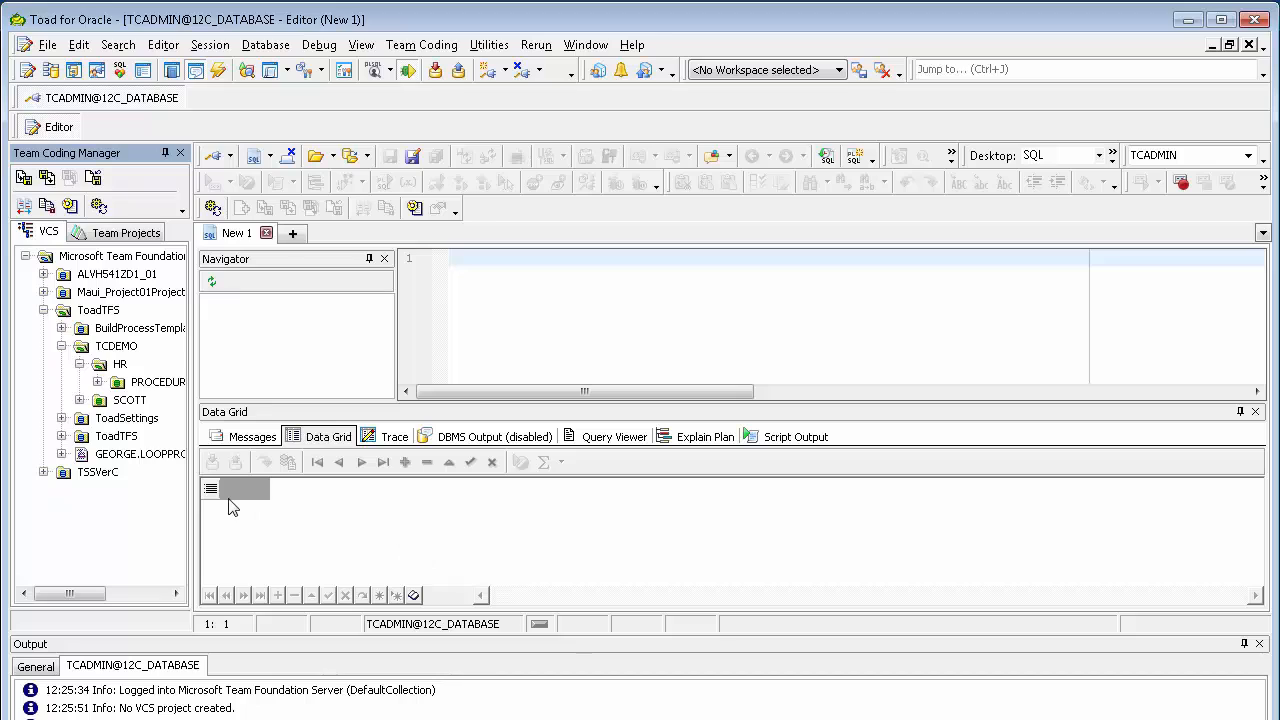
mouse_move(156, 482)
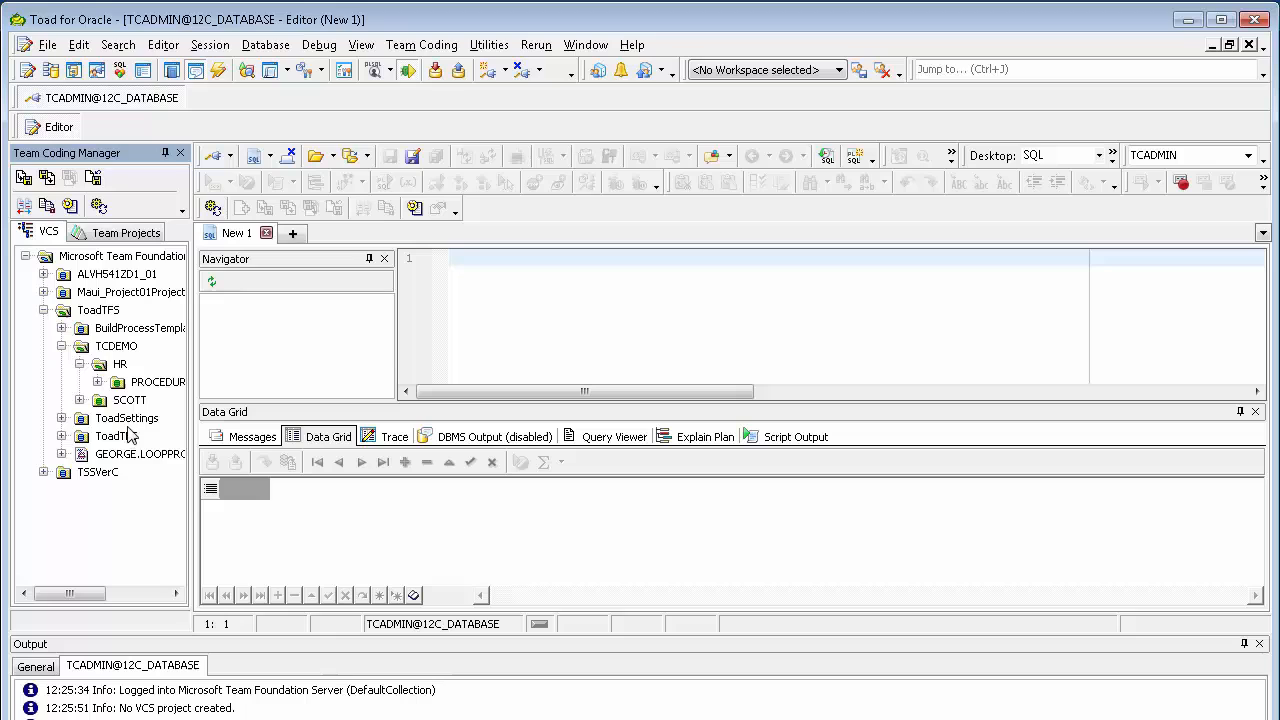
click(128, 400)
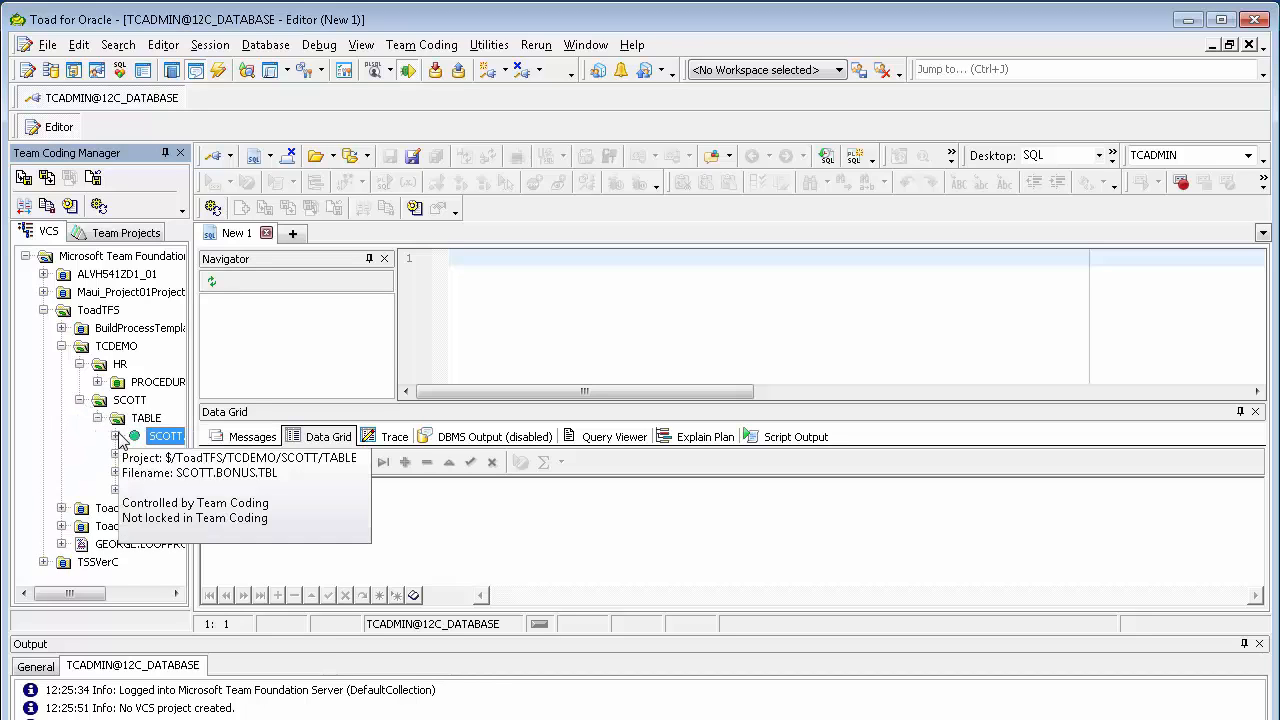
right_click(164, 436)
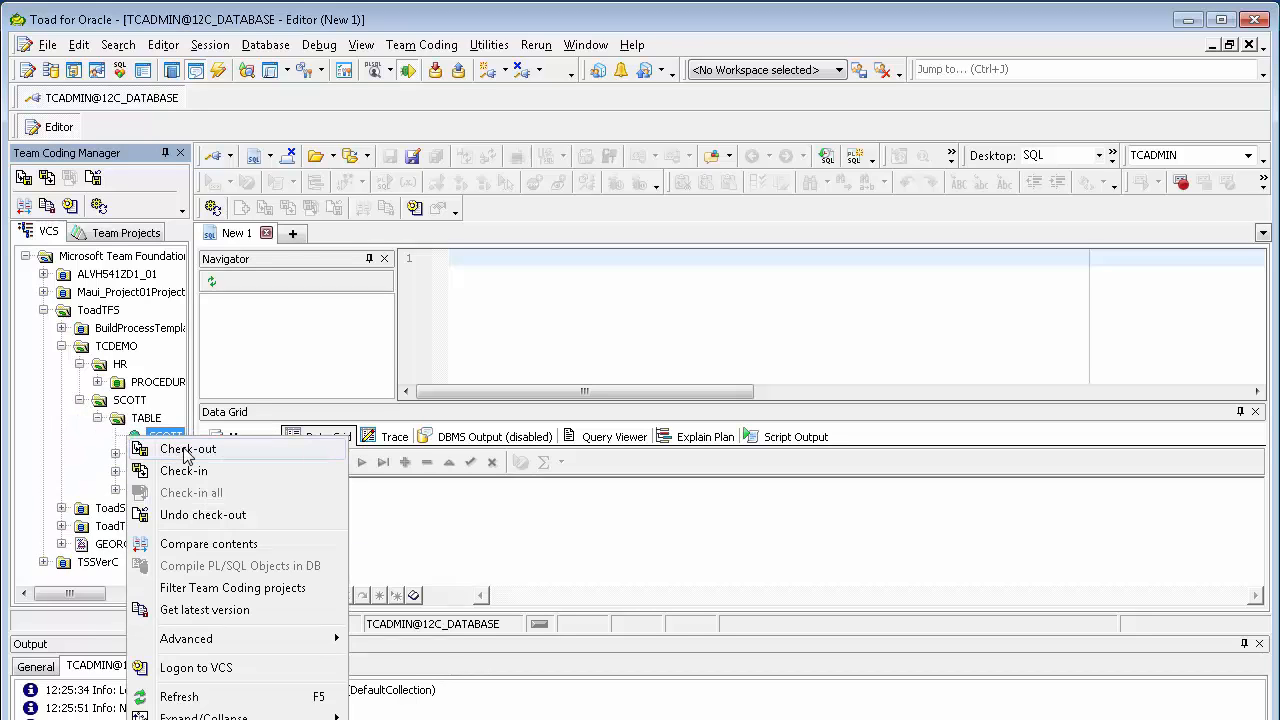